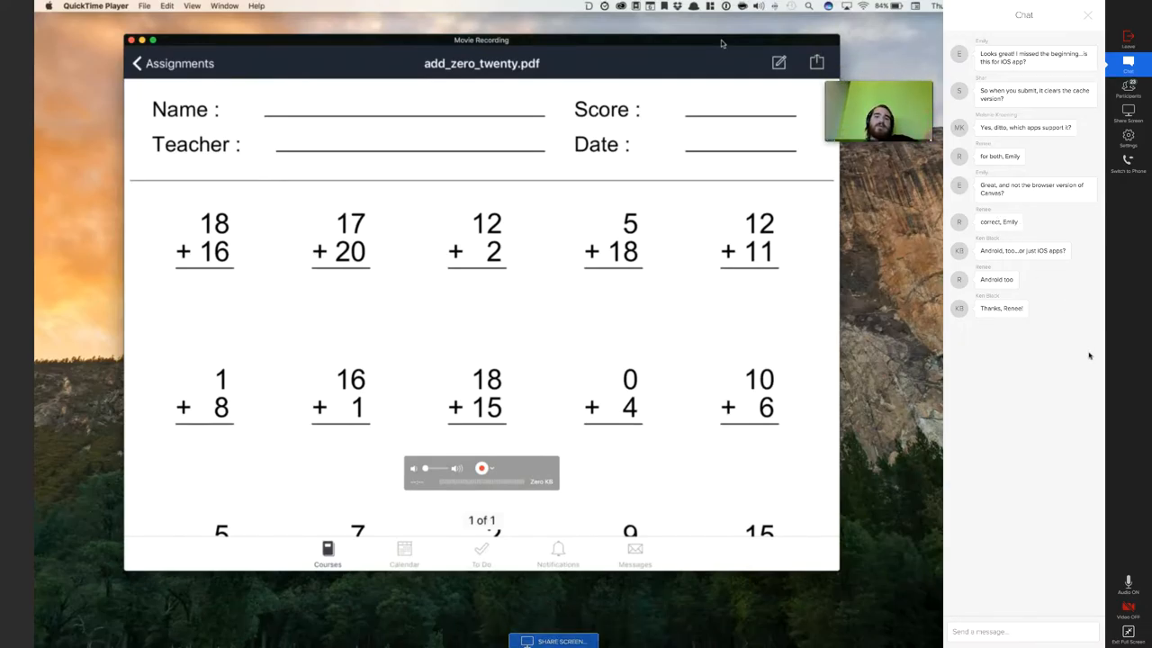
mouse_move(1076, 351)
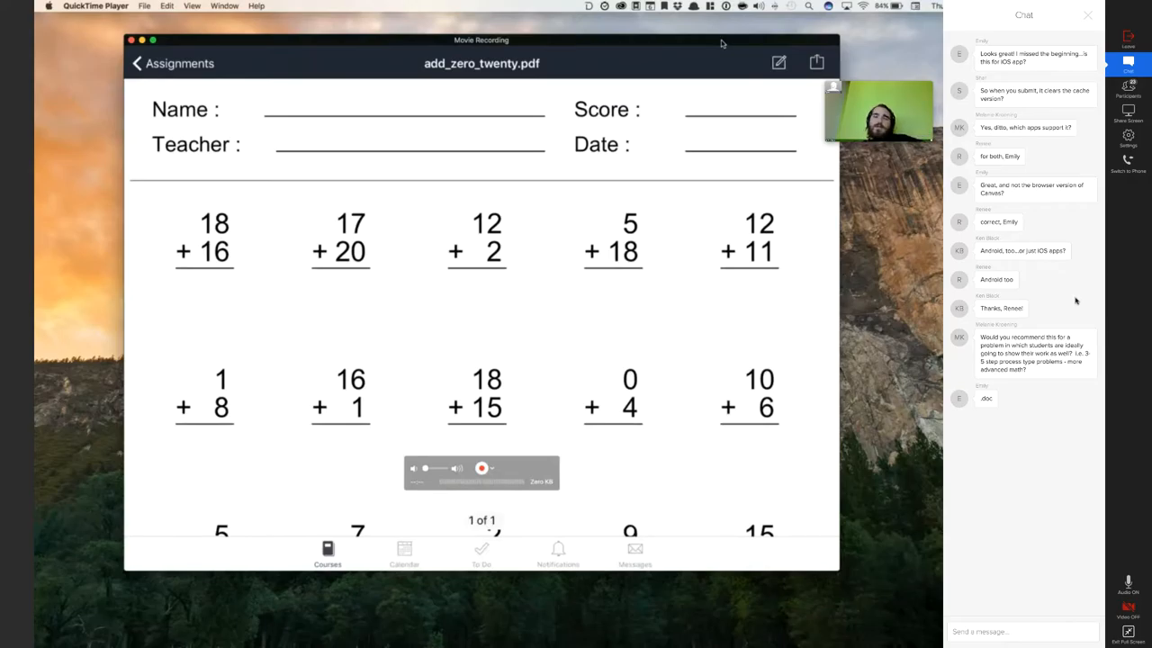
mouse_move(1022, 604)
text(If it worked with a .doc or .docx)
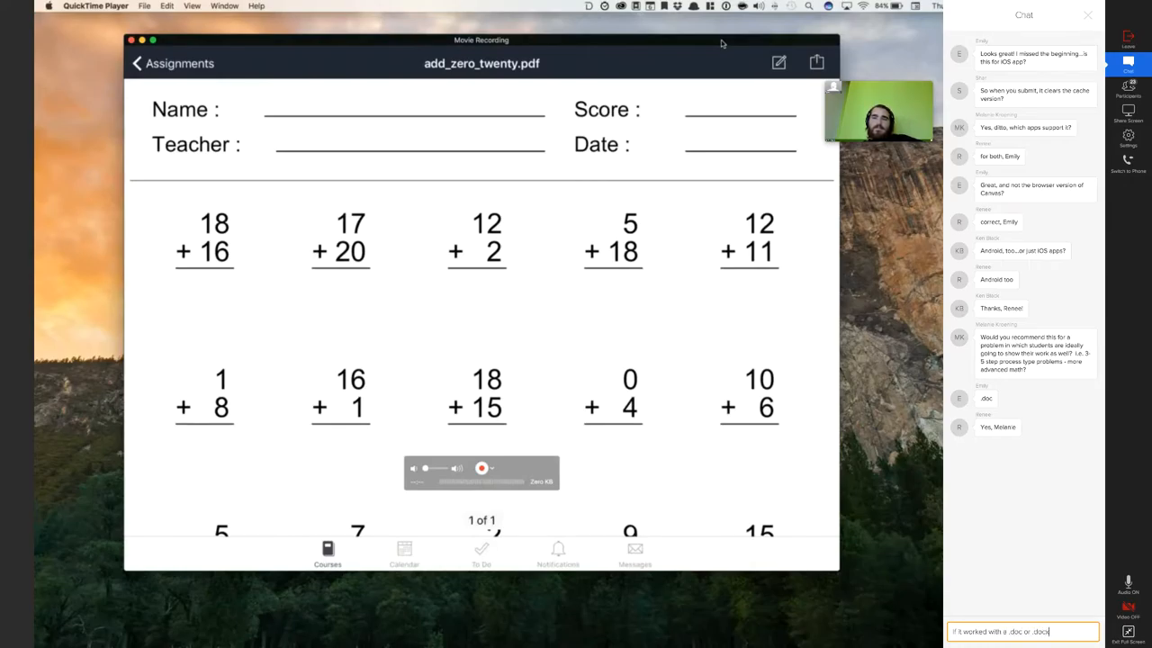
Post a chat note that .doc/.docx support could help students using Canvas in a web browser
text(then it might be a better experience for)
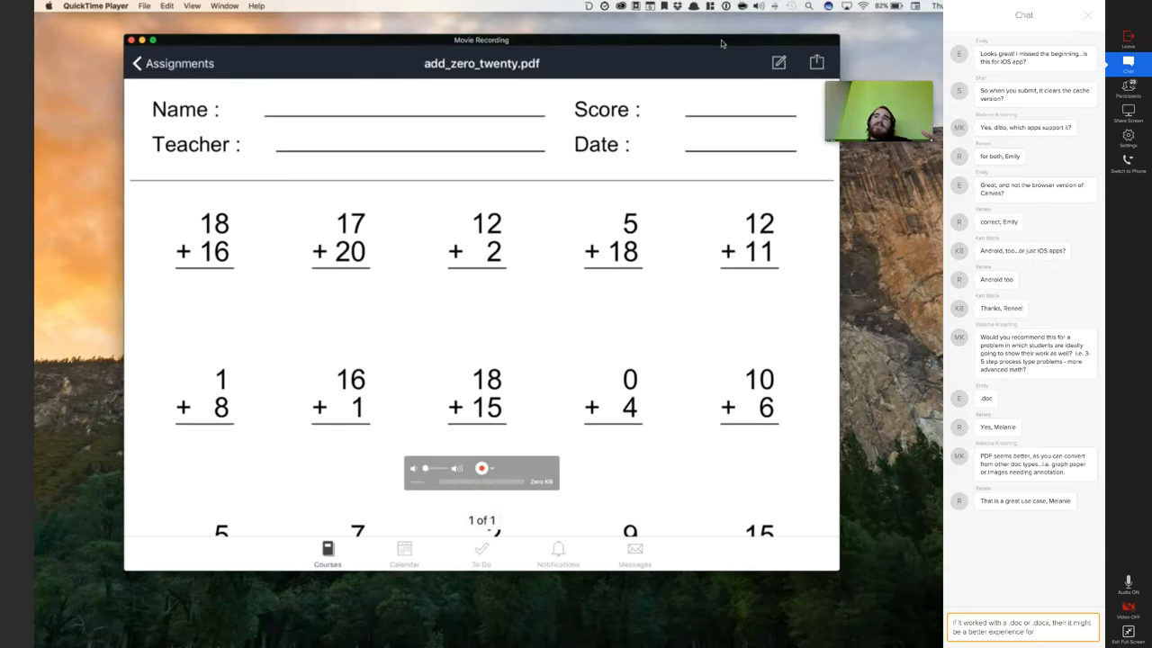
text(students using the)
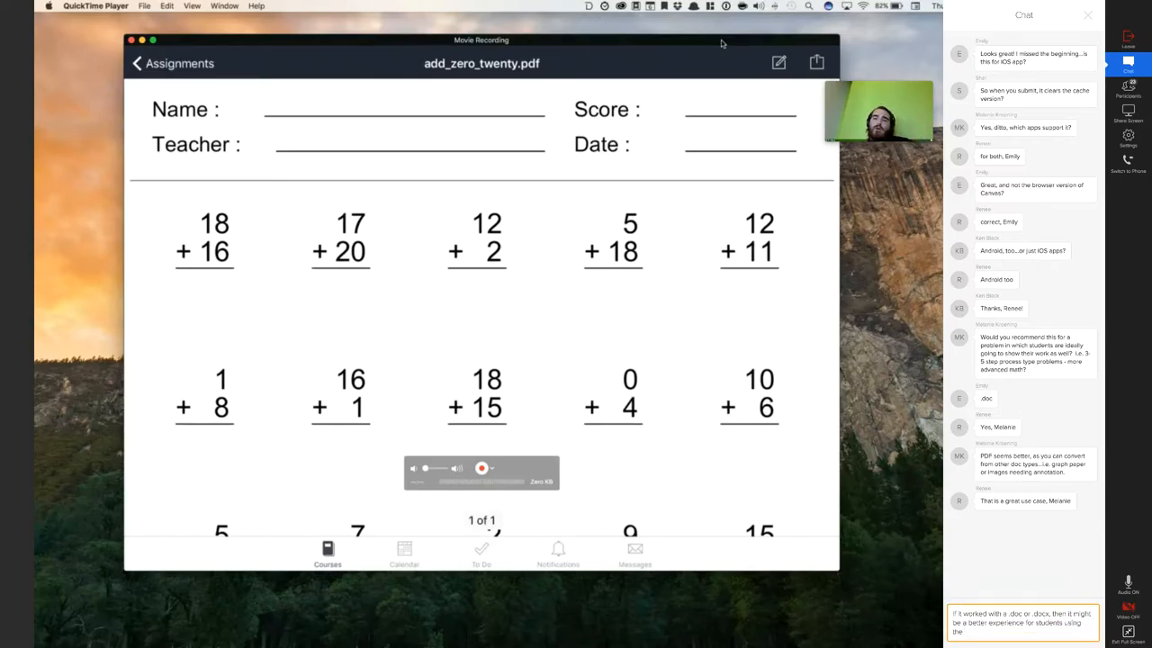
text(web)
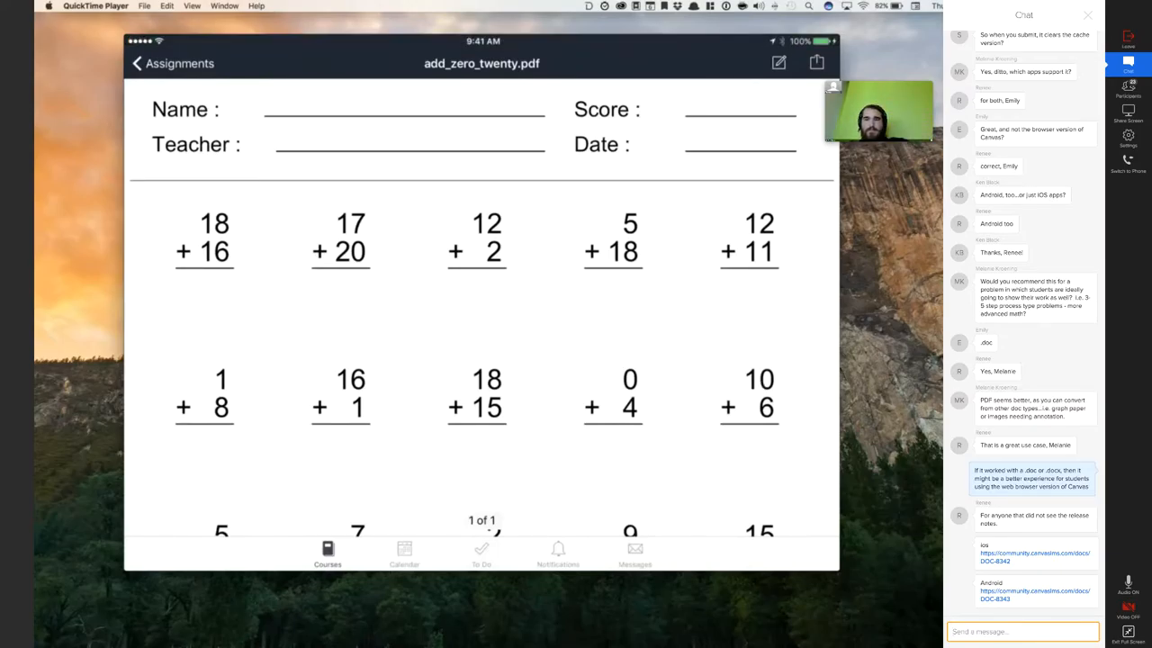
mouse_move(576, 644)
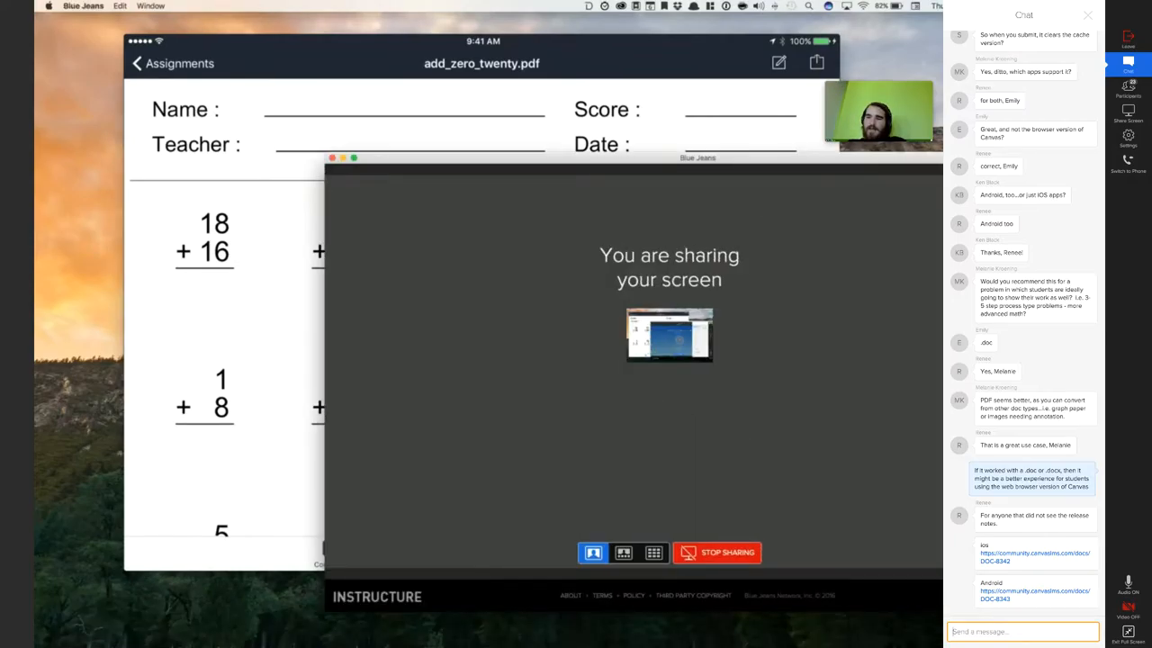
Dismiss the screen-sharing notice and ask in chat whether creating worksheets was already covered, having missed the beginning
click(1126, 90)
text(Did you)
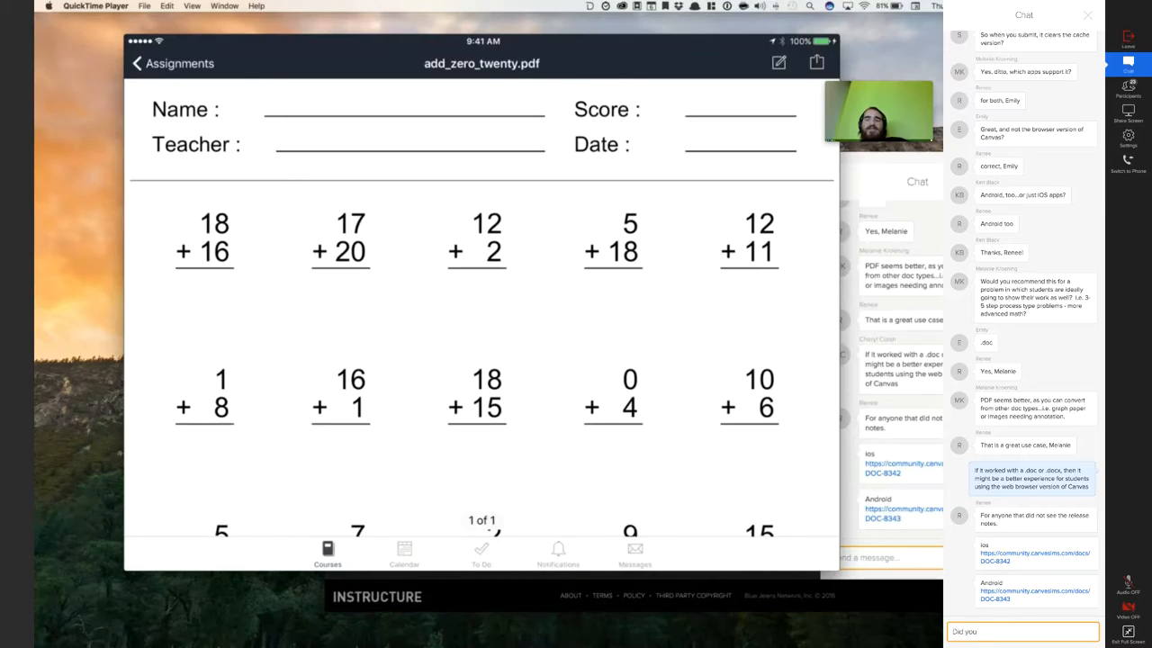
text(already talk about how to)
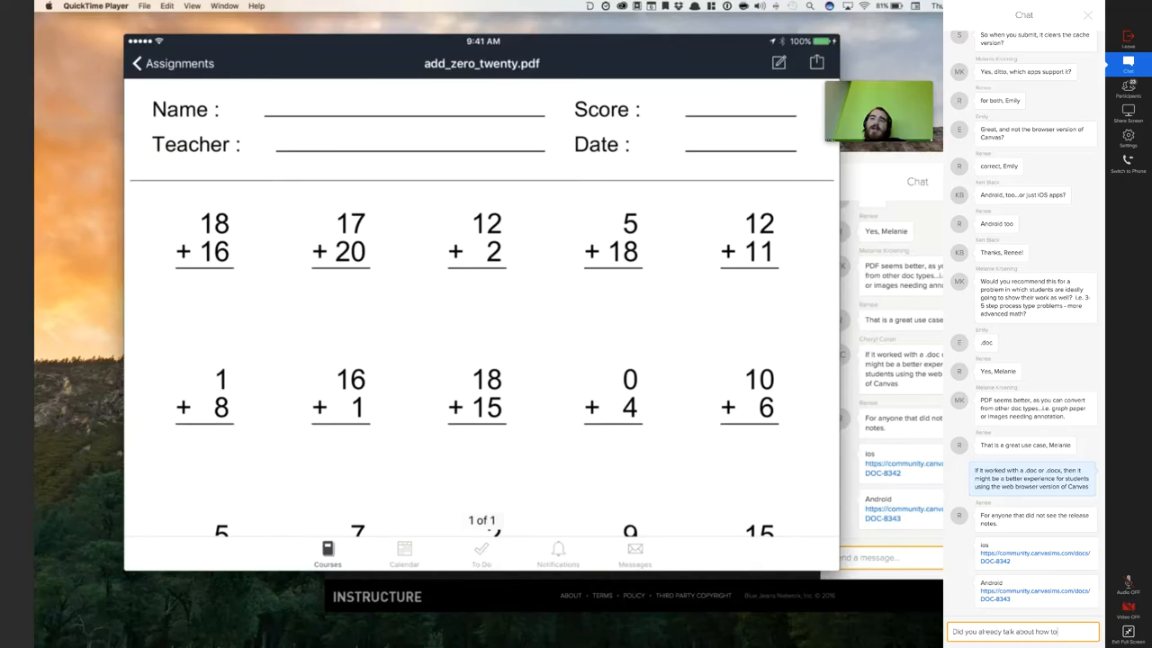
text(sel)
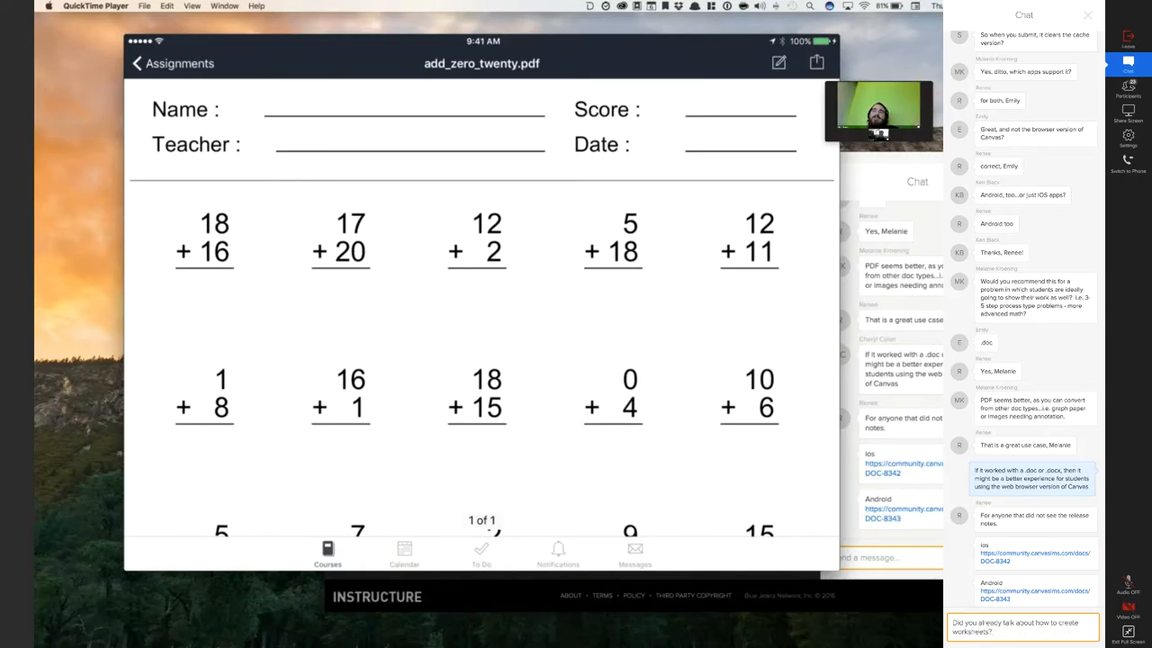
text(I missed it because I had the time)
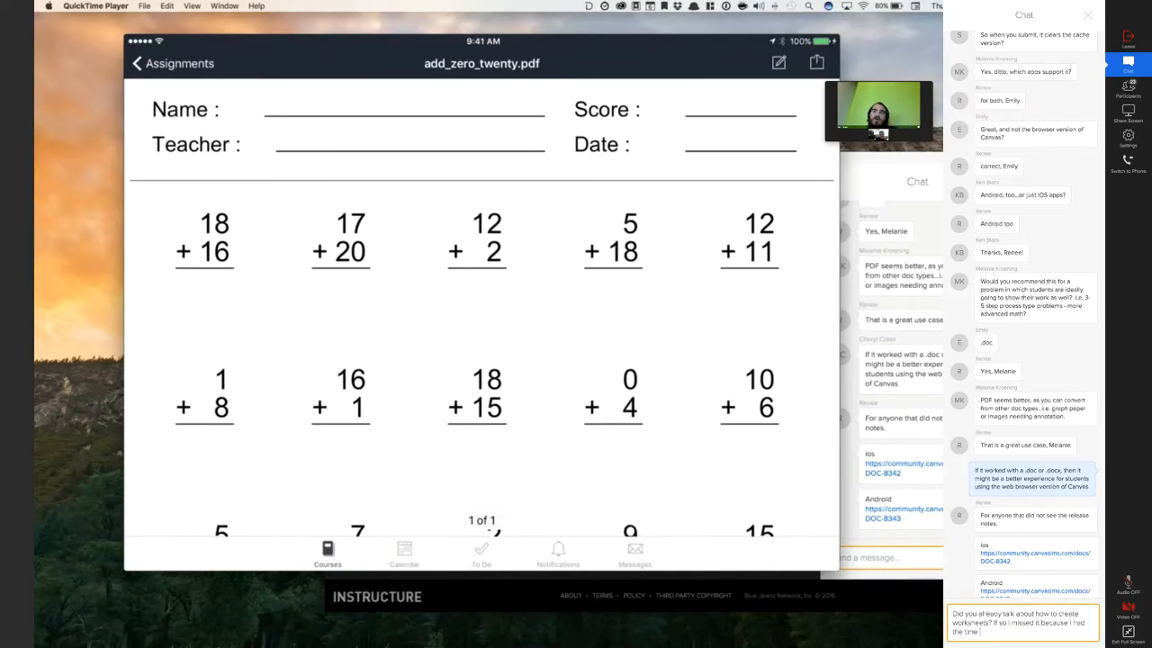
text(an hour)
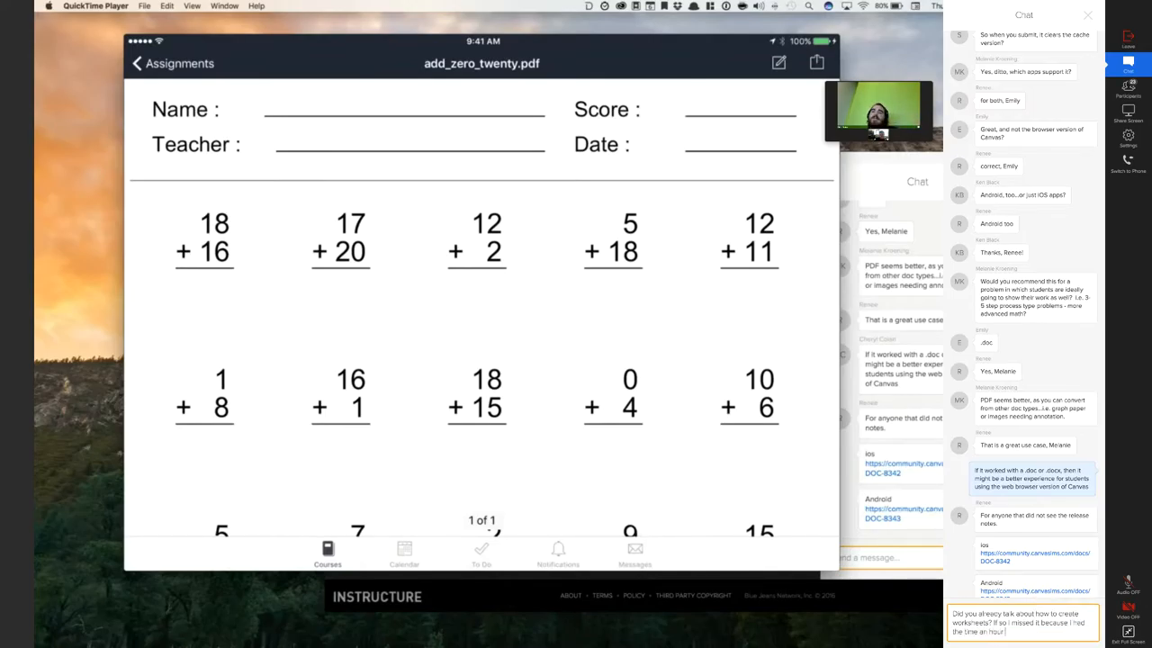
text(off)
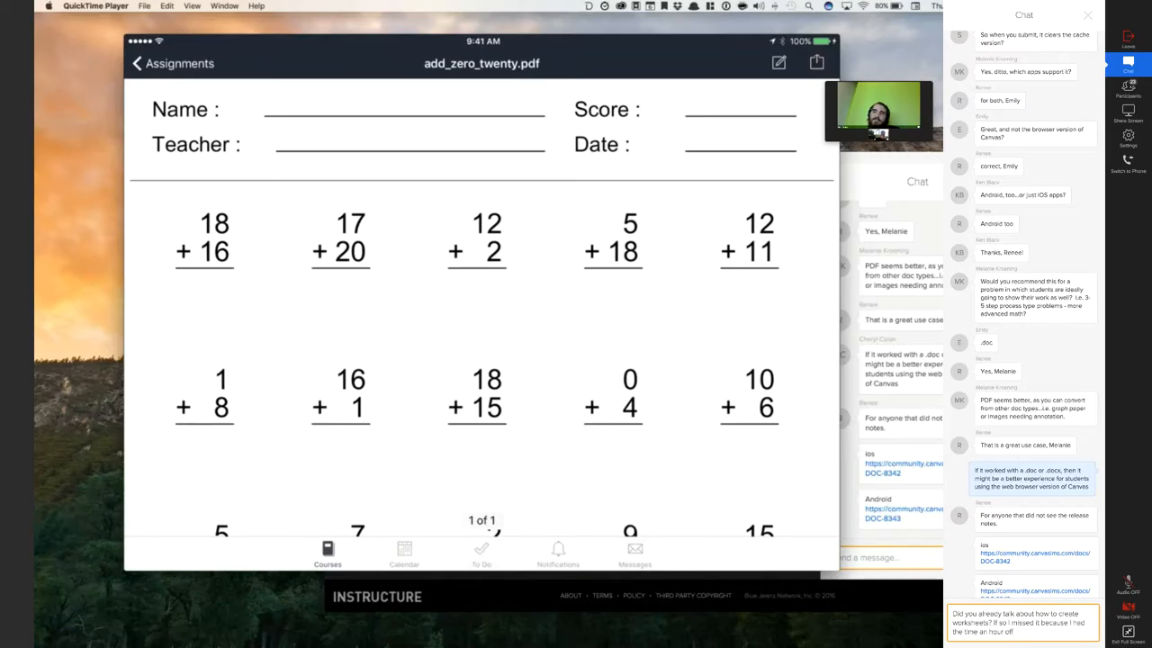
text(and missed the)
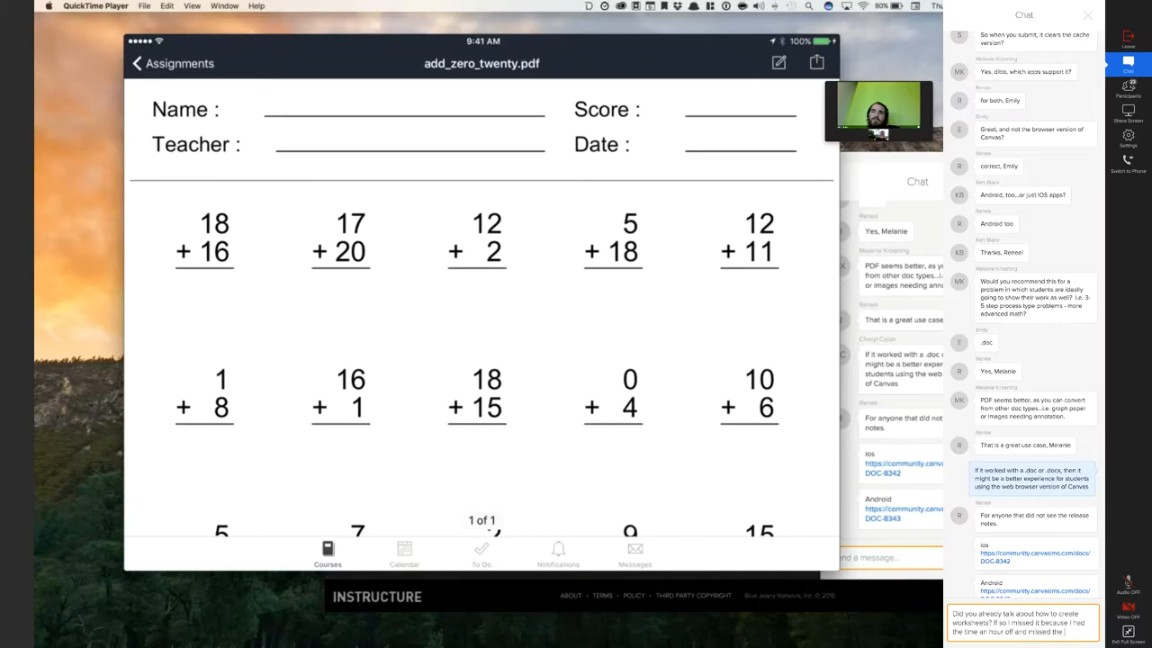
text(beginning)
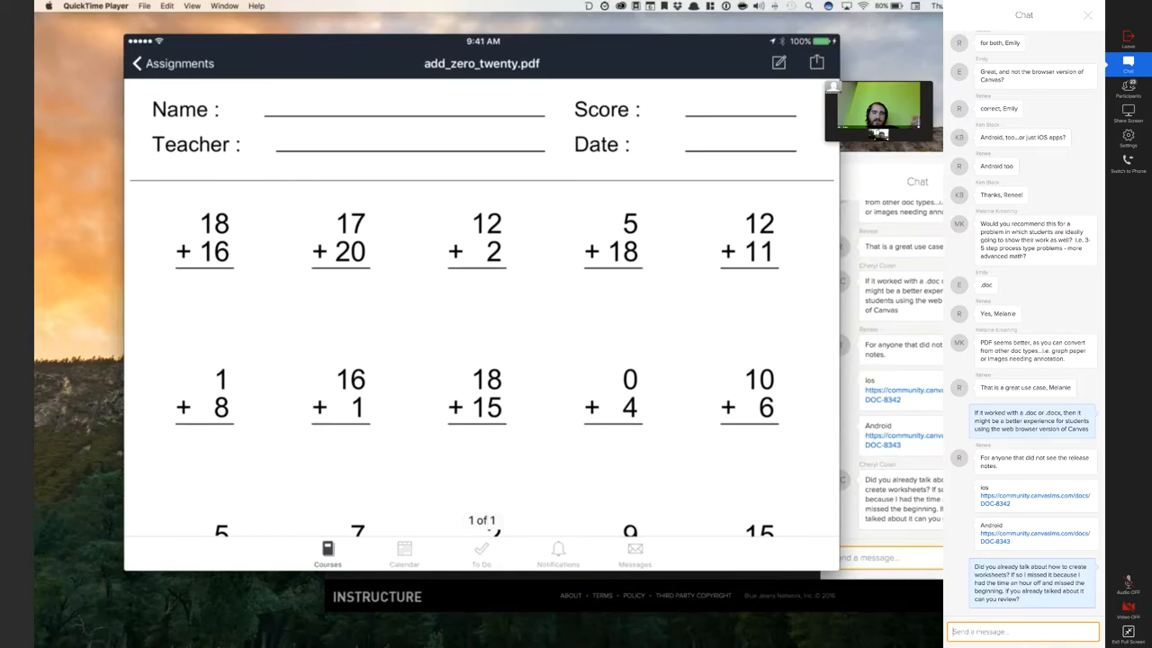
Post a chat message asking whether the session is being recorded and read the replies
scroll(down, 3)
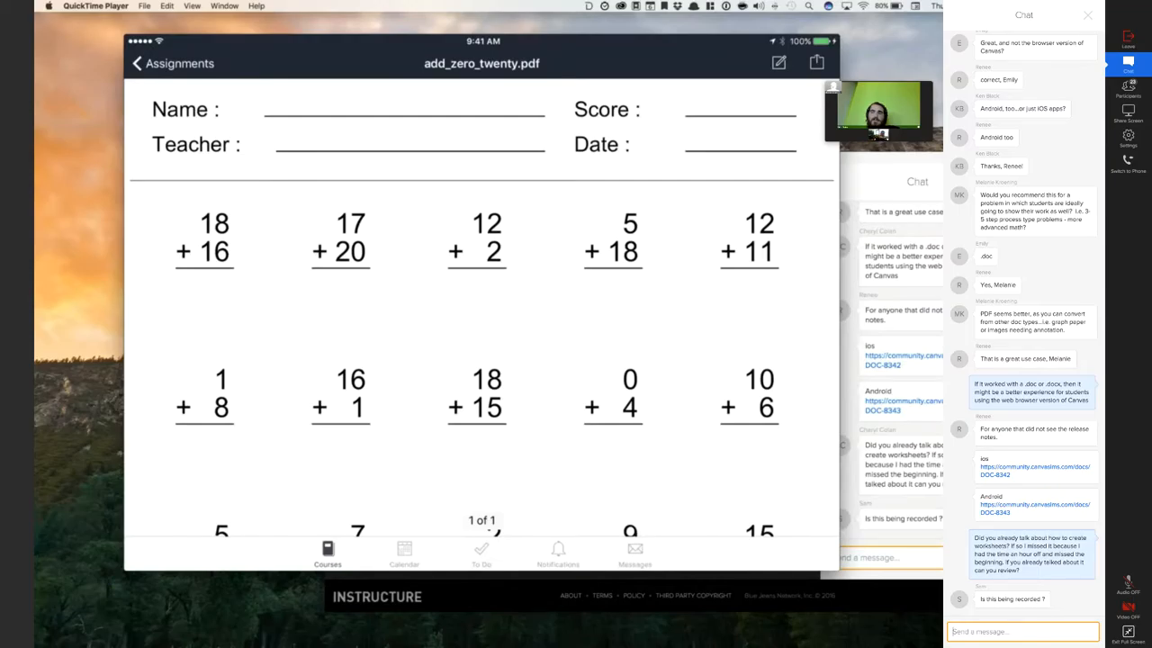
text(1)
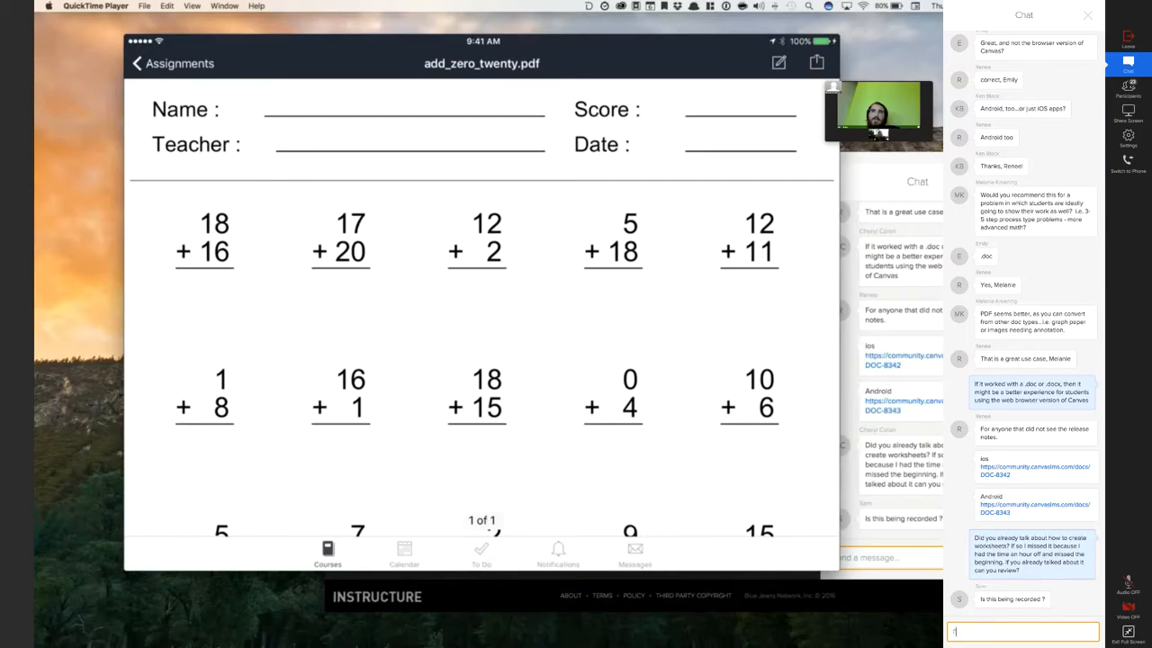
text(I'd also like to)
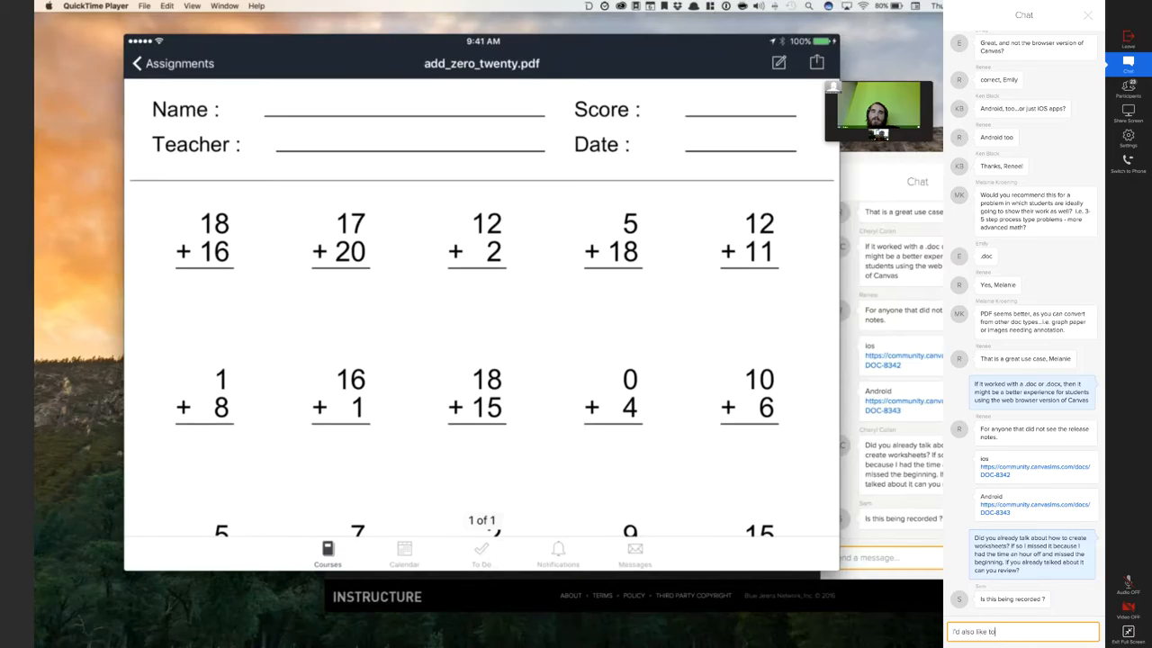
text(know if it's bei)
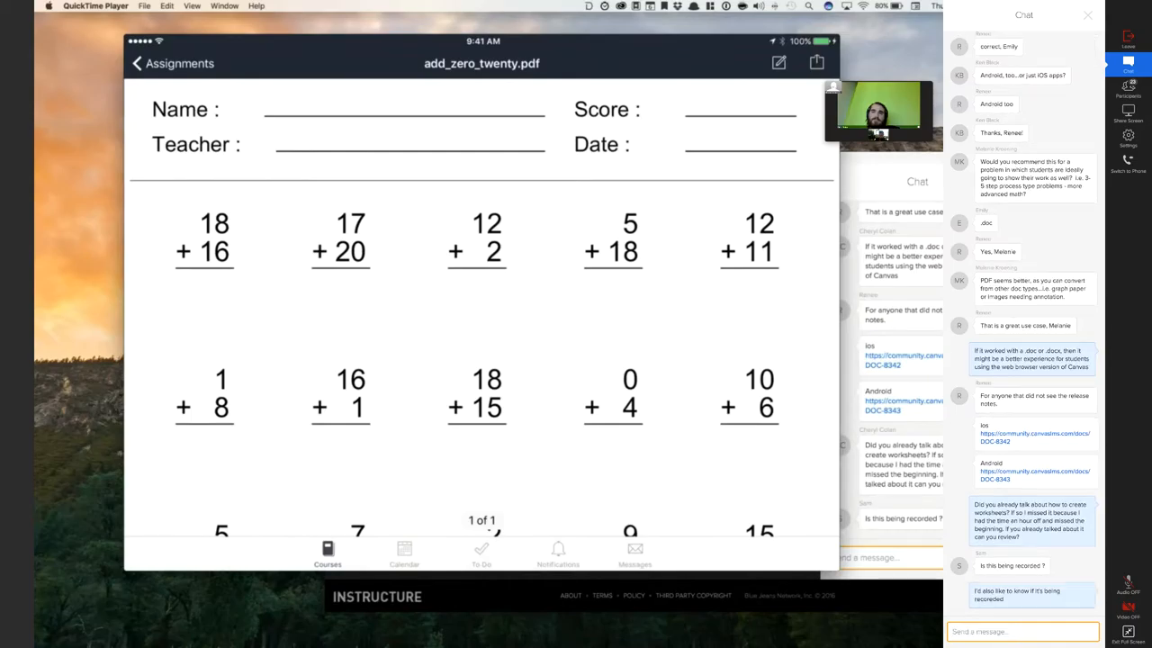
scroll(down, 3)
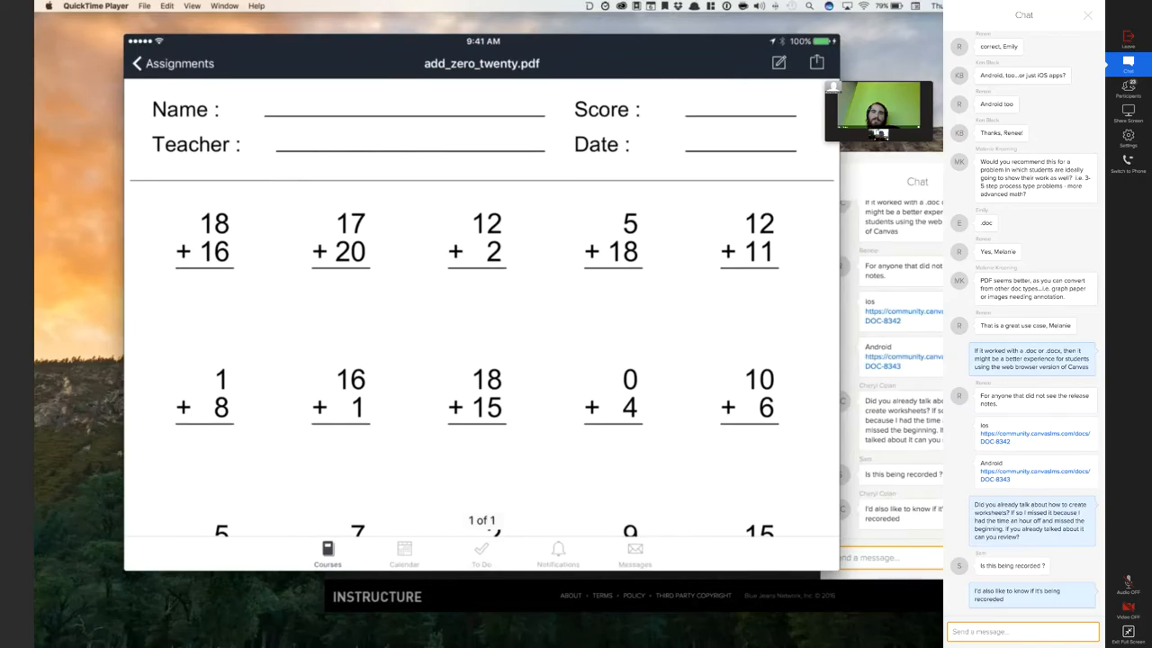
scroll(down, 3)
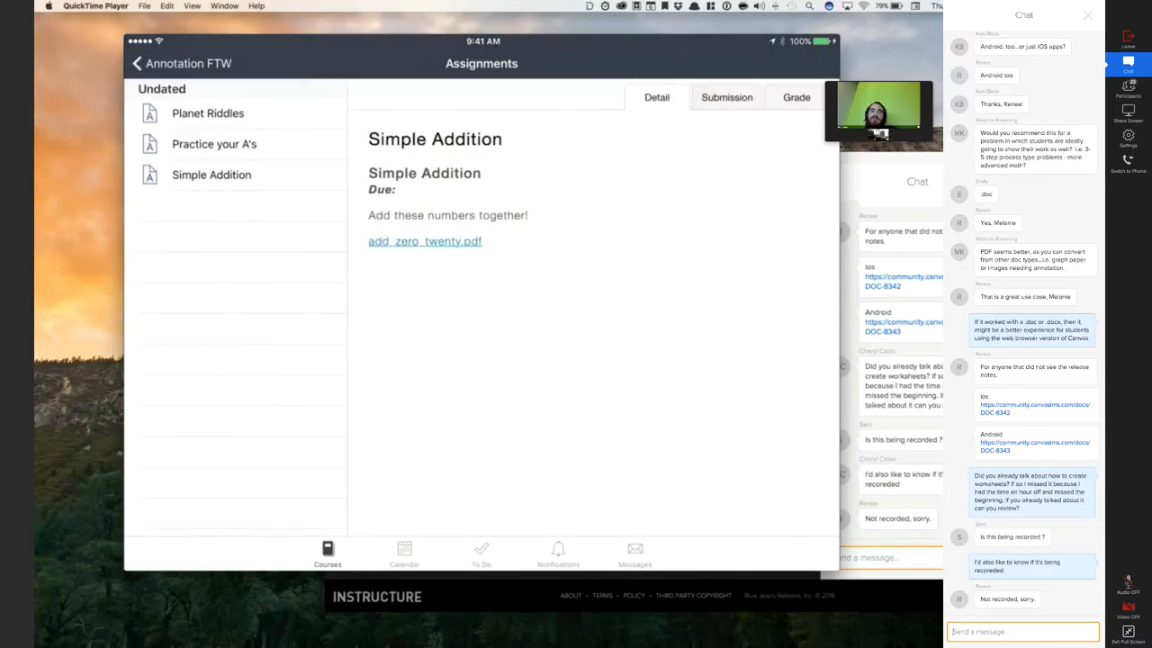
scroll(down, 3)
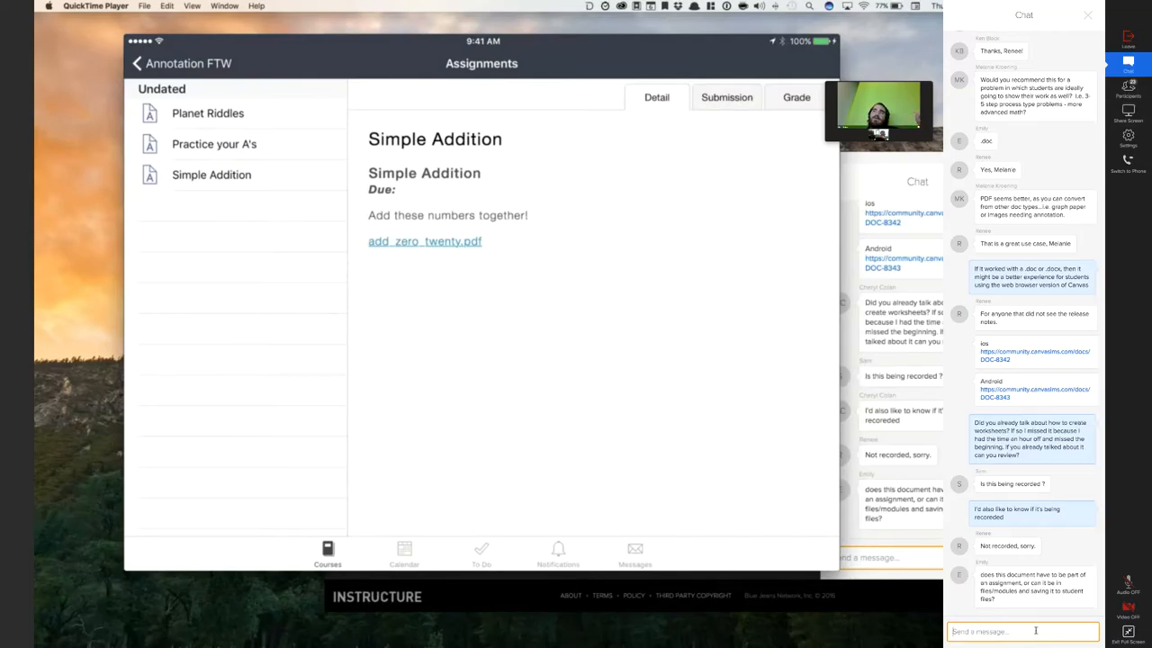
text(I'm sor)
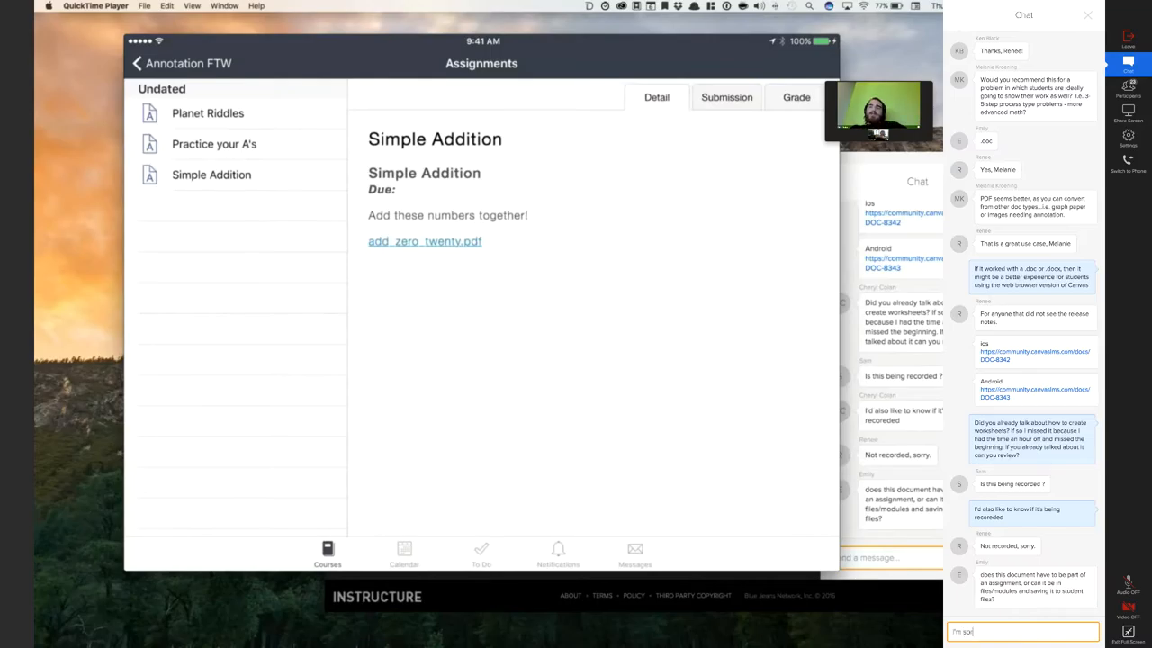
text(I'm sorry if I wass)
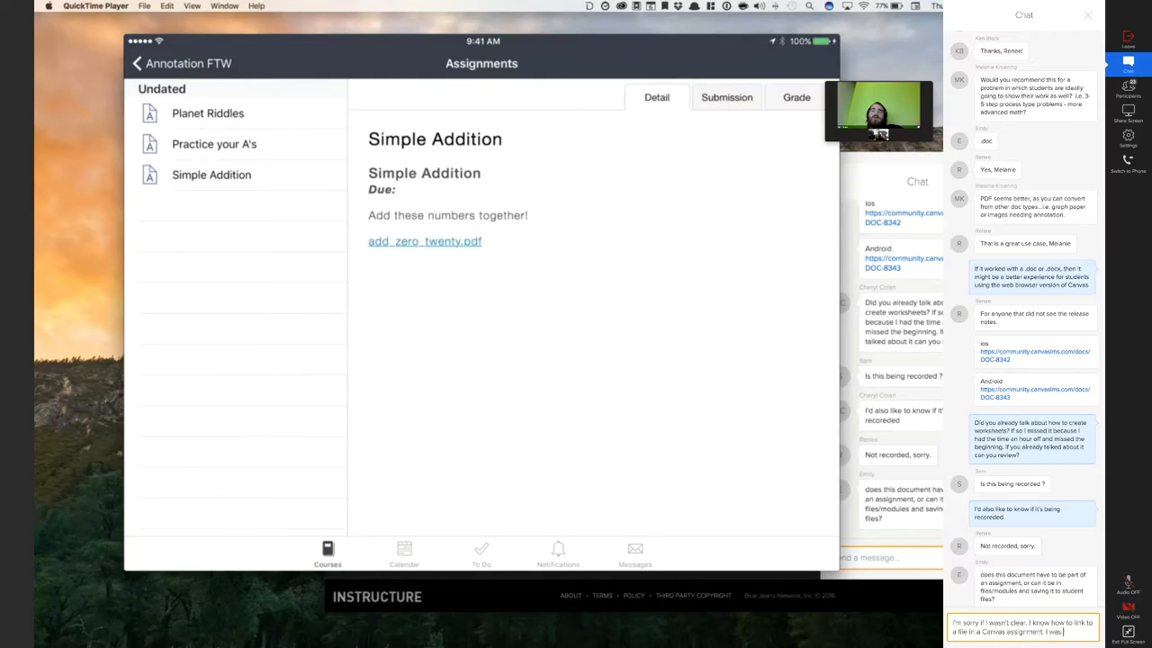
text(asking about how you create the PDF so it works)
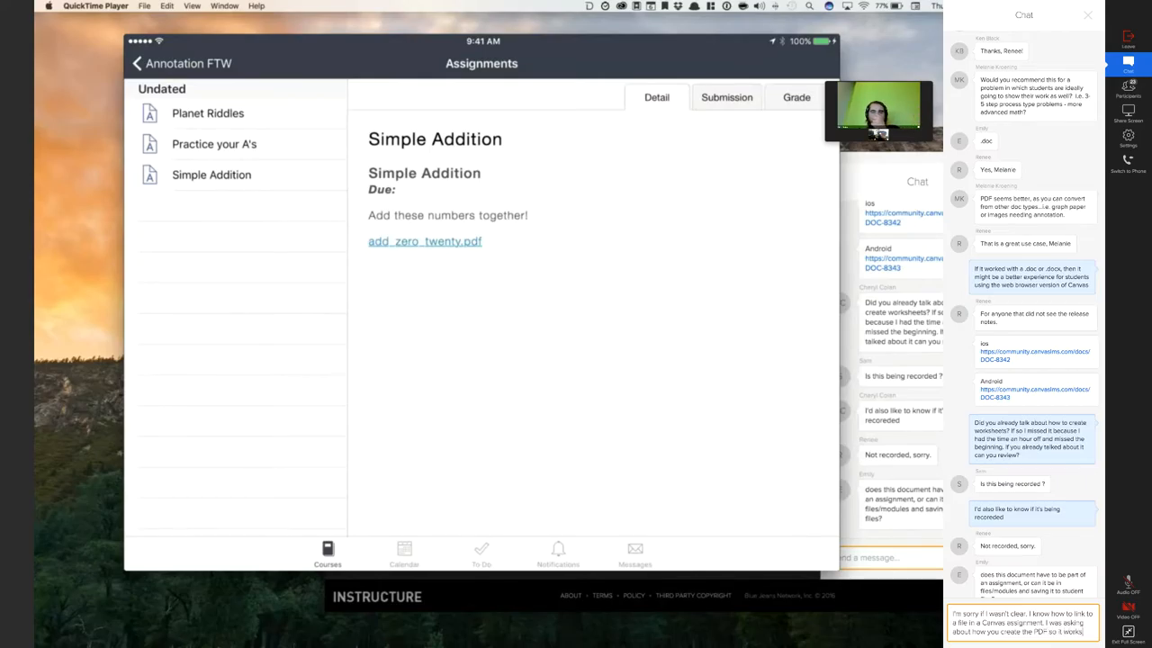
text(well as)
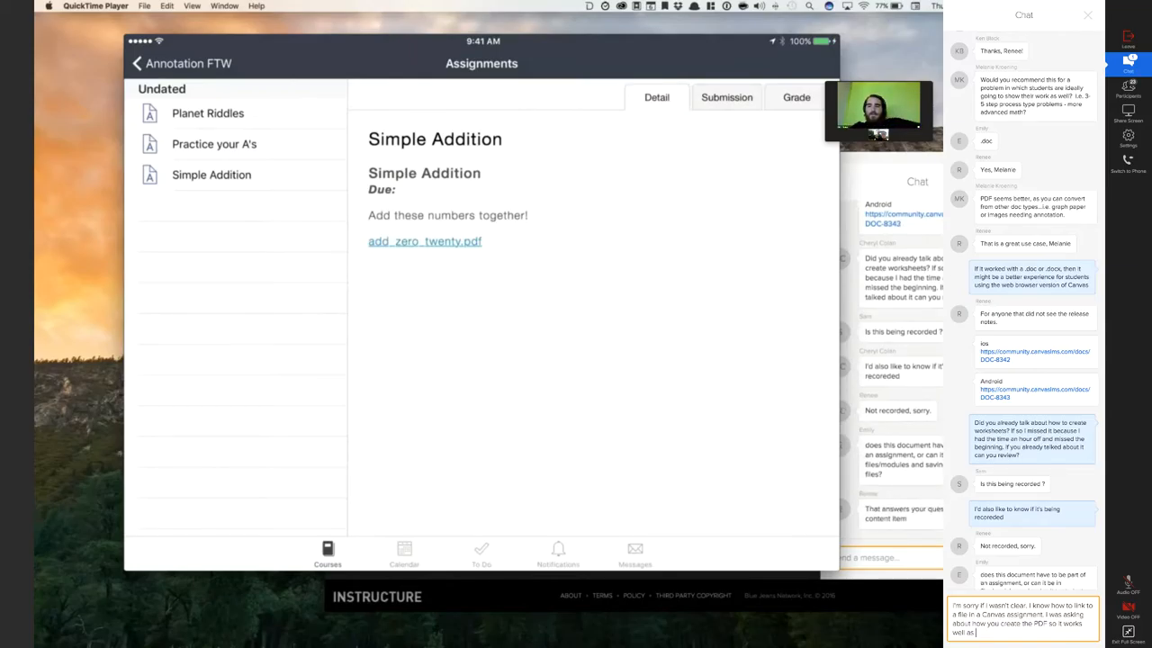
text(for)
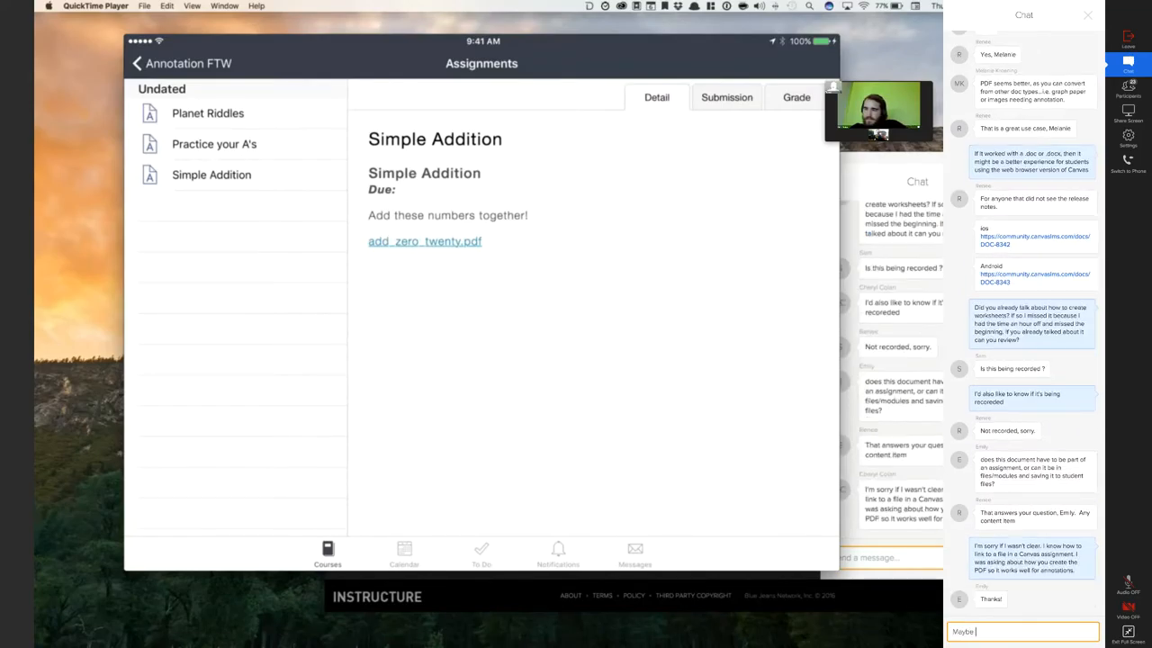
text(I misunderstood)
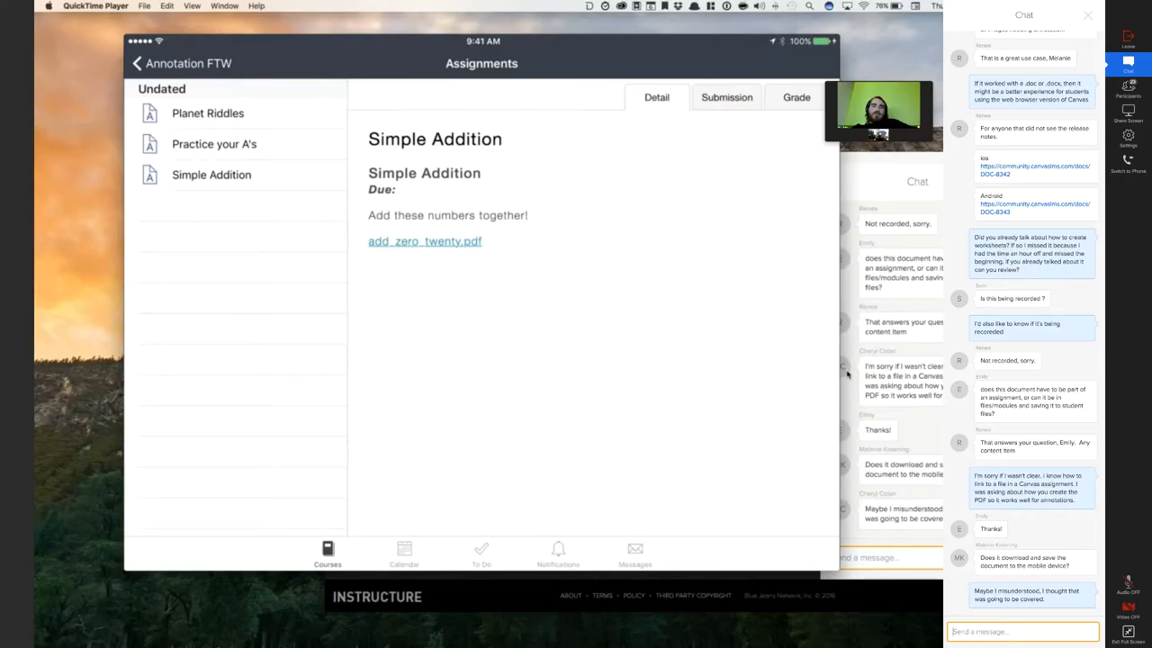
scroll(down, 3)
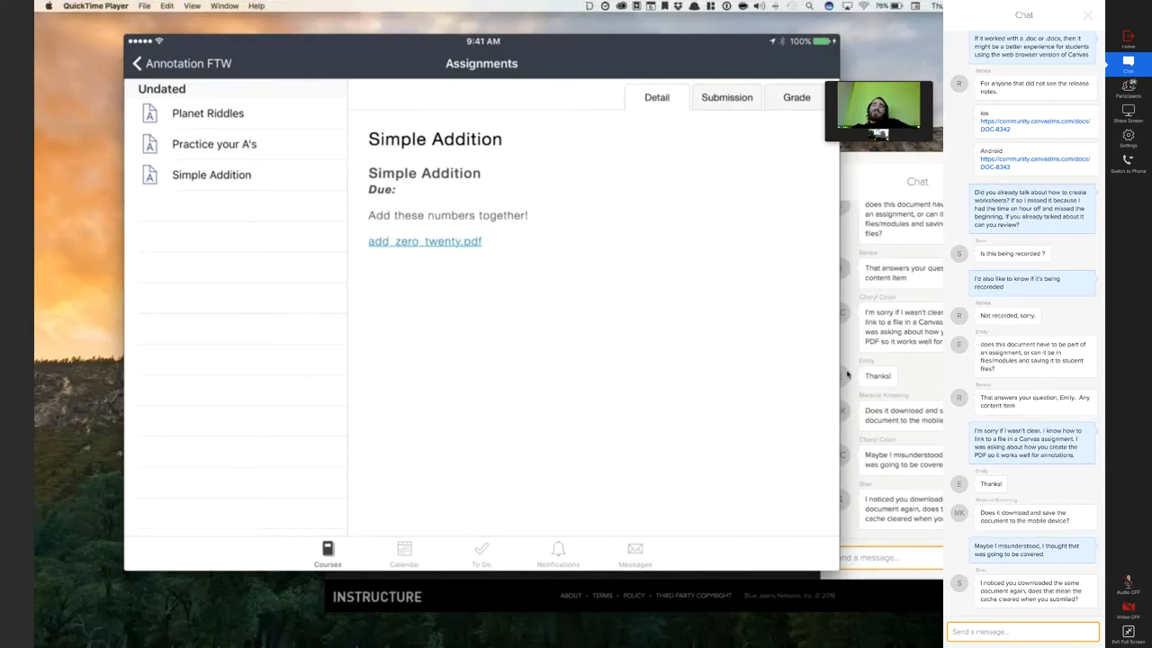
scroll(down, 3)
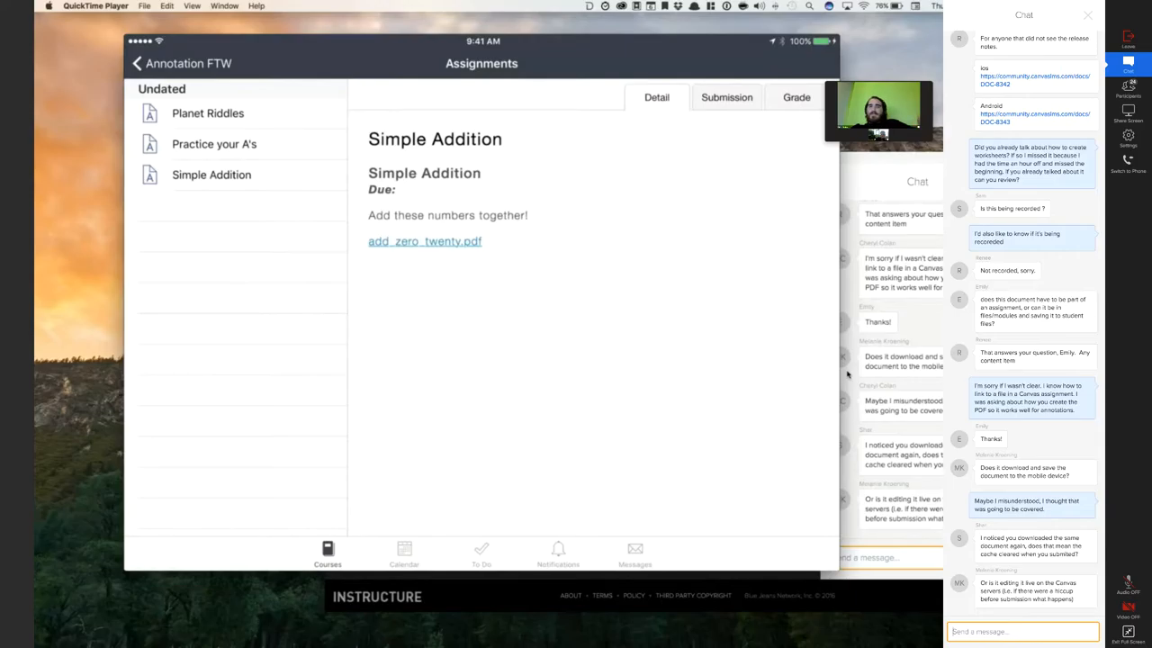
text(OK, never mind. I know how to make a PDF. I just thought you were)
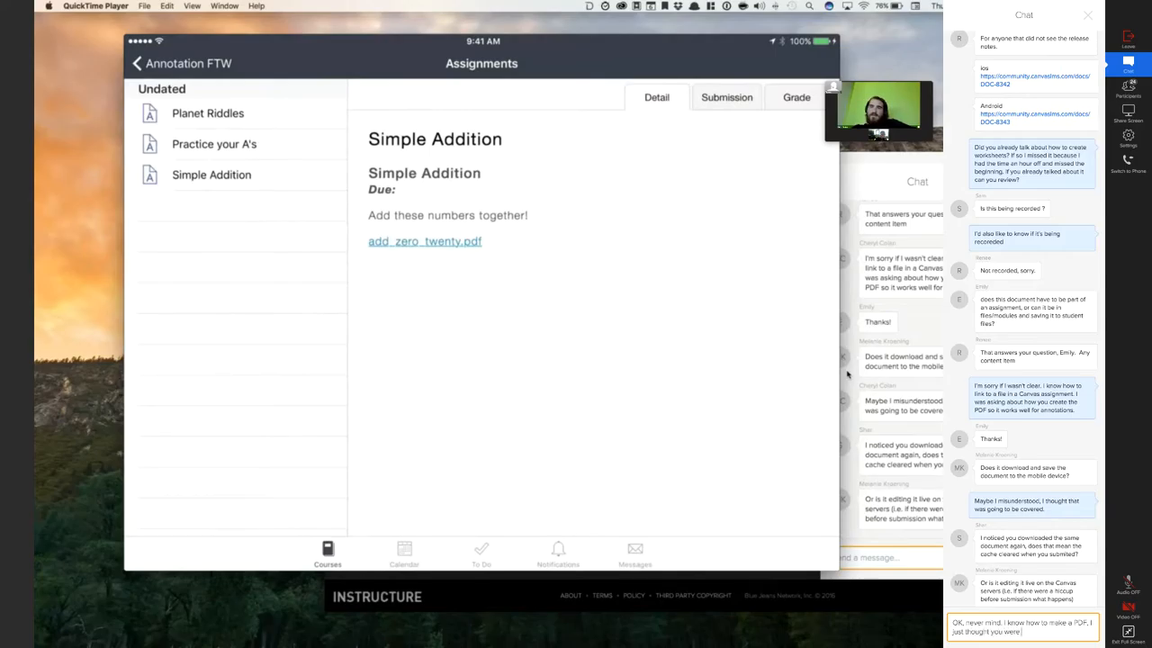
text(going over something)
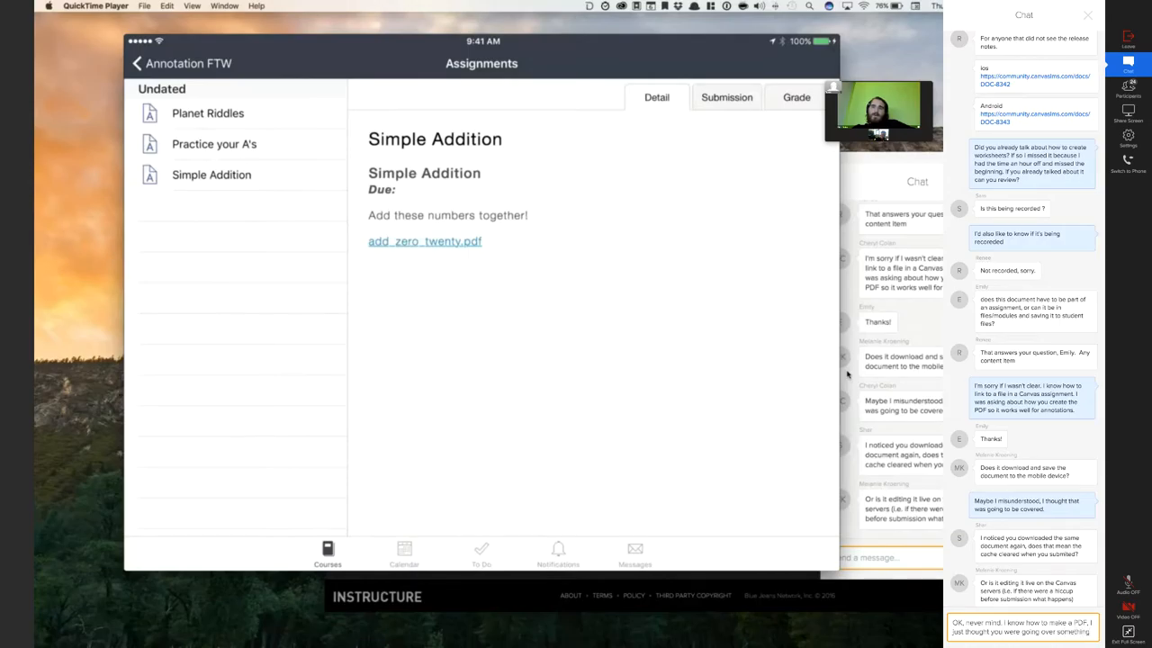
text(about how to set them up best so the PDF would work with your)
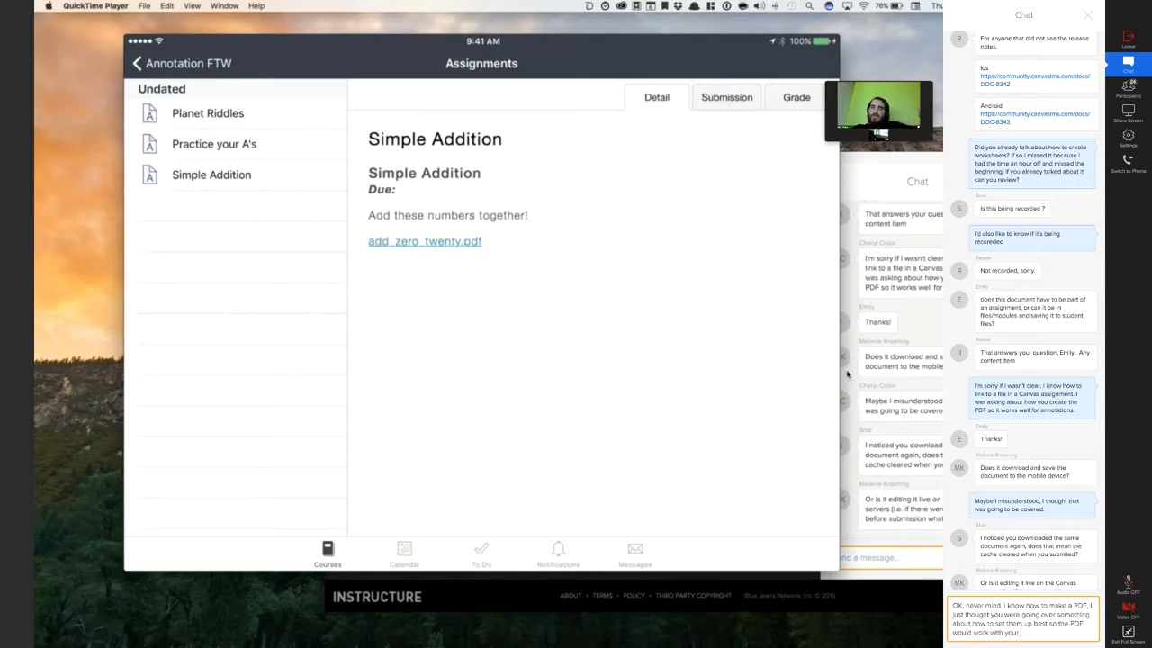
text(Annotation)
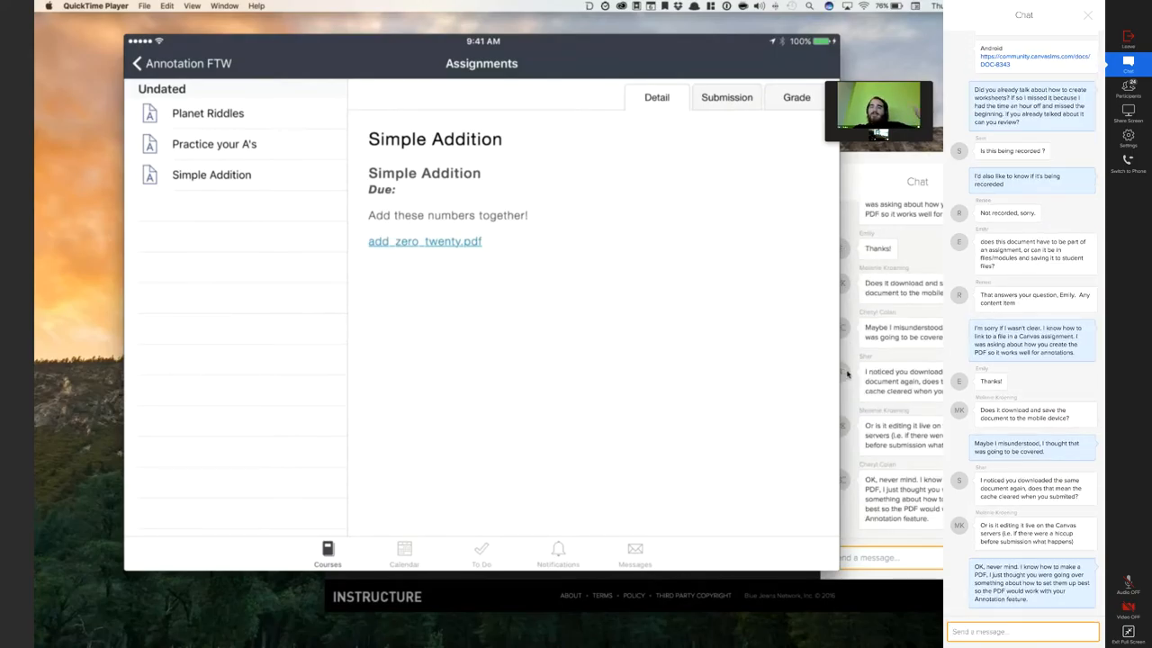
text(F)
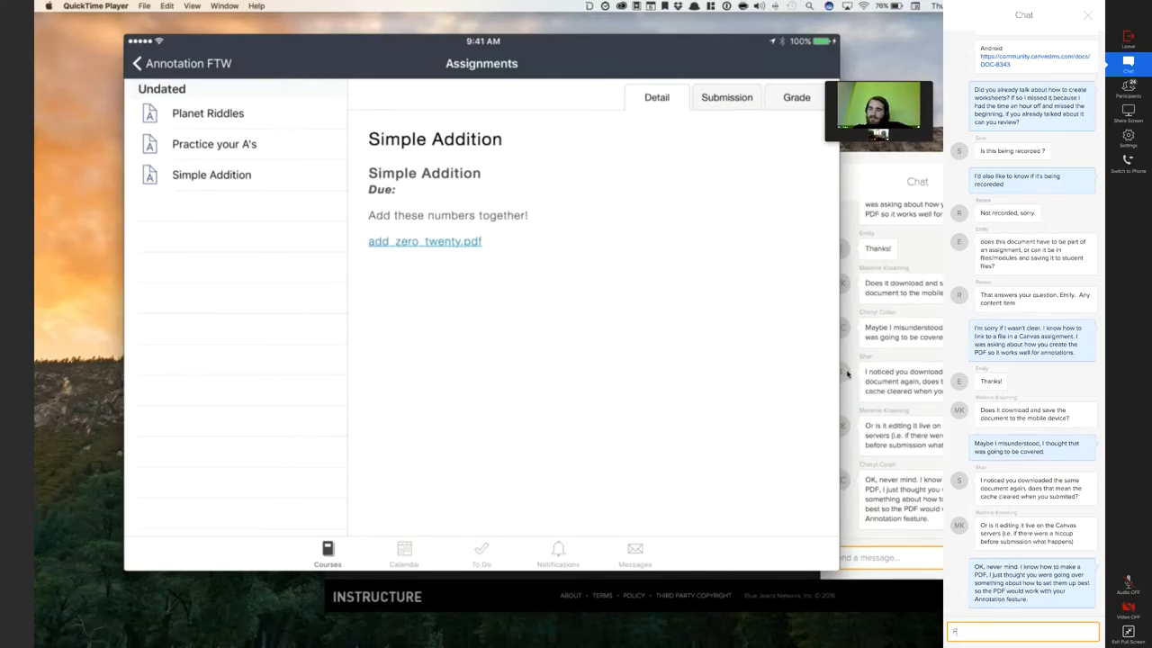
text(For example,)
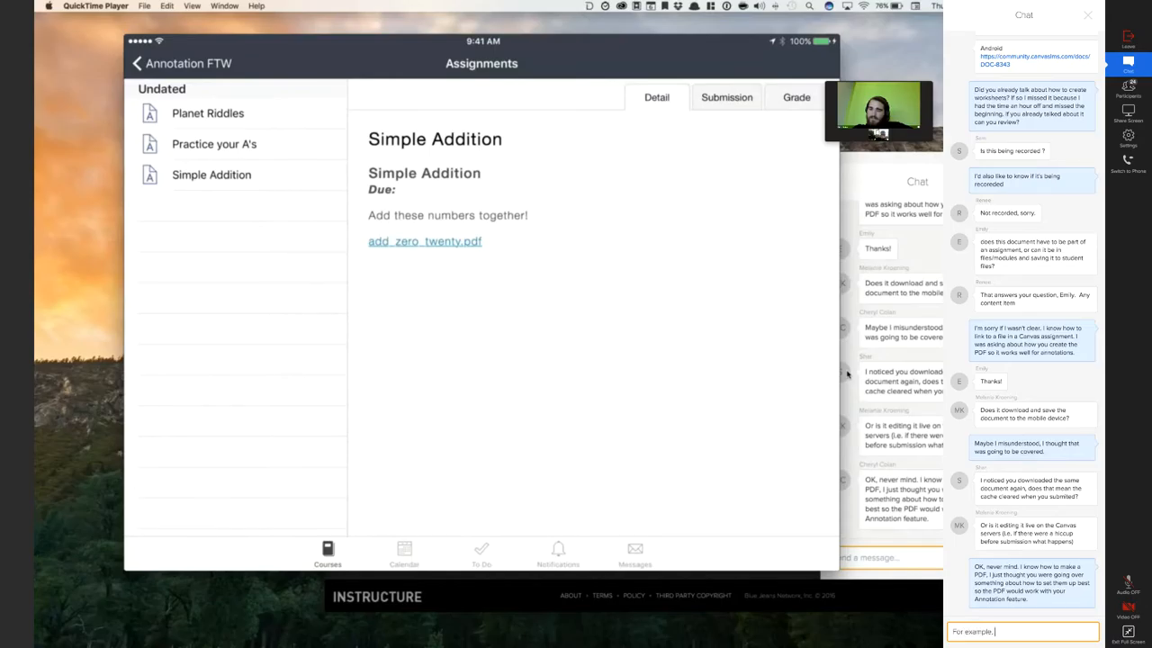
text(view)
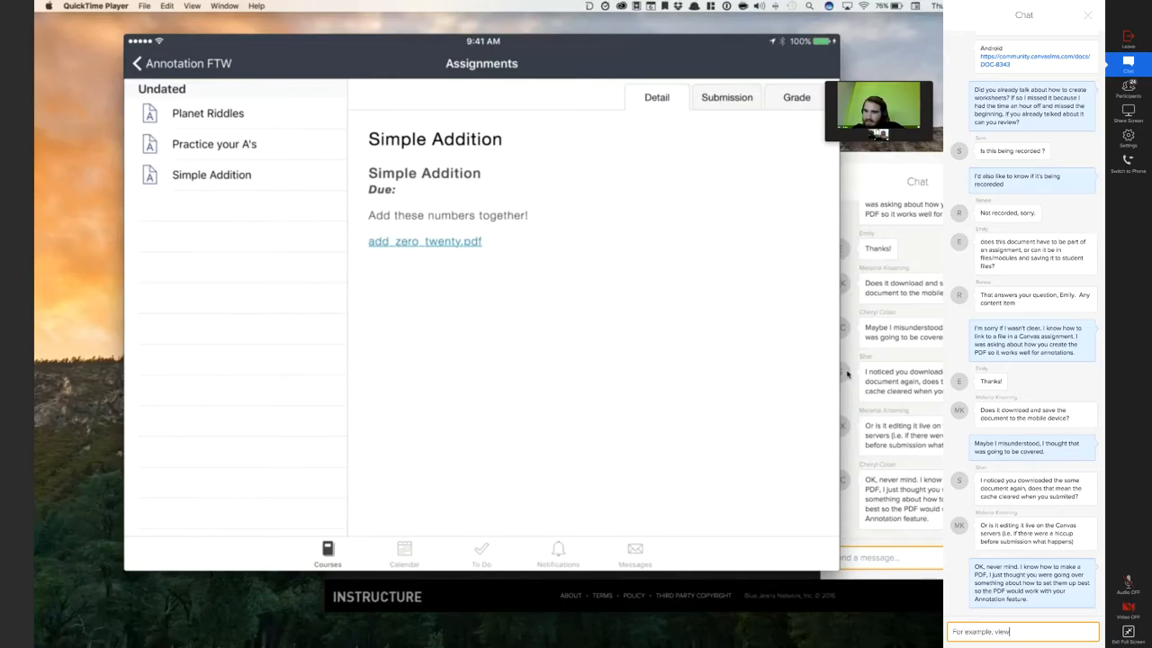
mouse_move(904, 346)
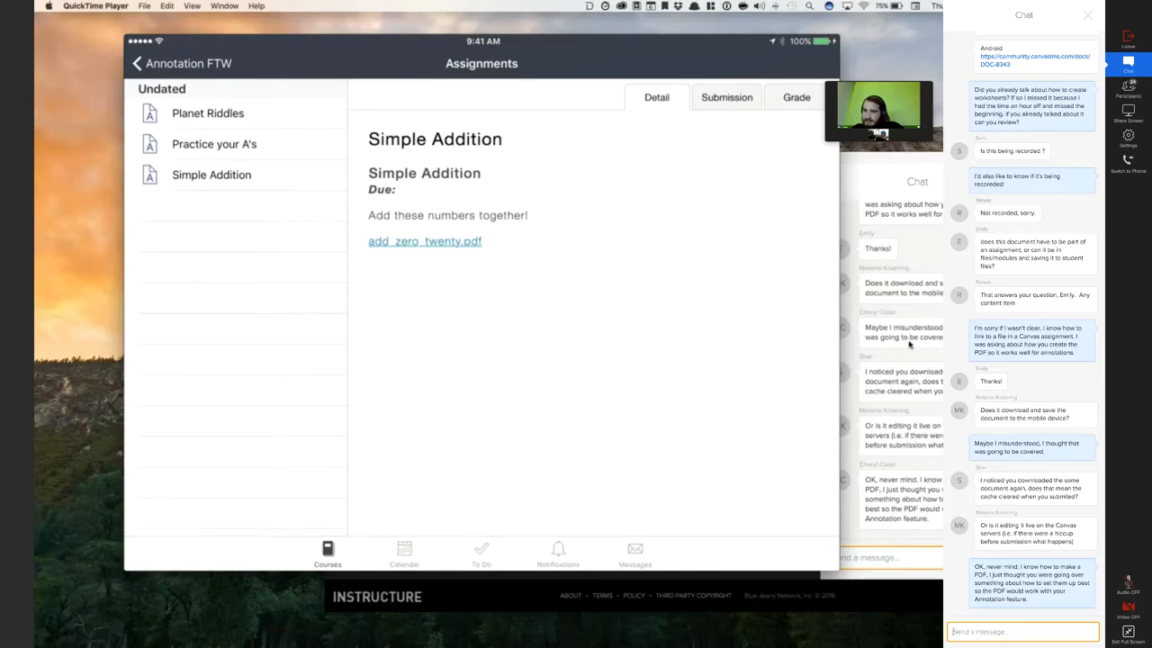
mouse_move(899, 364)
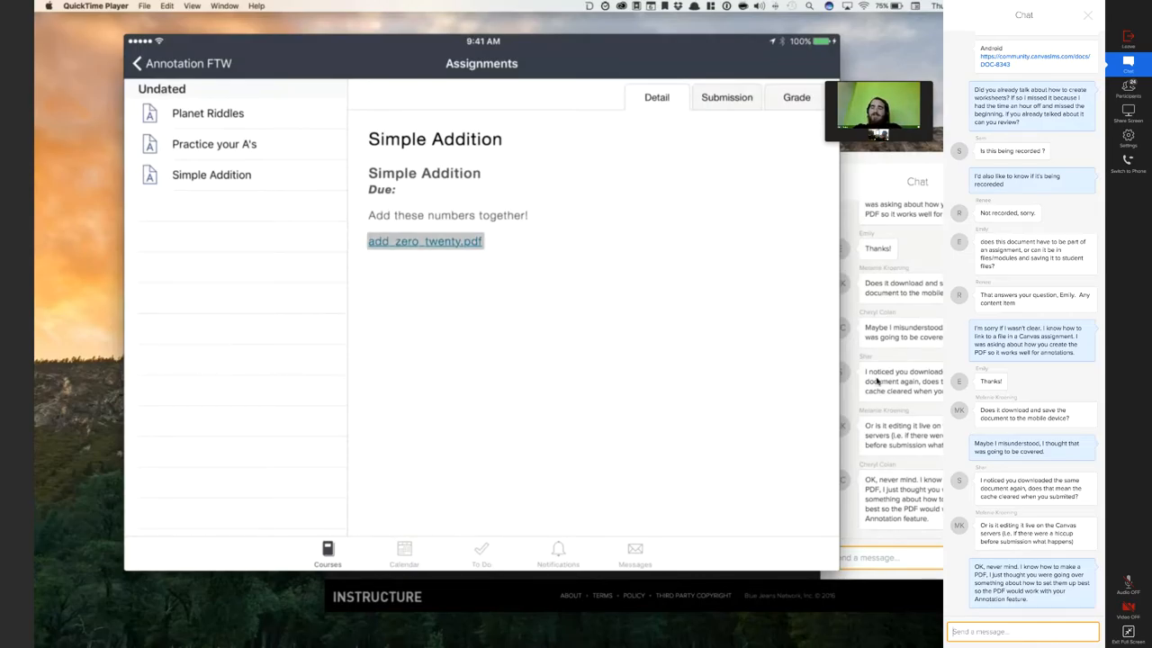
Open add_zero_twenty.pdf and post a chat tip recommending bigger fonts and more whitespace so less zooming is needed to read
click(424, 241)
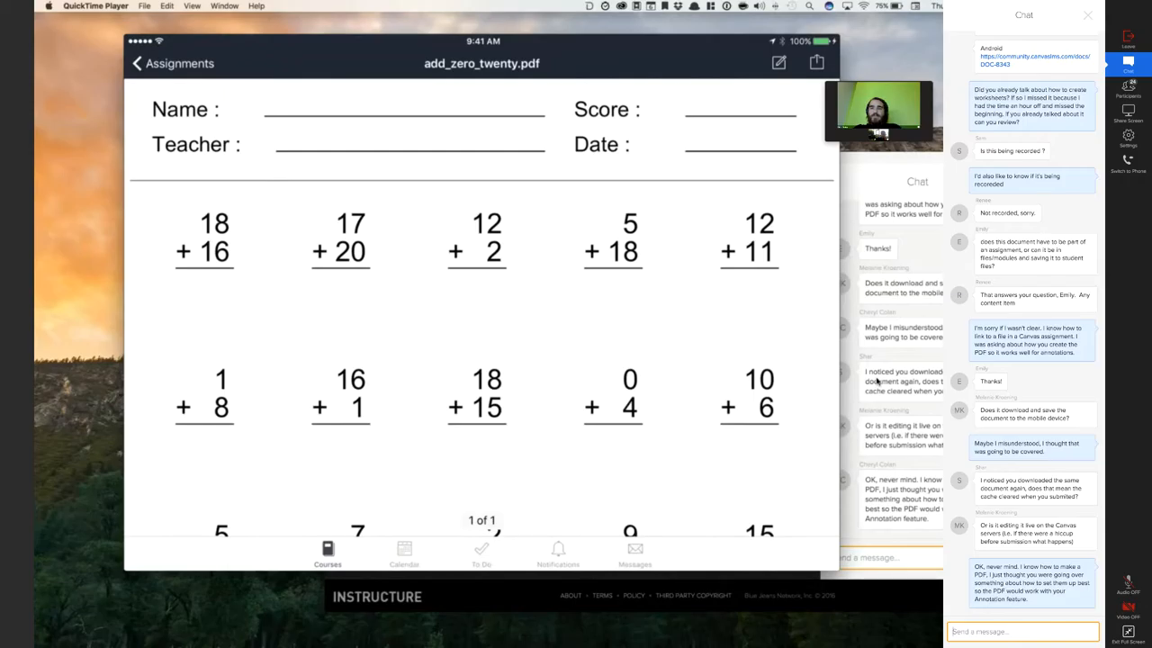
scroll(down, 3)
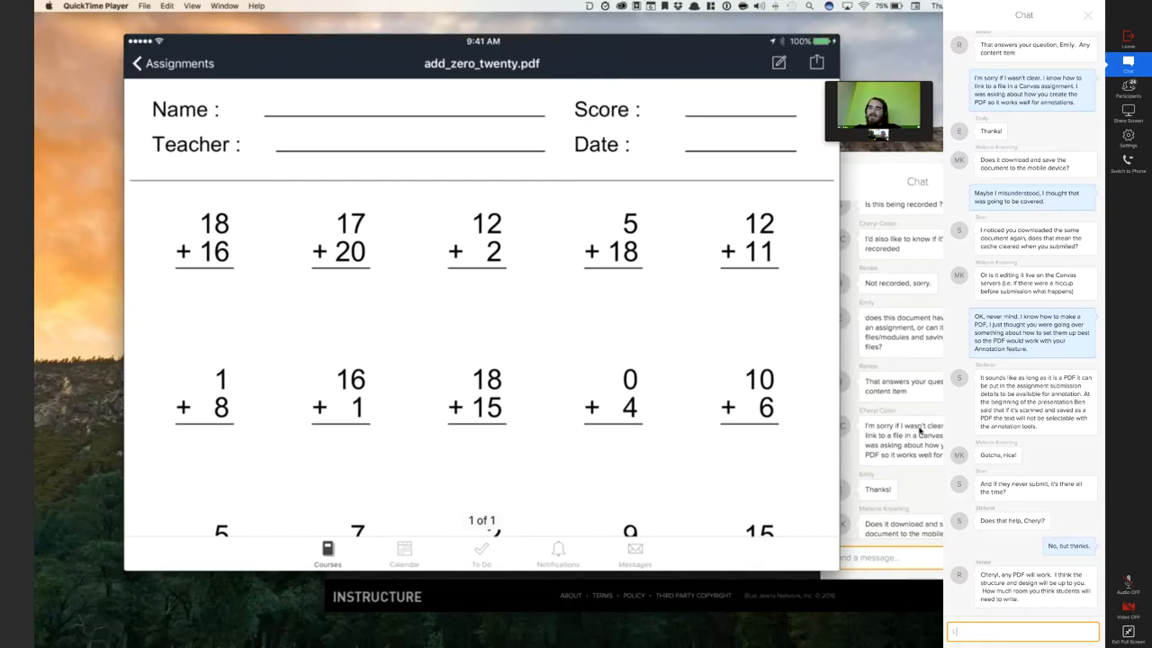
text(I would say a best practice is to use larger)
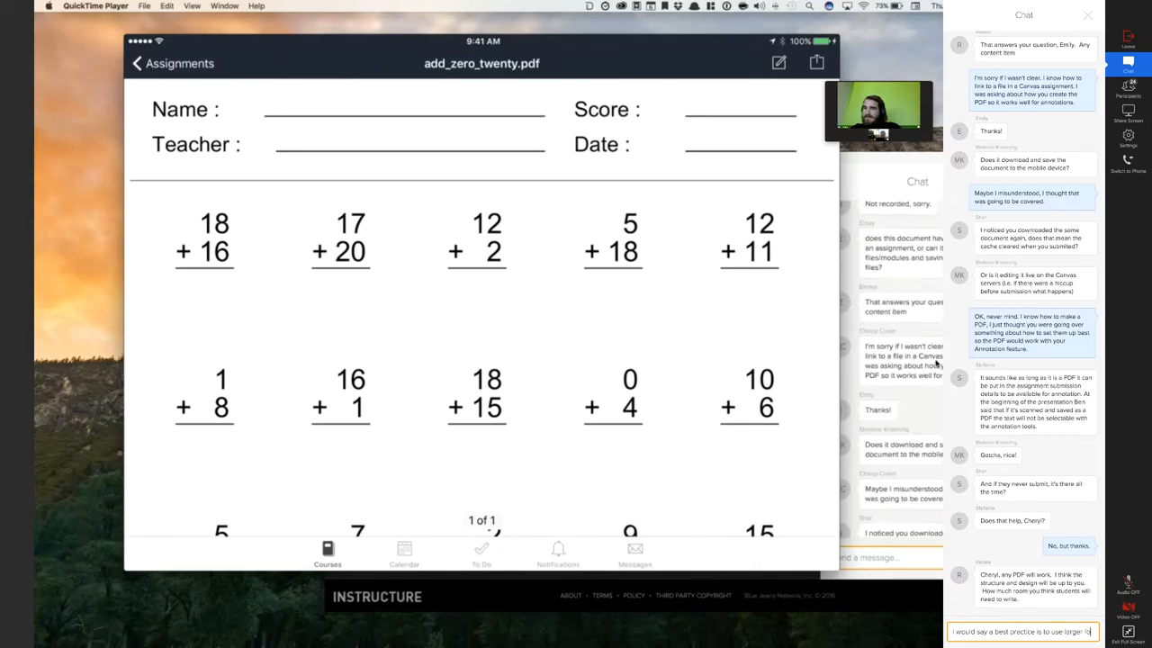
text(fonts and more)
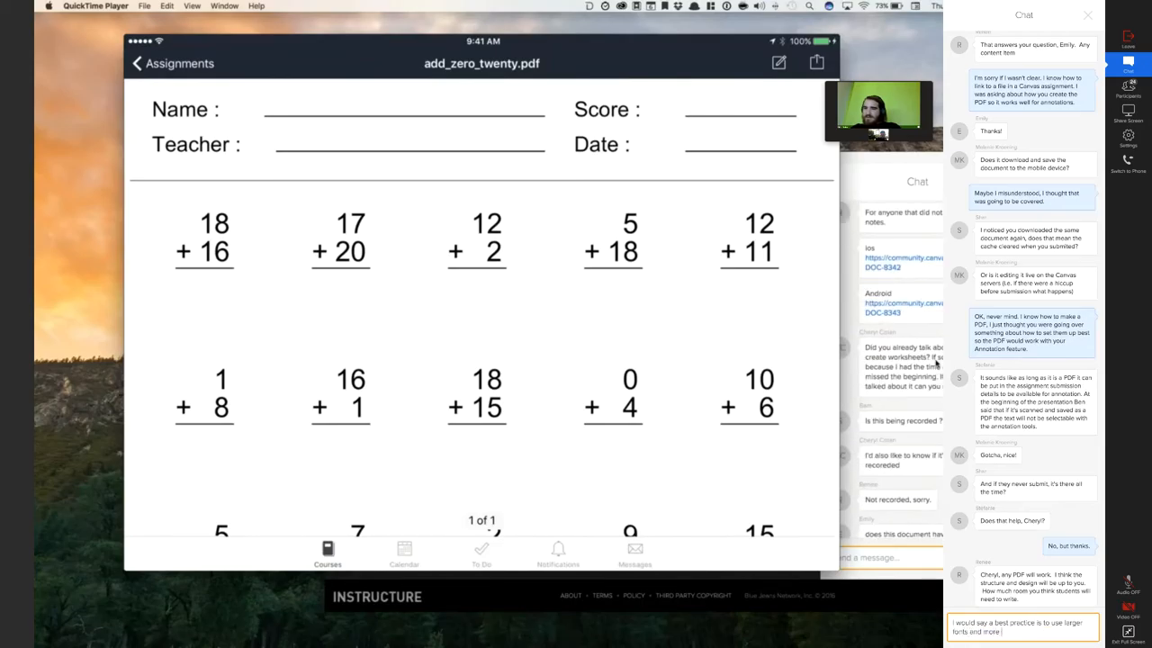
text(whitespace than you would normally use)
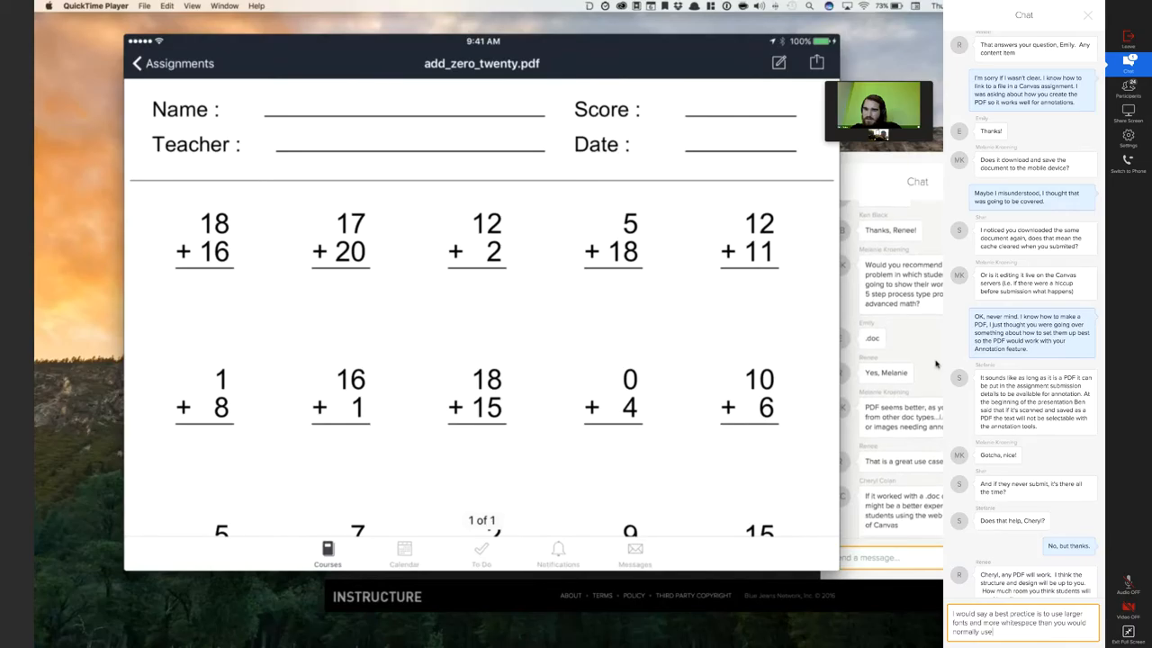
text(so the mobile student will have less)
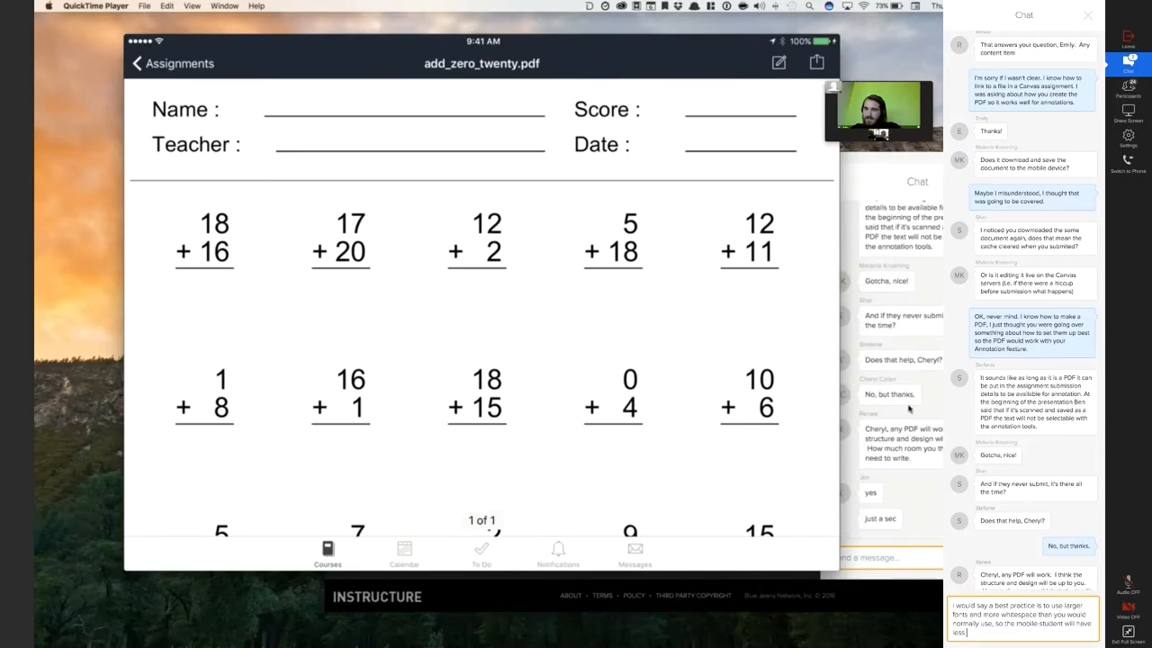
text(zooming in/ou)
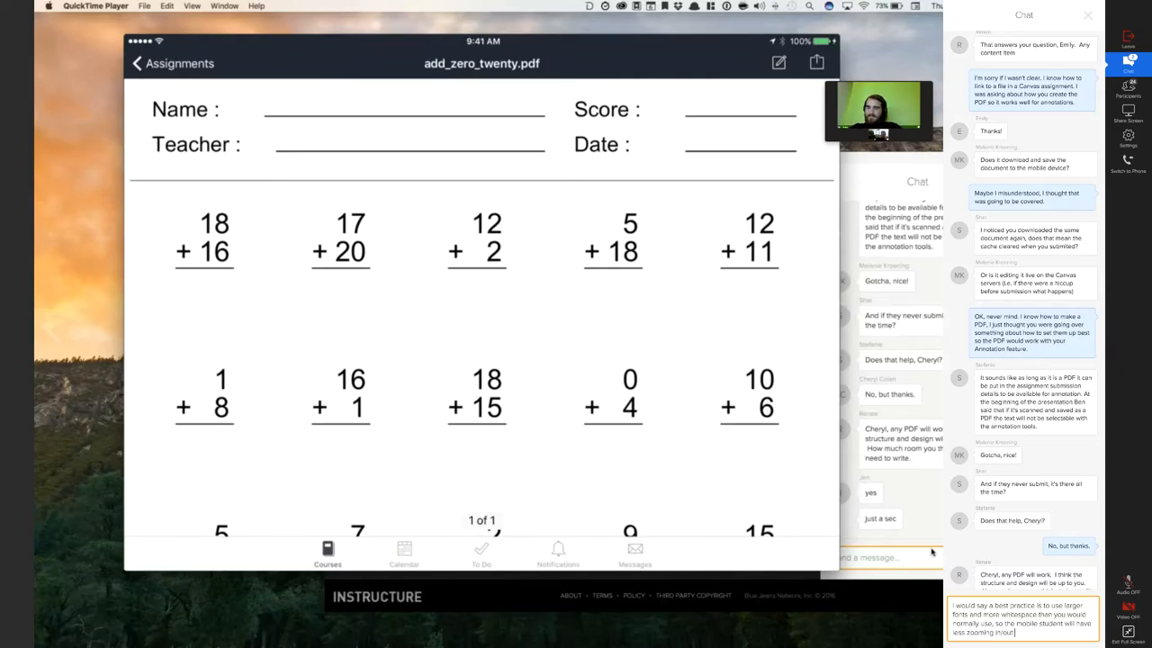
text(to do to read)
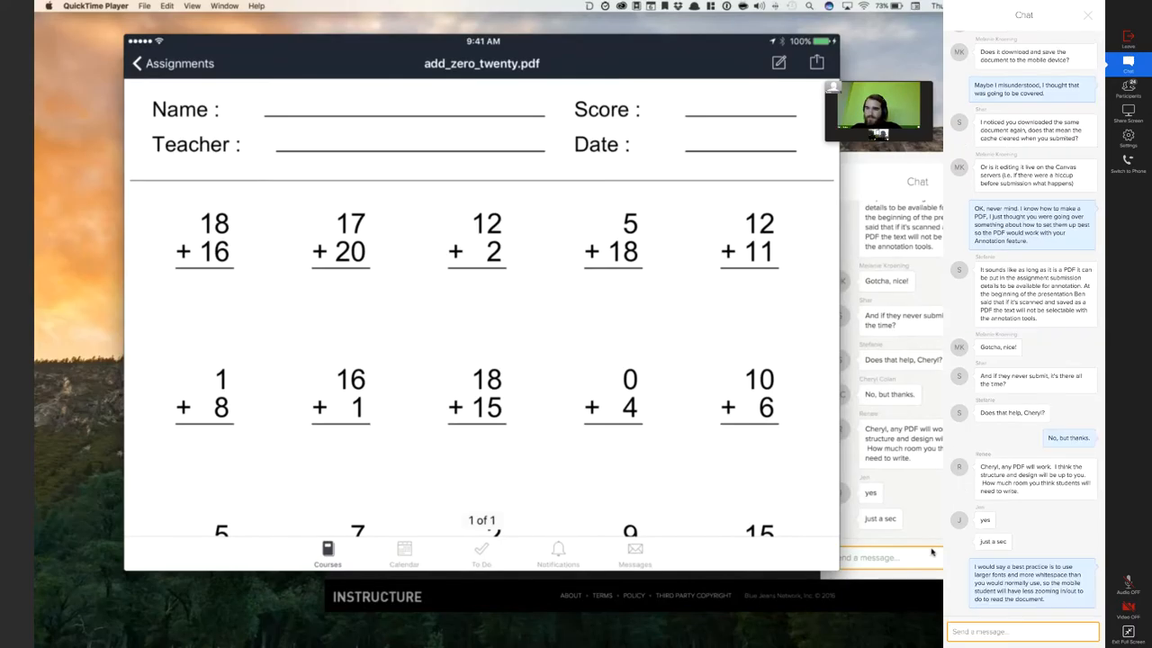
Post a thank-you reply in the chat
scroll(down, 3)
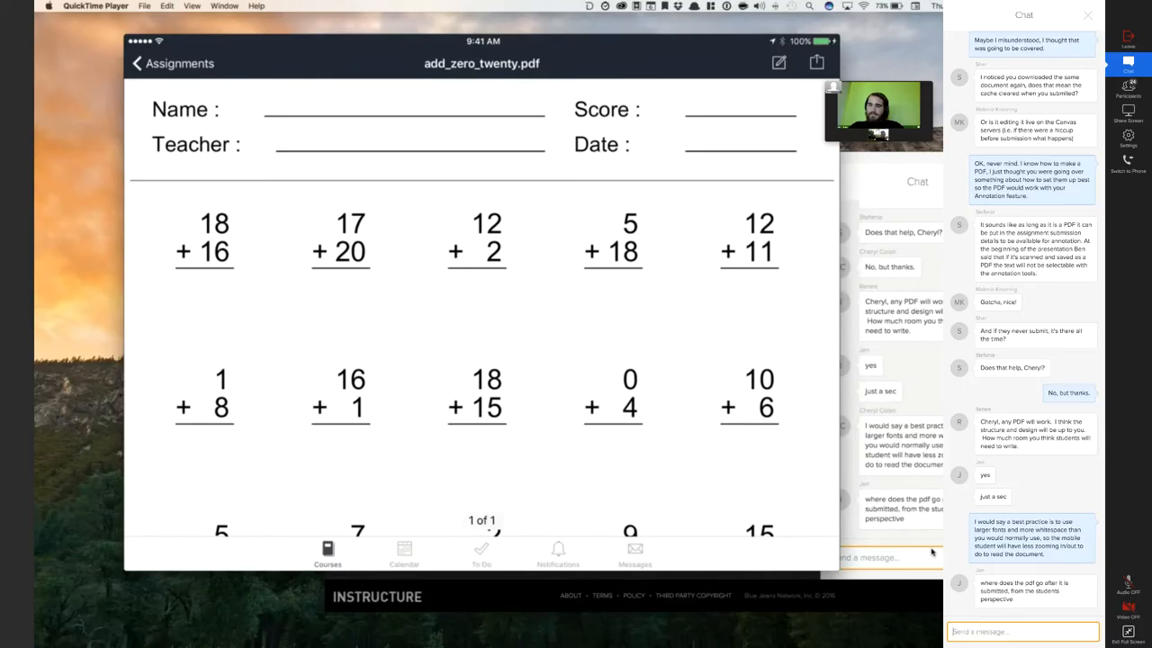
text(Thanks, I will post my own best practices.)
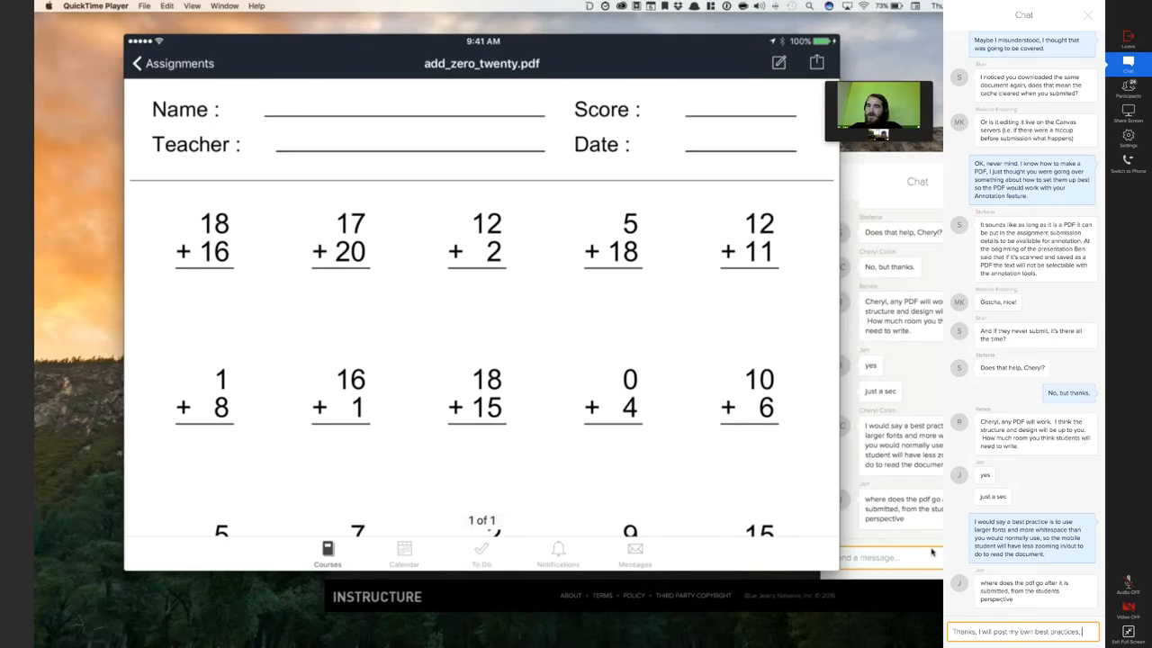
text(as I already hav)
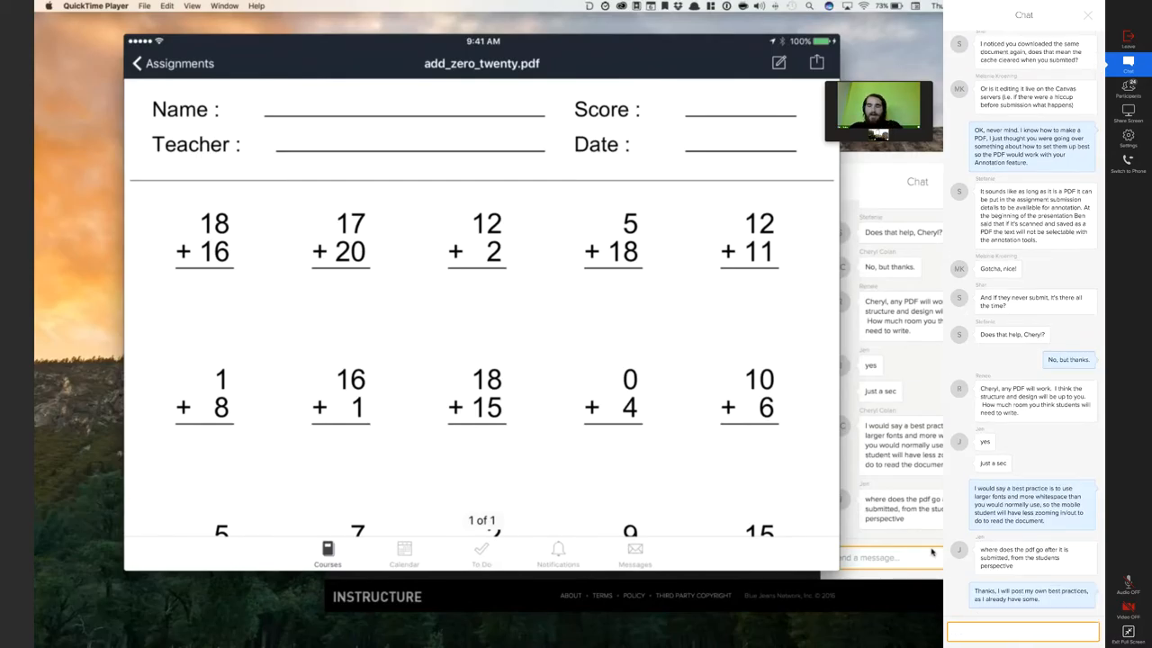
Return to the Simple Addition assignment, show its Submission list and open a submitted worksheet
click(171, 63)
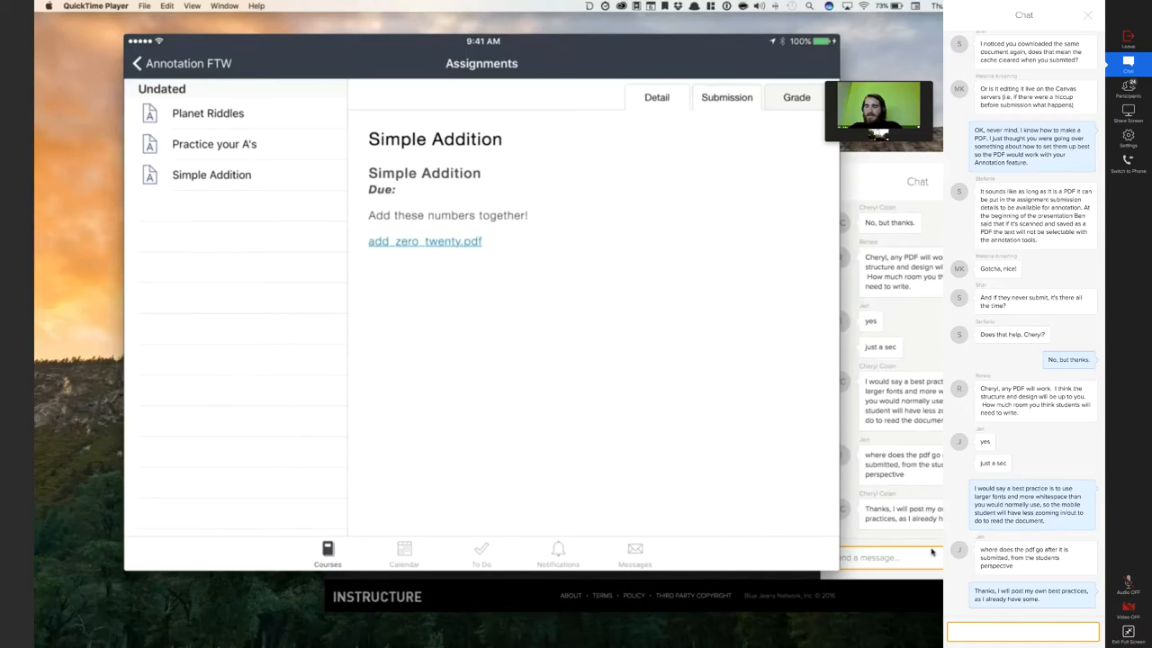
click(727, 97)
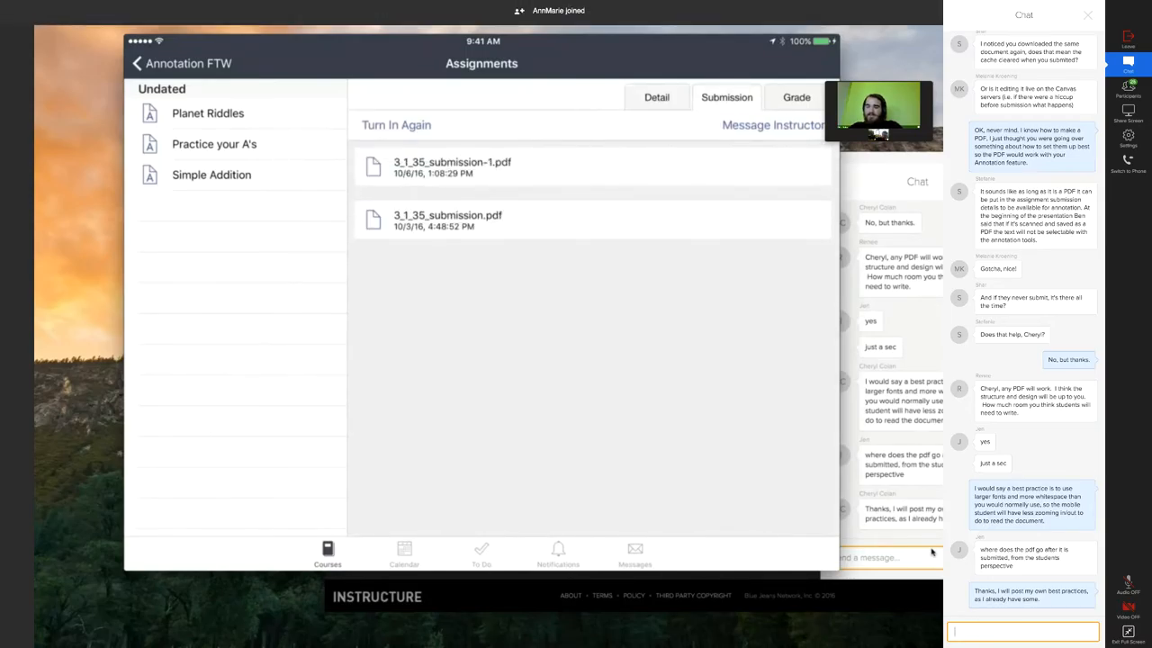
click(452, 166)
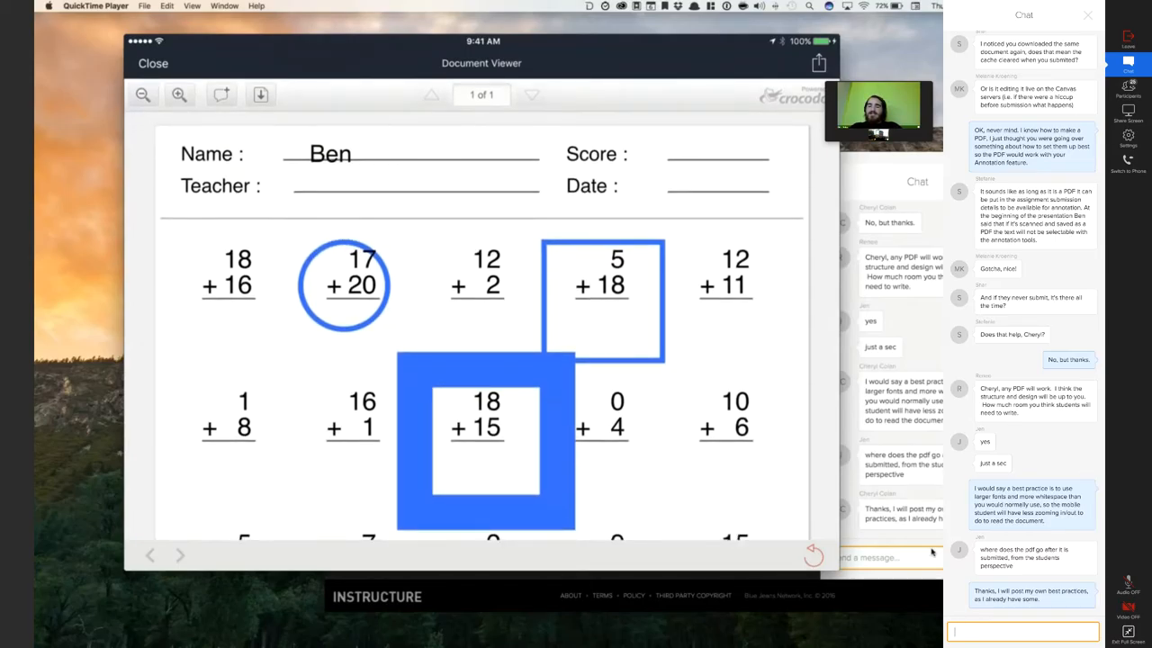
scroll(down, 3)
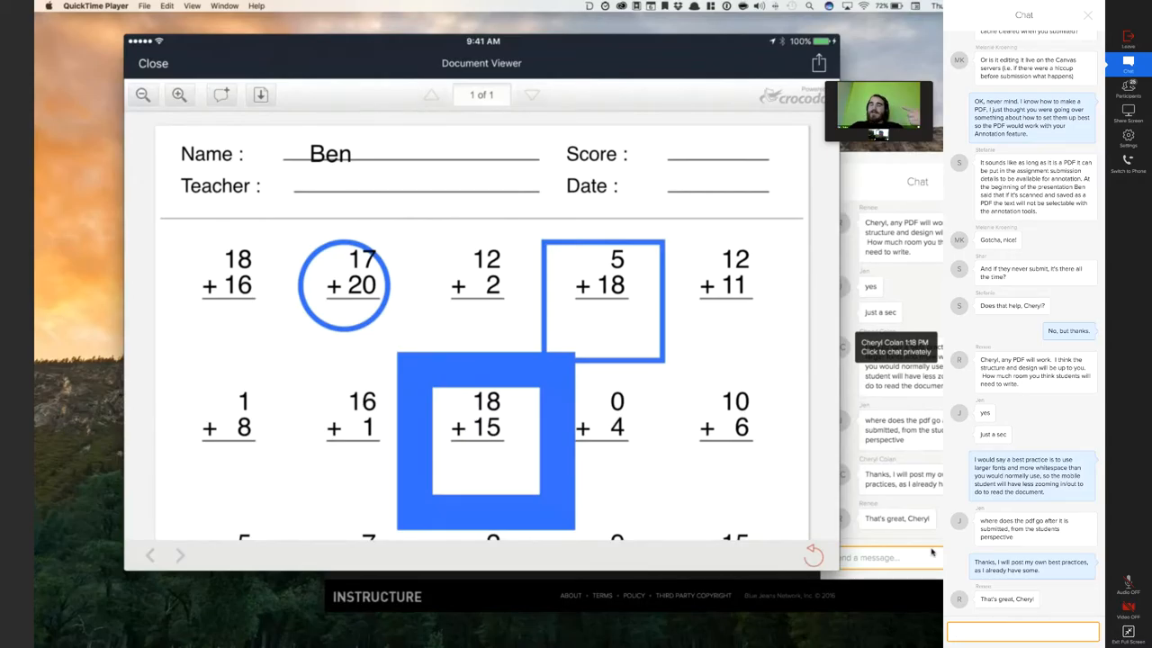
scroll(down, 3)
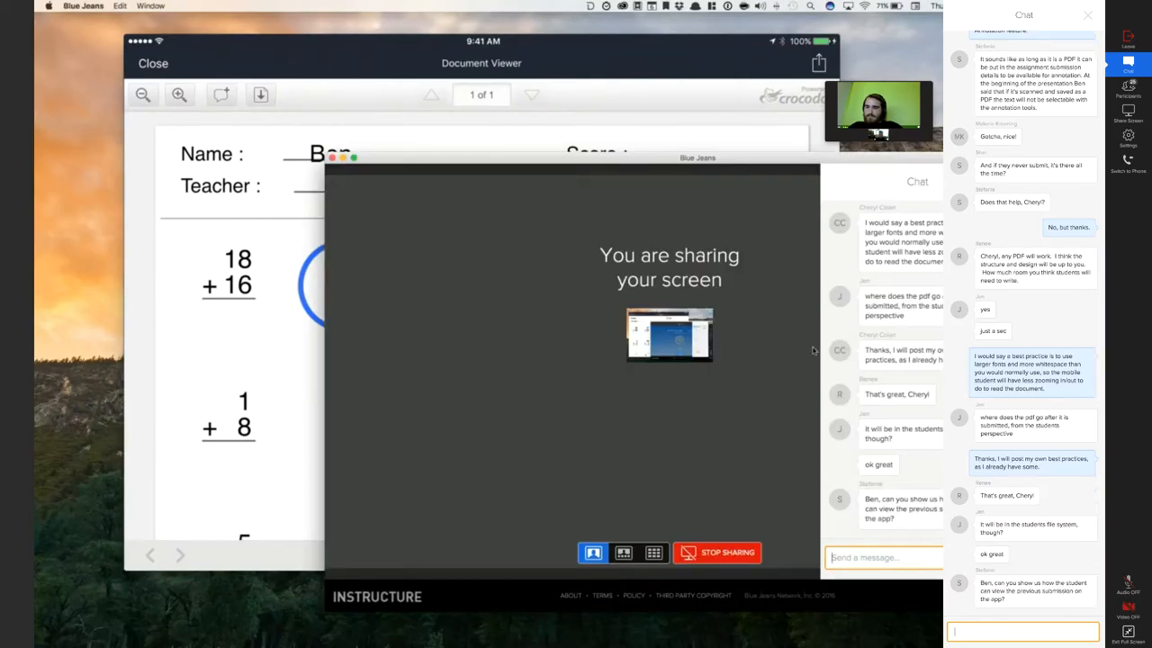
mouse_move(839, 349)
text(There is a "s)
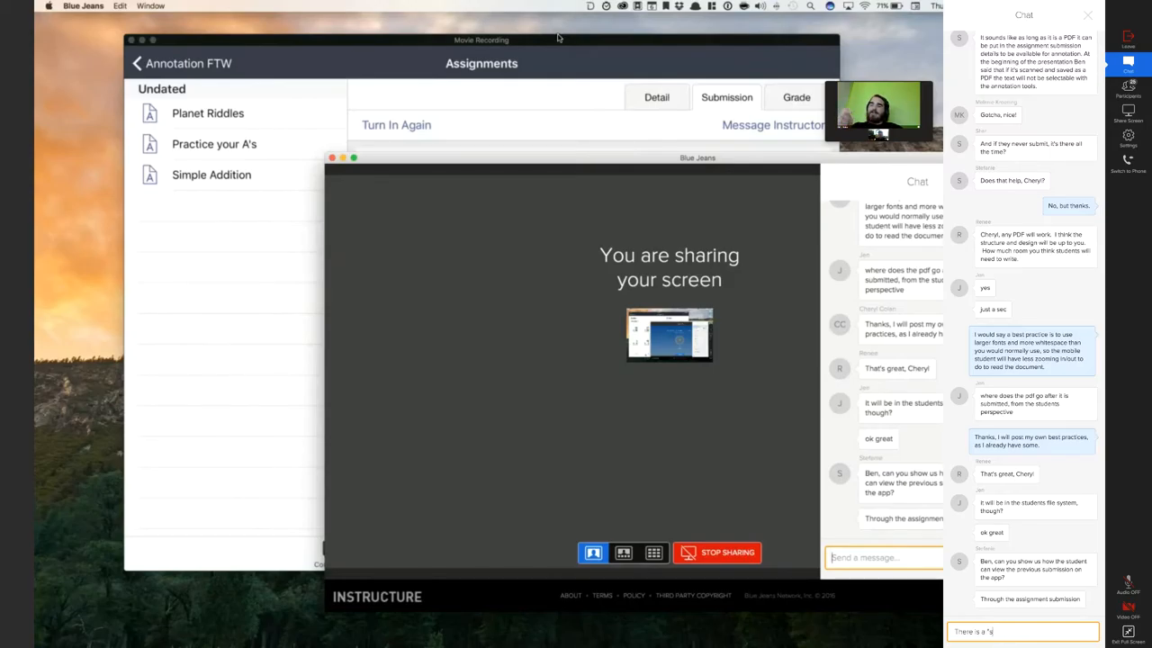
Reply in chat that the 'You are sharing your screen' notice was in the way
text(haring your screen" window in)
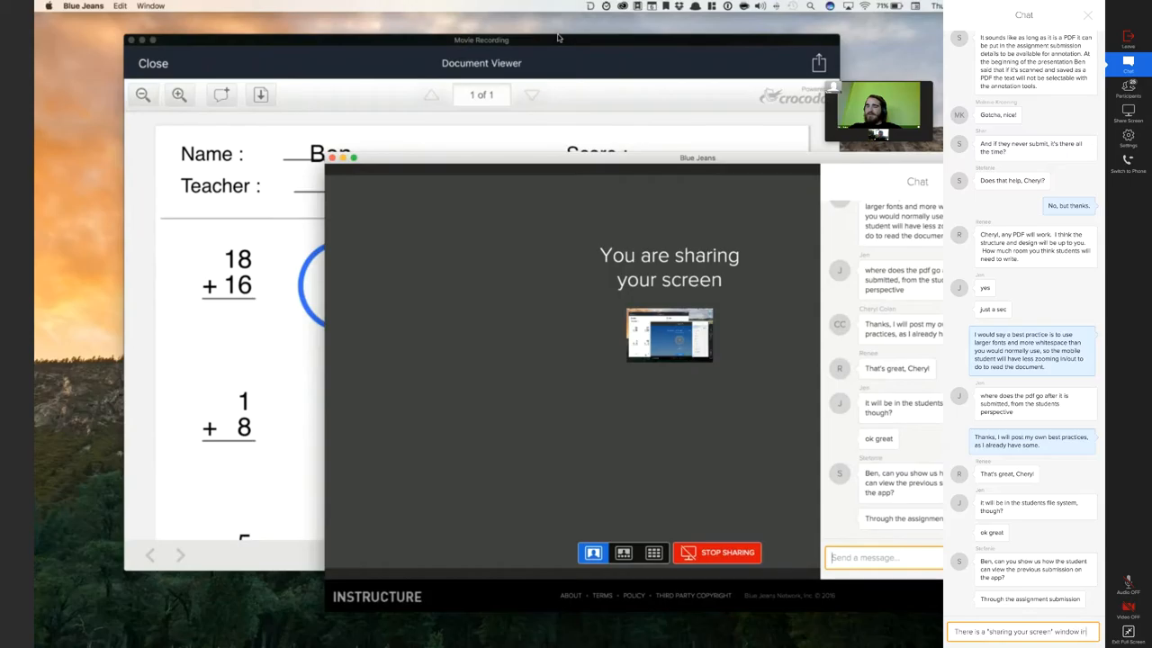
text(the way)
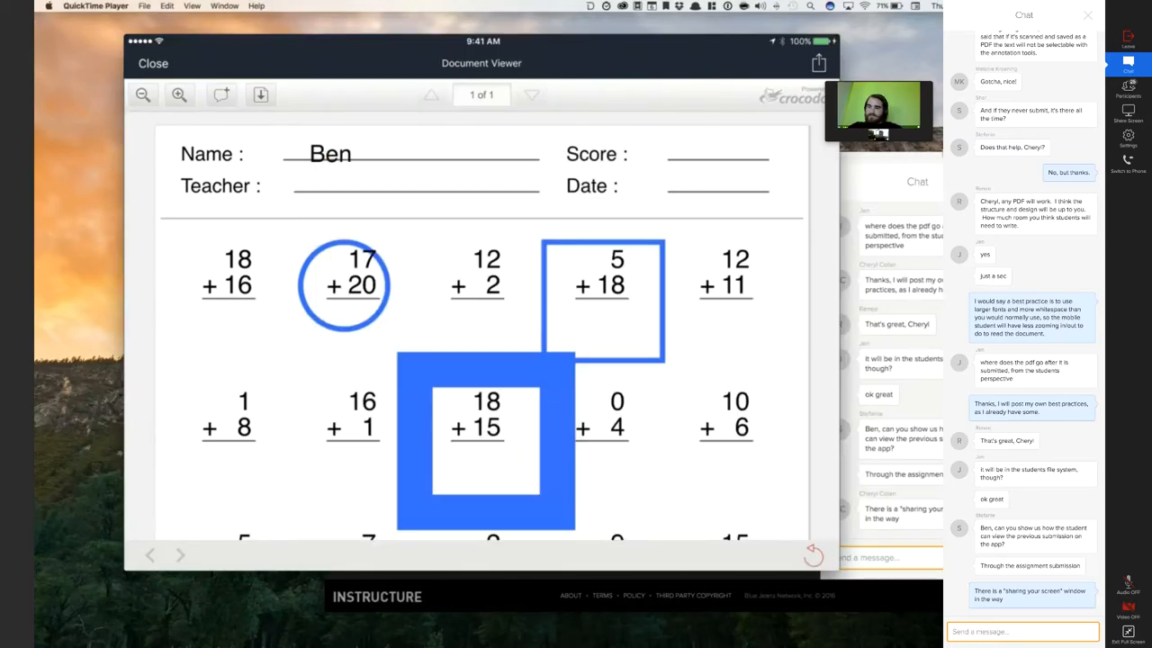
Post a brief chat reply and close the annotated worksheet to show the two submitted PDFs
scroll(down, 3)
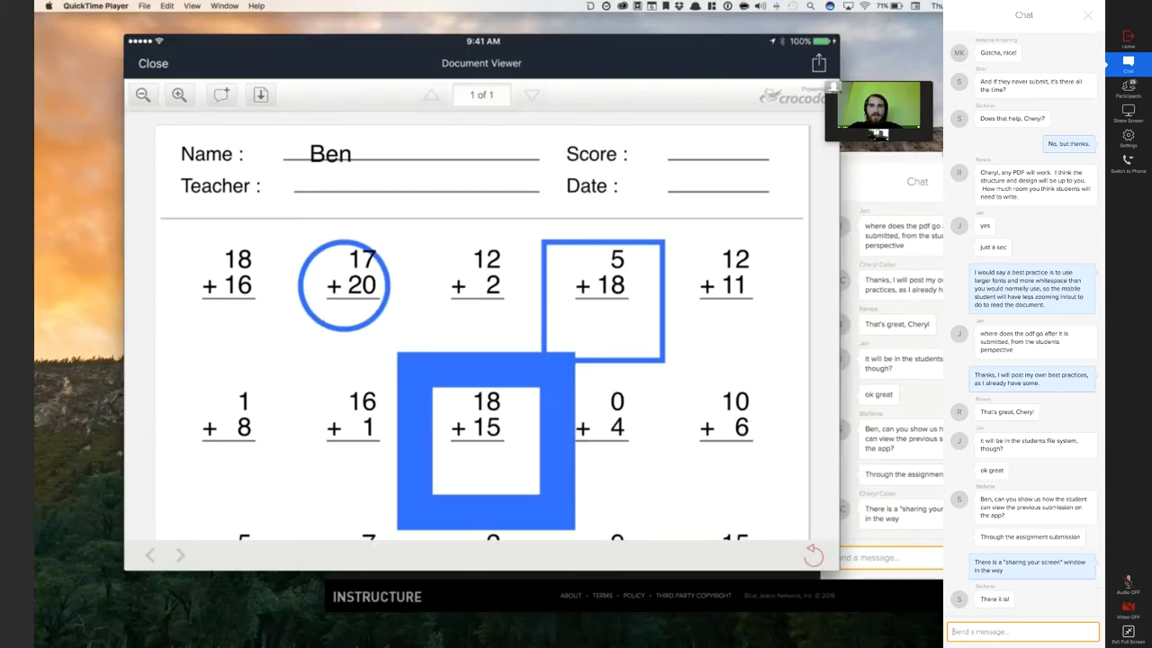
scroll(down, 3)
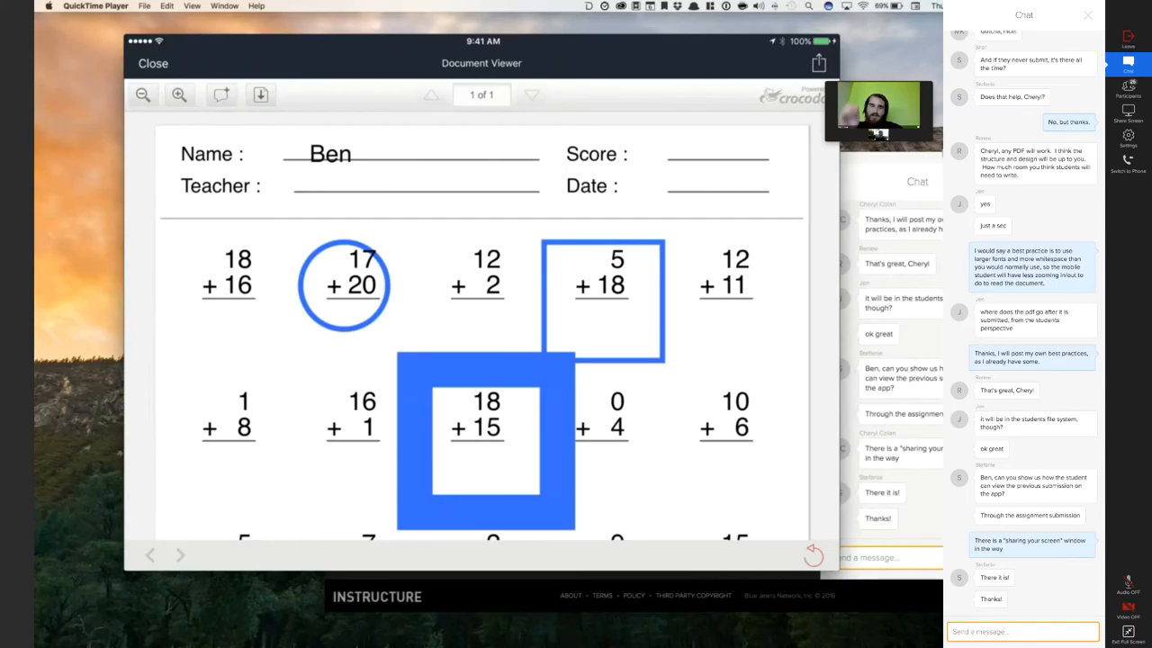
text(can you)
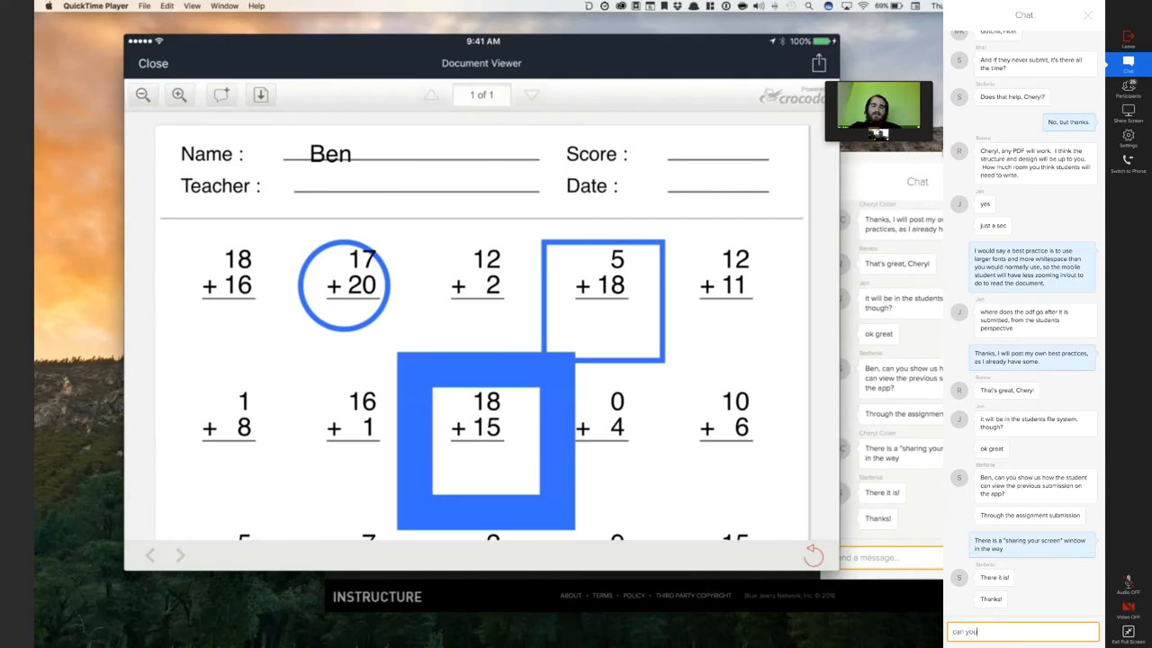
click(151, 63)
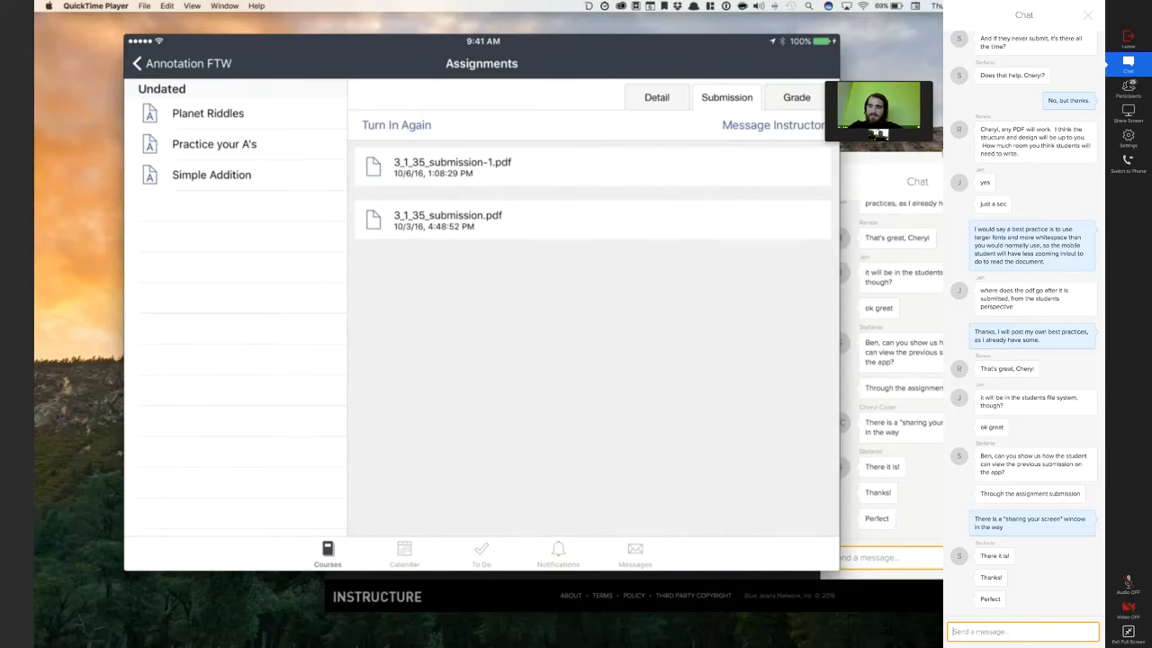
Read the new chat questions about caching and annotations and reply about what students were doing
scroll(down, 3)
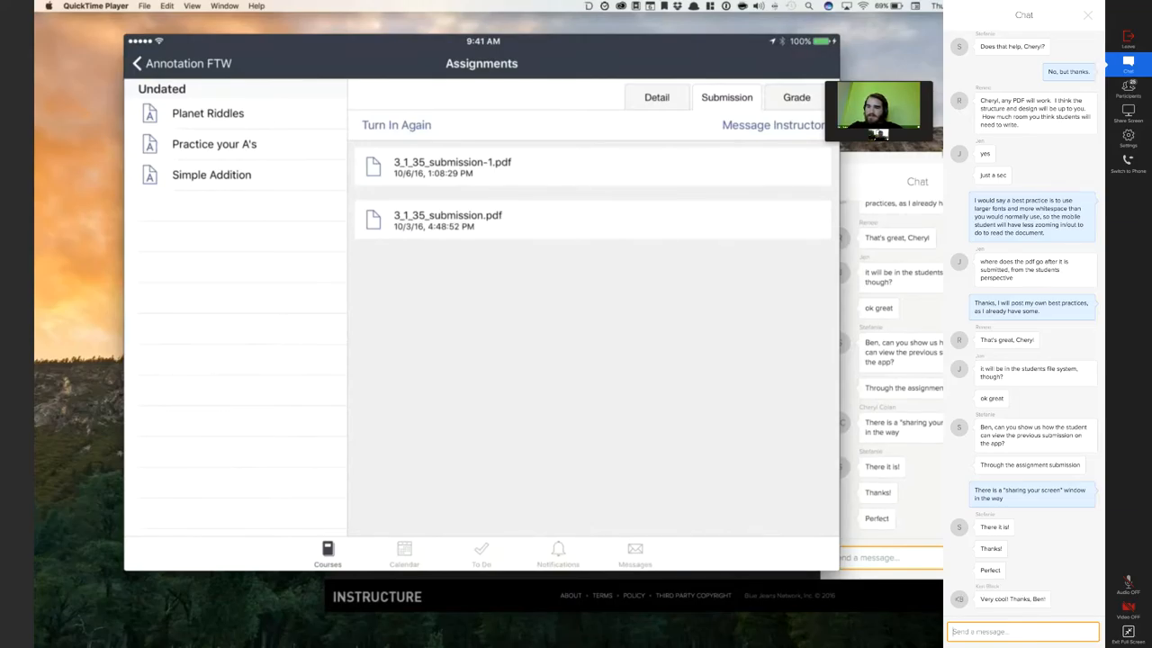
scroll(down, 3)
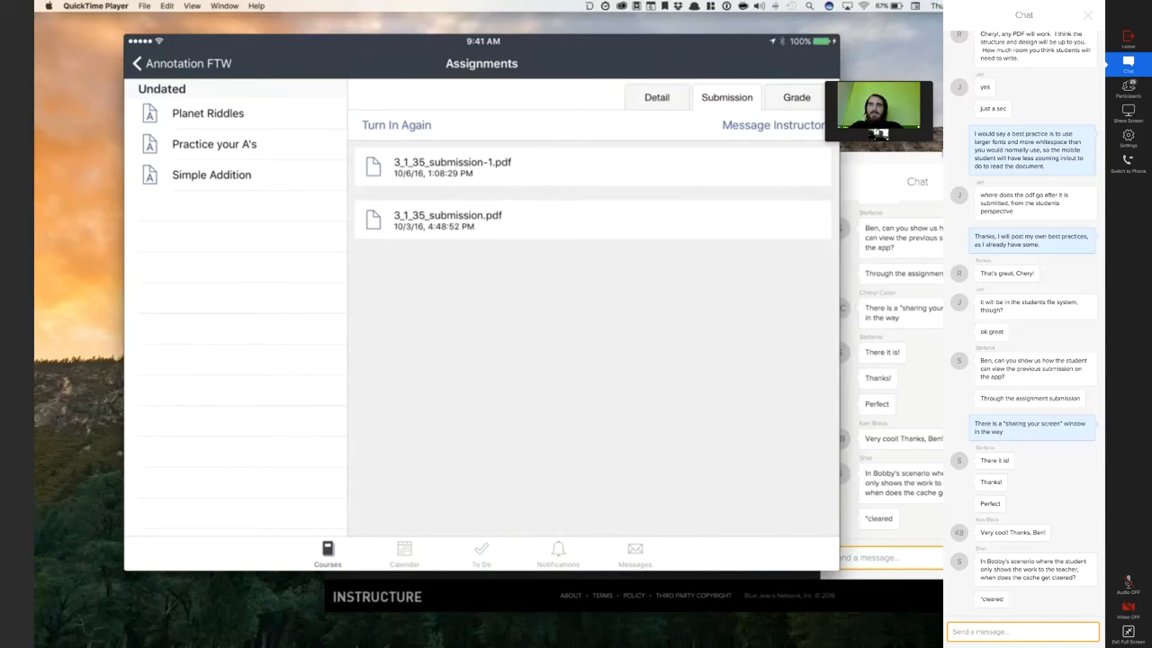
scroll(down, 3)
text(Oh so that's why some)
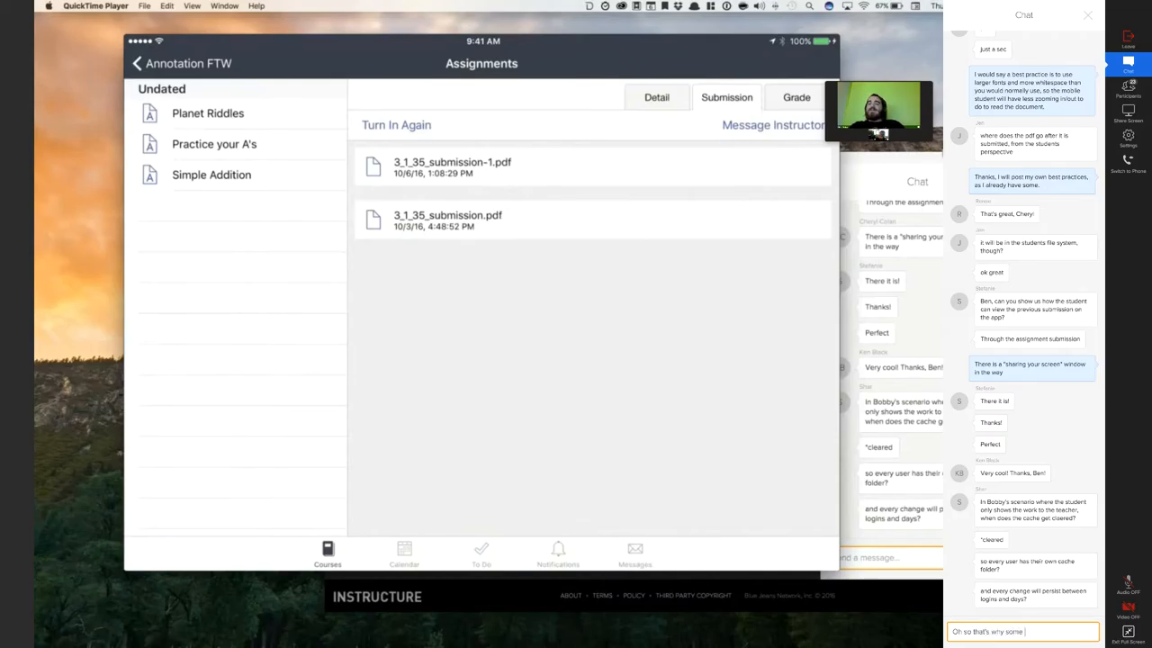
text(students were)
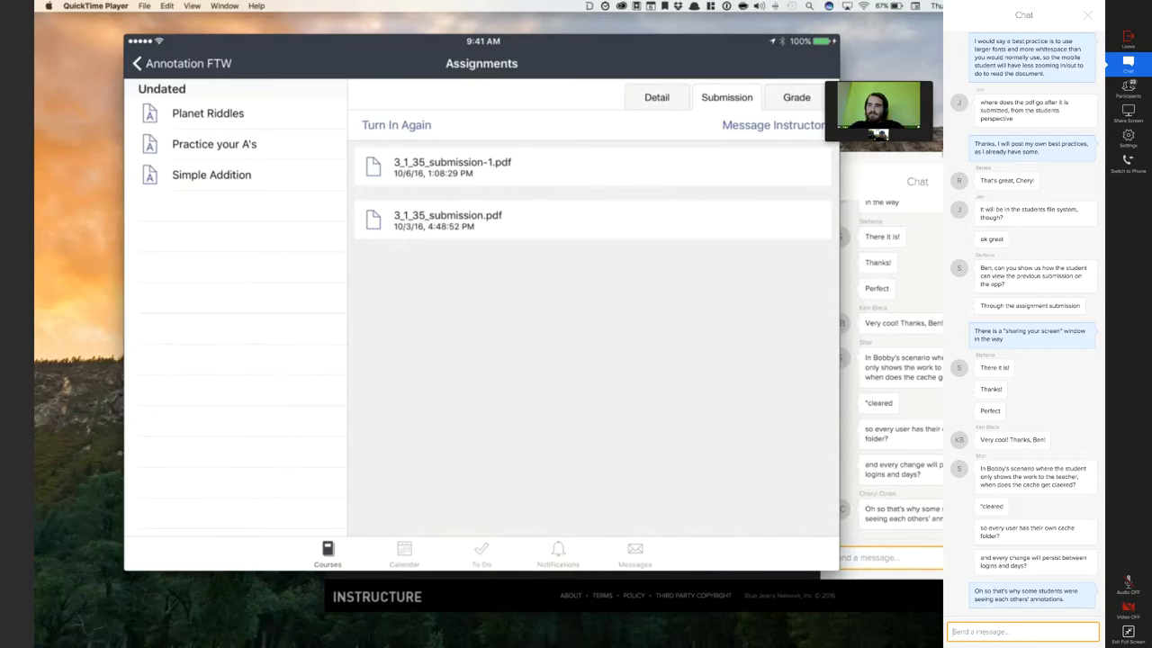
text(N)
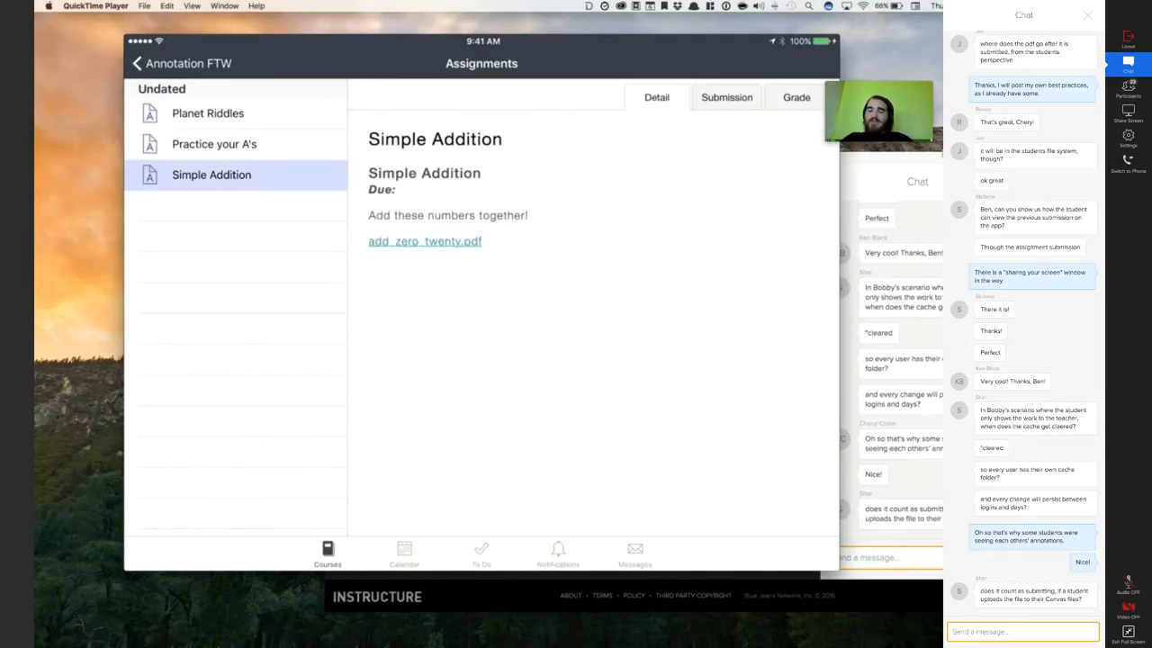
Open add_zero_twenty.pdf and choose Submit Assignment from its Share menu to bring up the Submit form
click(425, 241)
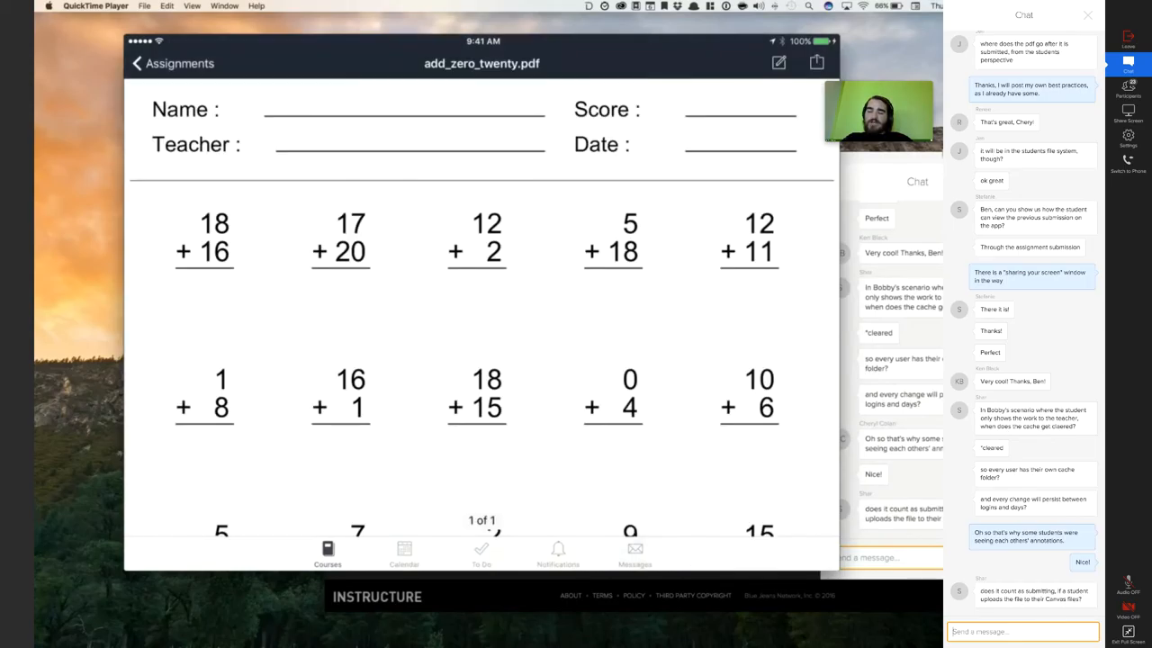
click(816, 61)
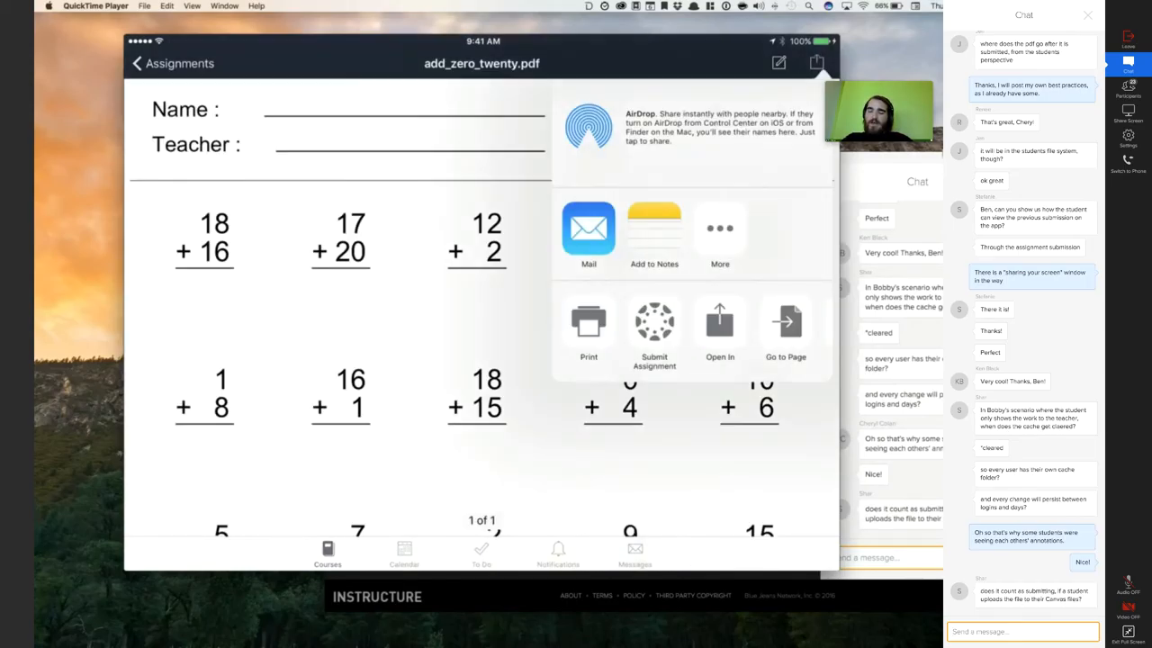
click(653, 328)
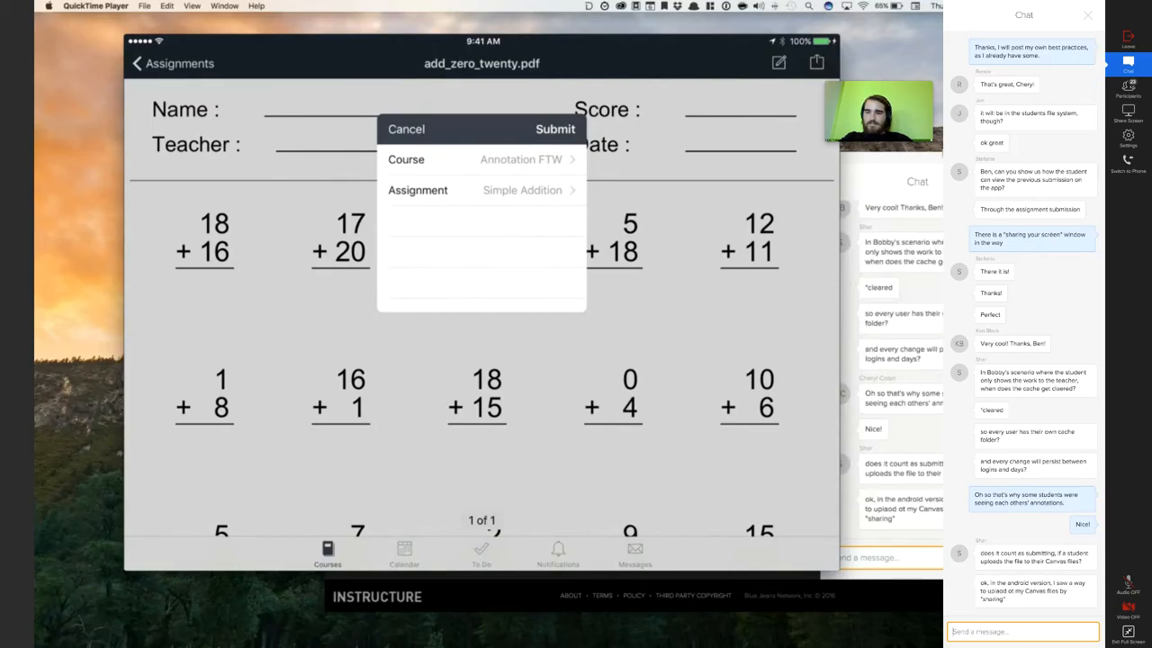
Post a short chat reply about this feature
scroll(down, 3)
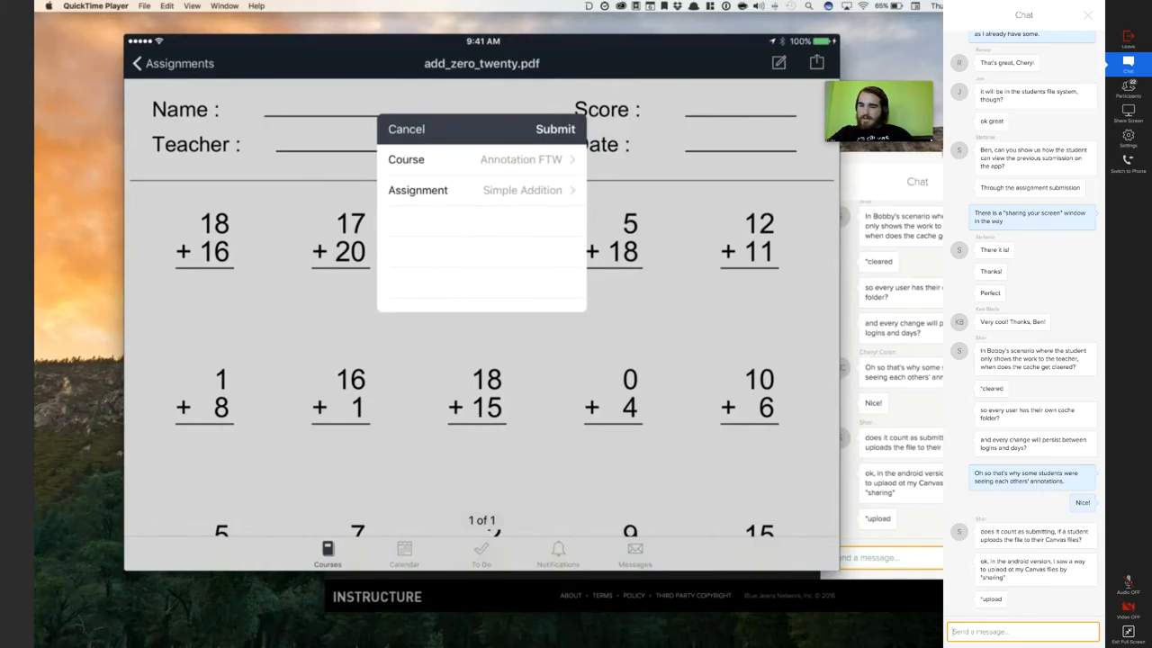
text(Ju)
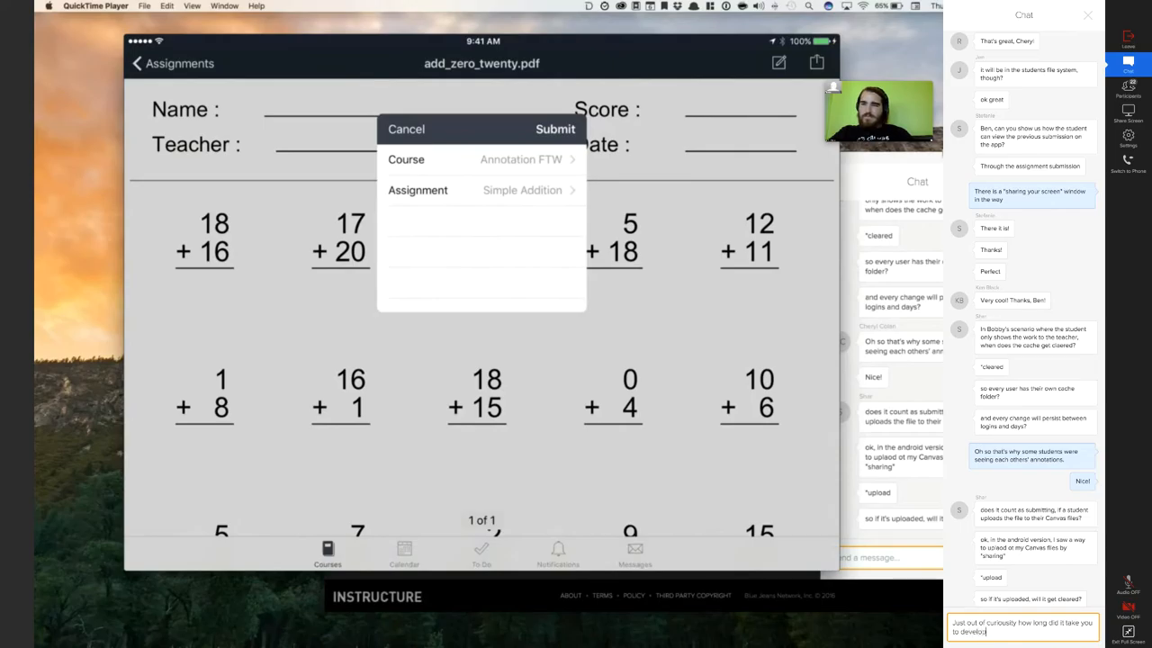
text(this feature)
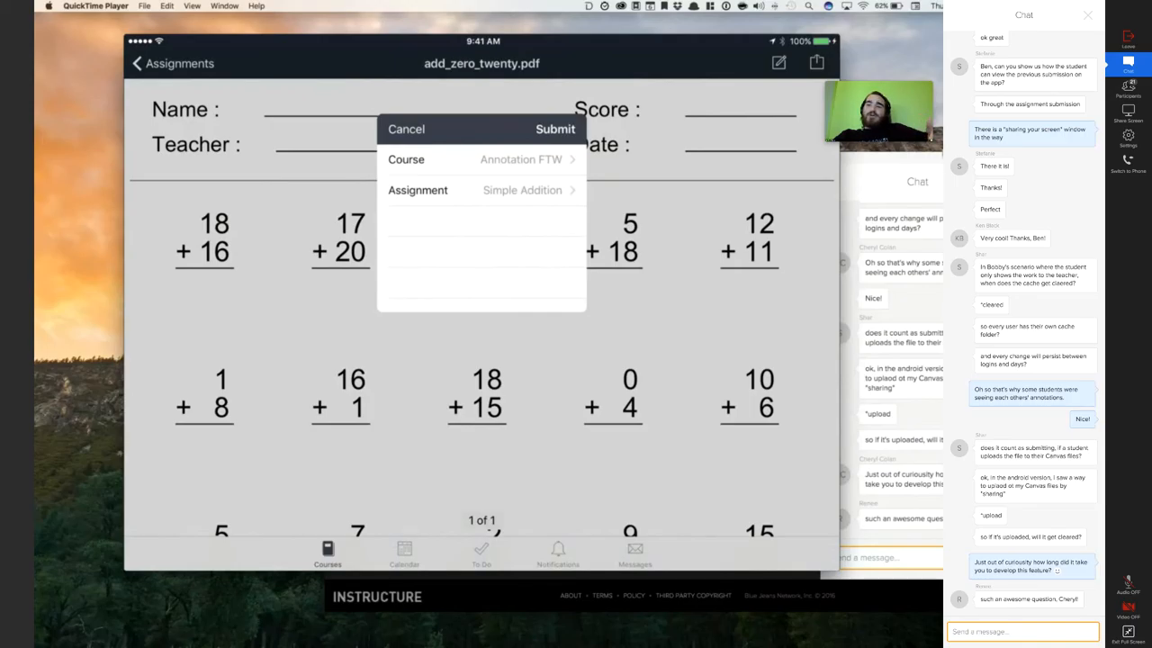
Post a longer chat reply on the session not being recorded and how graph students would discuss with it
scroll(down, 3)
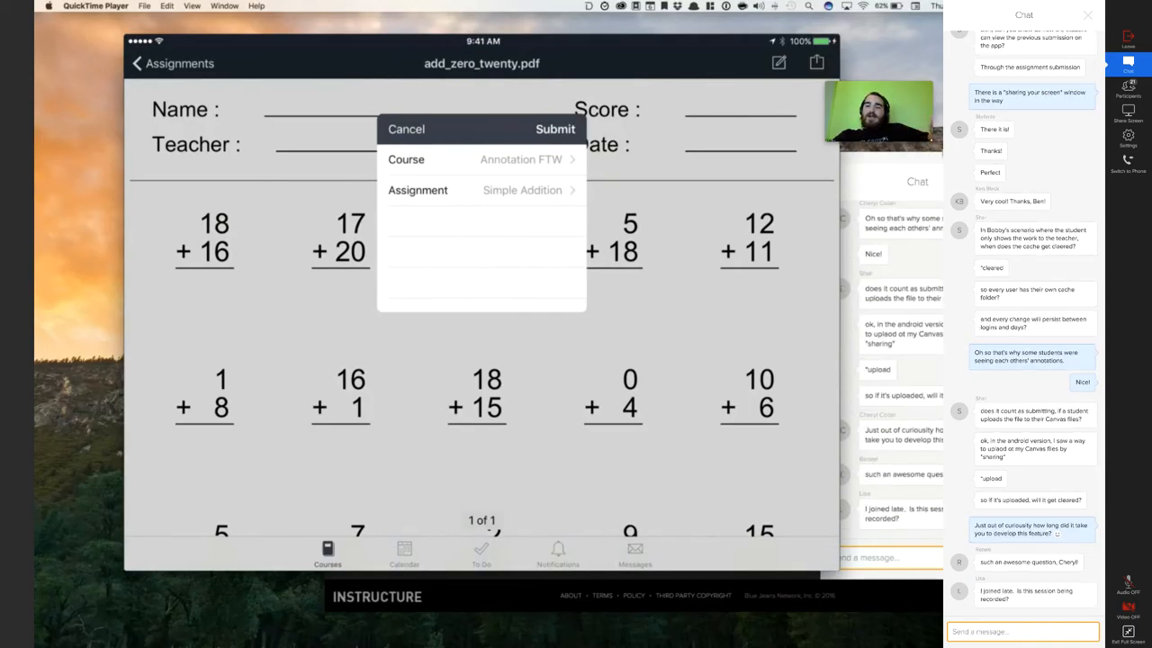
text(Not being recol)
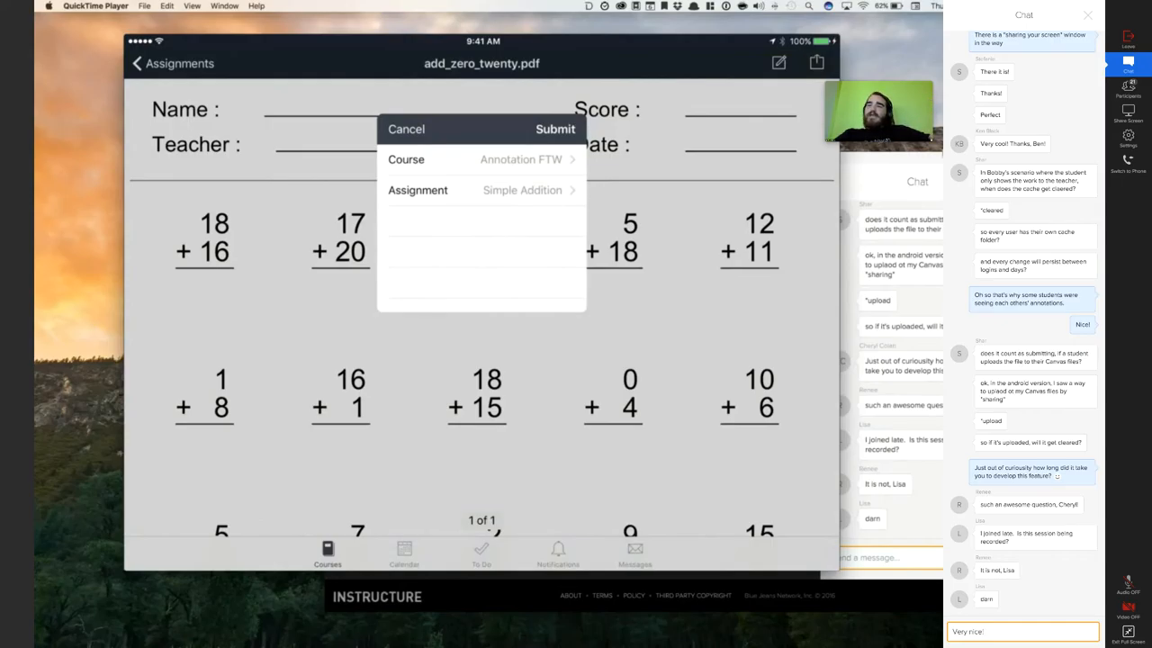
text(Re)
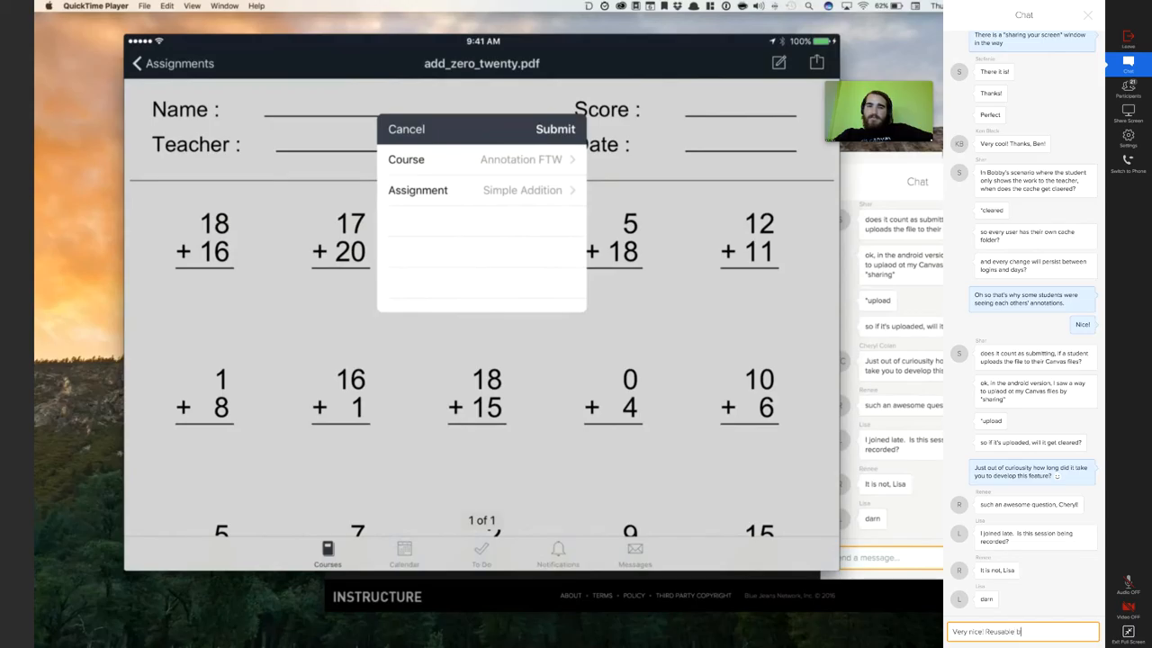
text(, so)
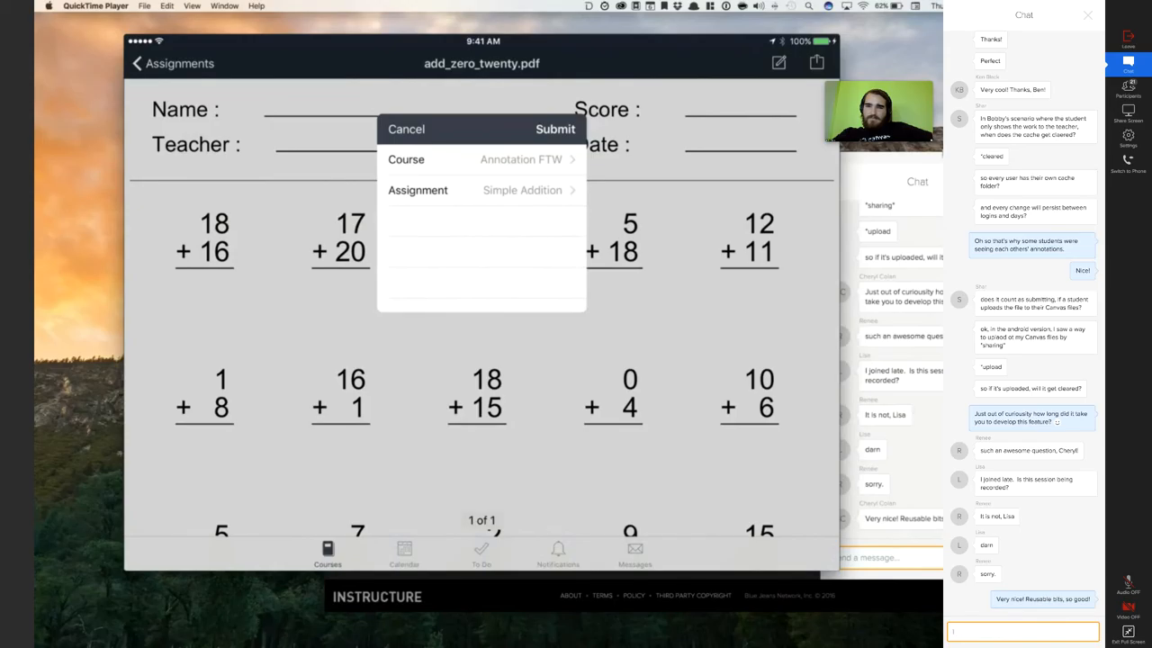
text(I would use this with art s)
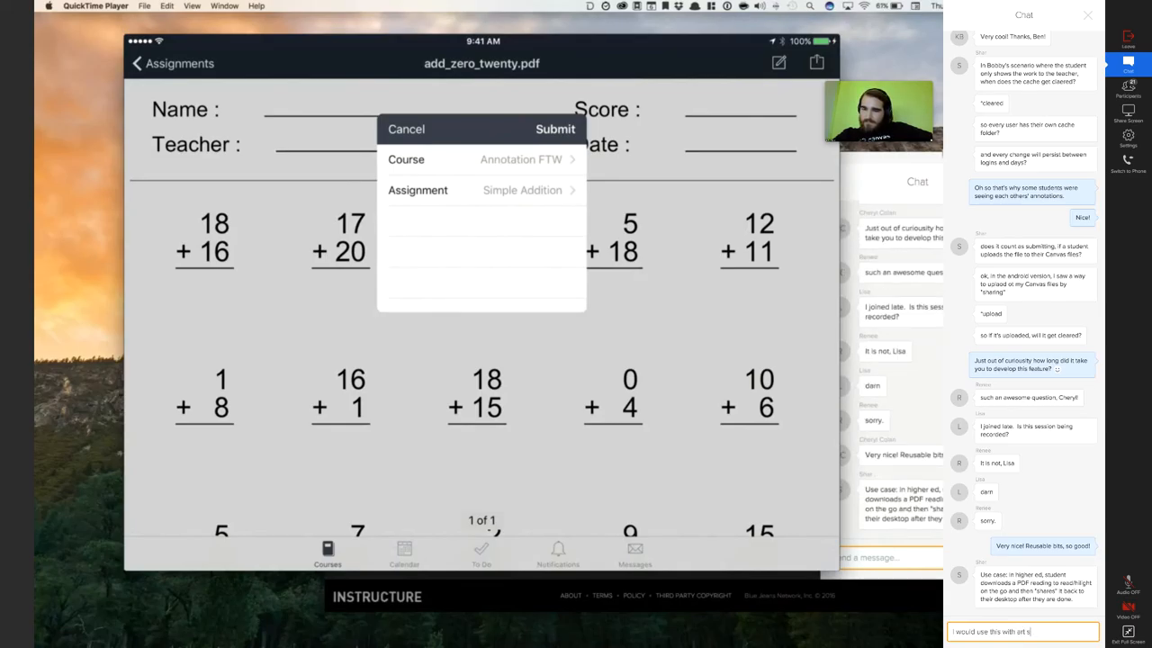
text(/ graphic design)
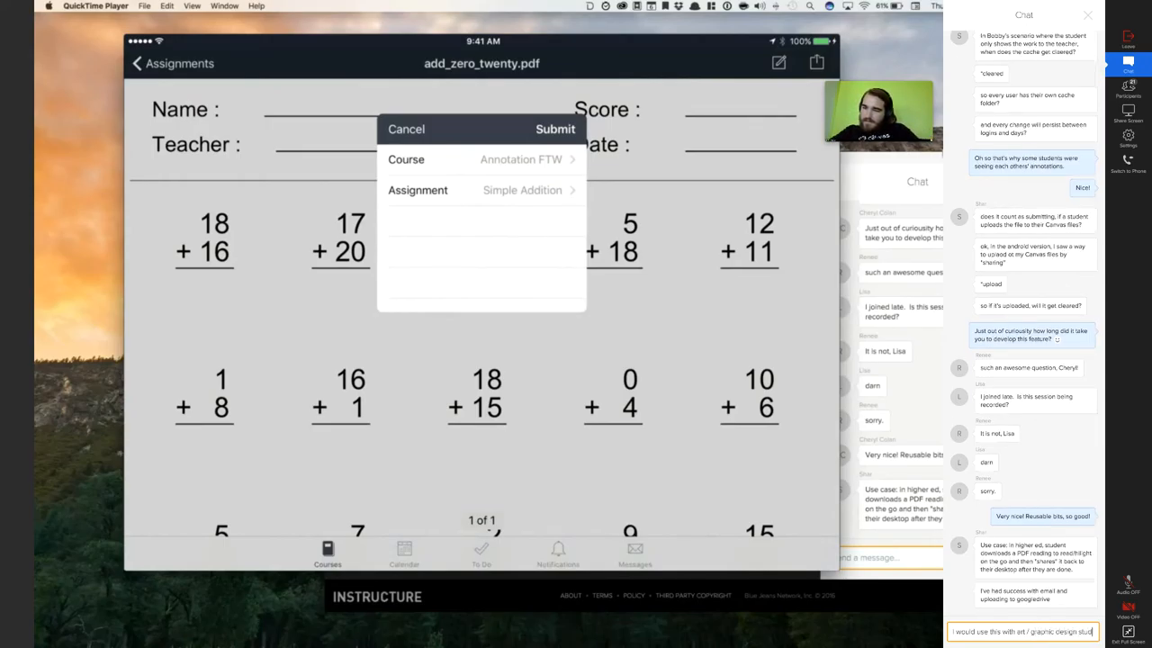
text(students - they can draw on images to point out things)
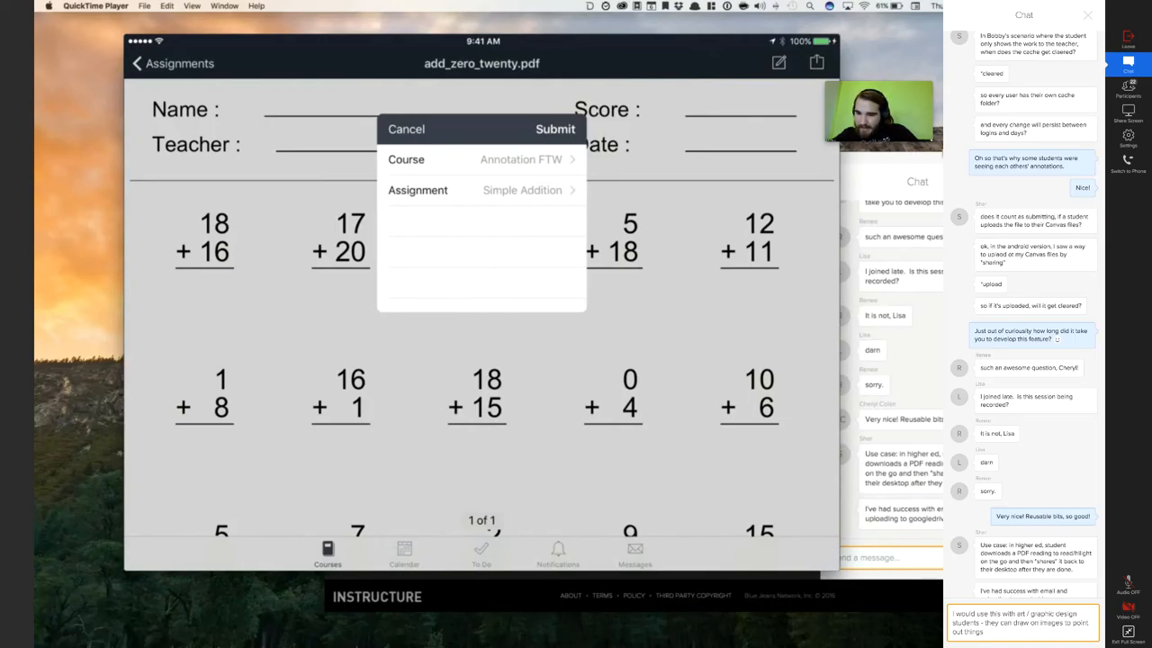
text(they)
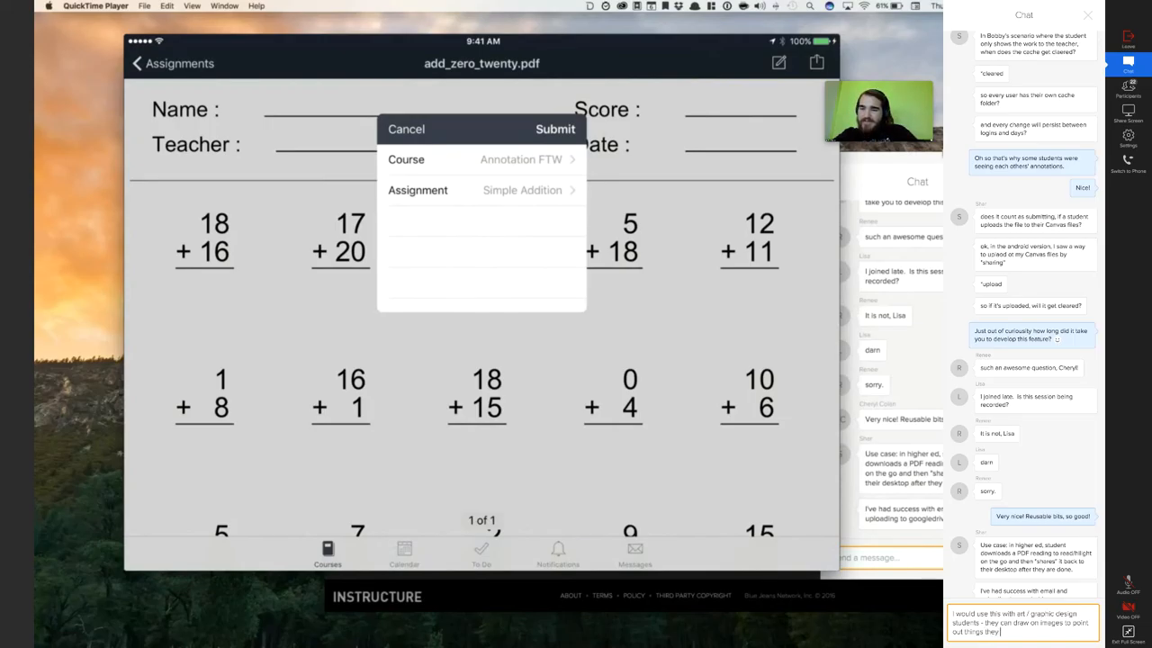
text(want to)
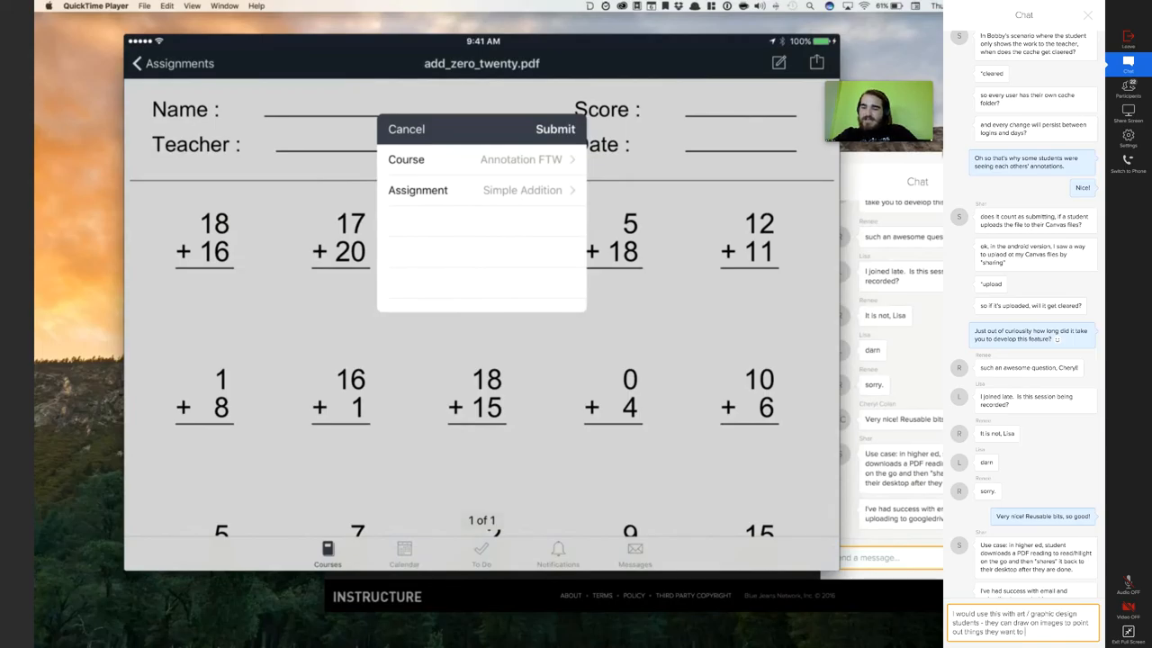
text(discuss, then)
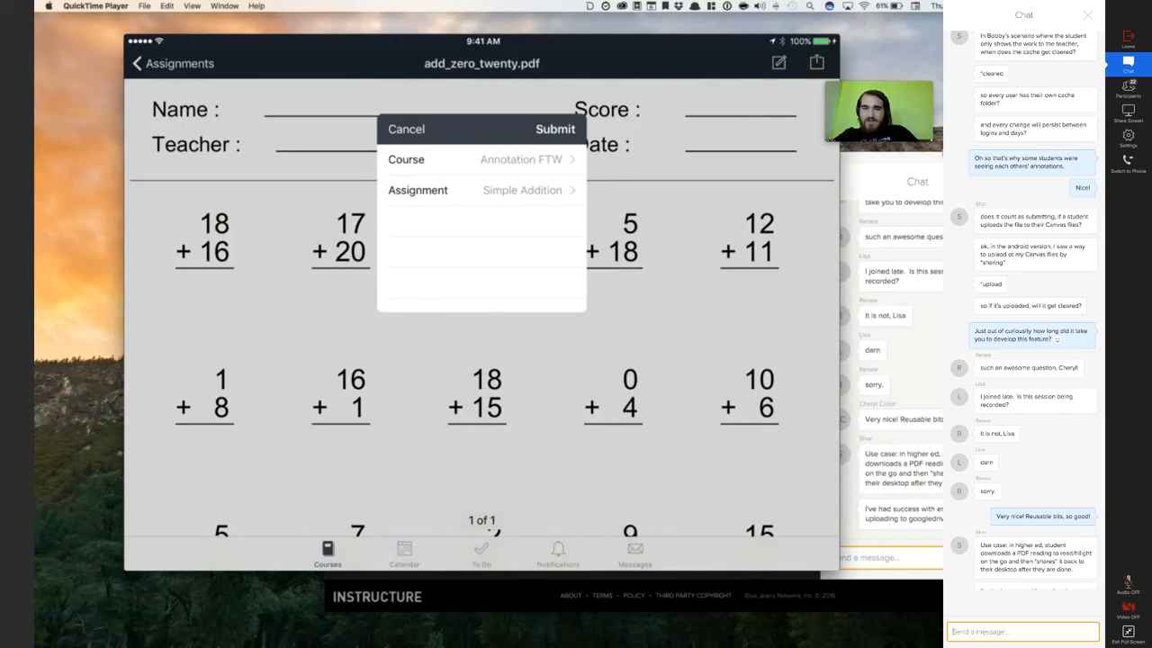
Reply 'That's cool' in the chat and read the further replies about grade-level uses
scroll(down, 3)
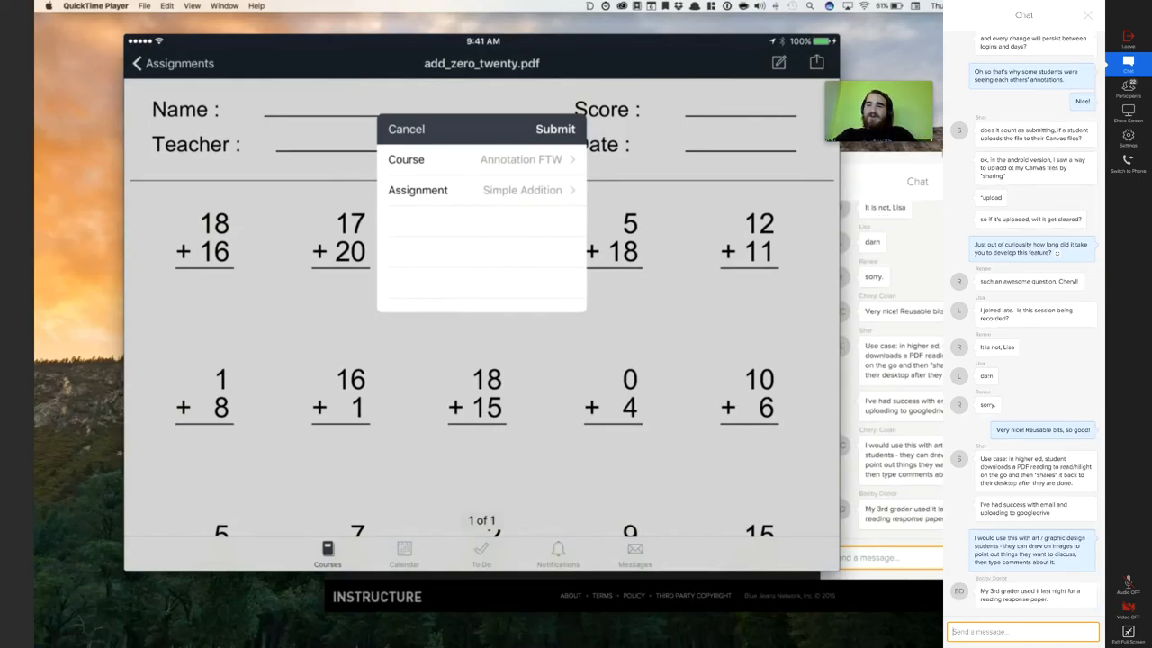
text(Th)
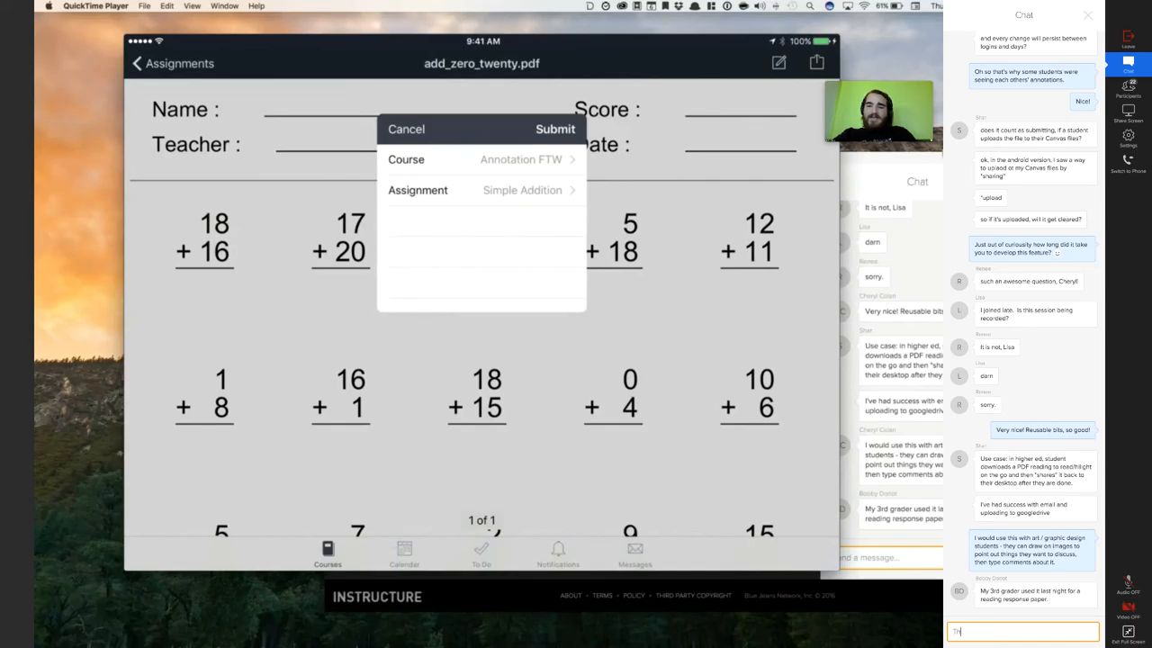
text(That's cool)
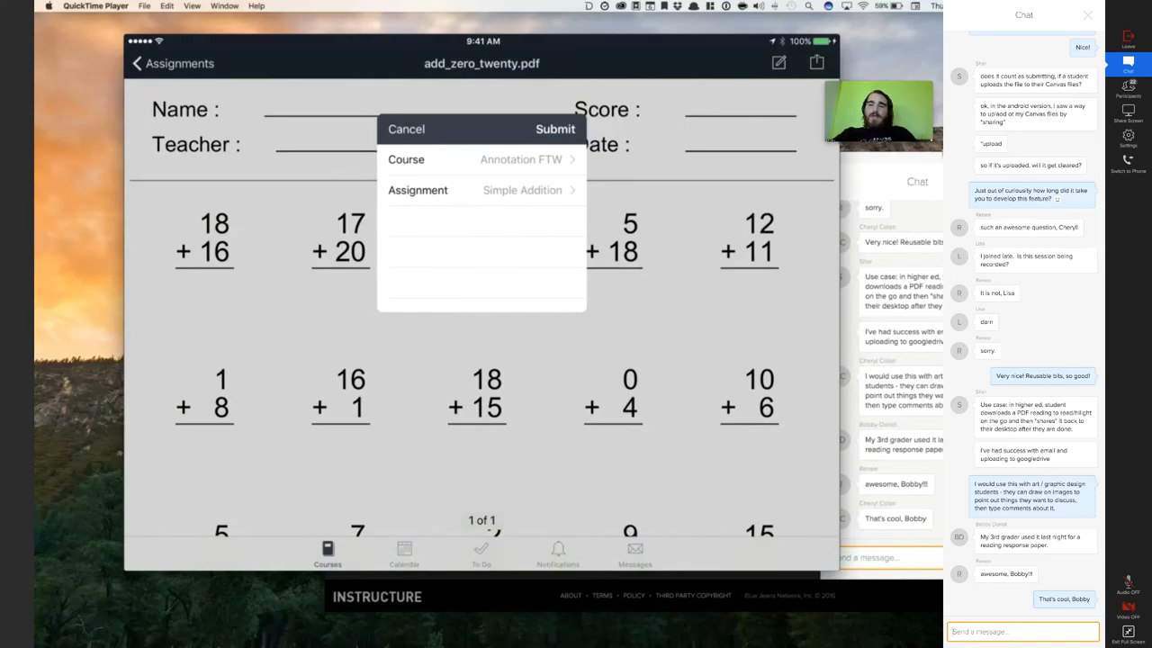
scroll(down, 3)
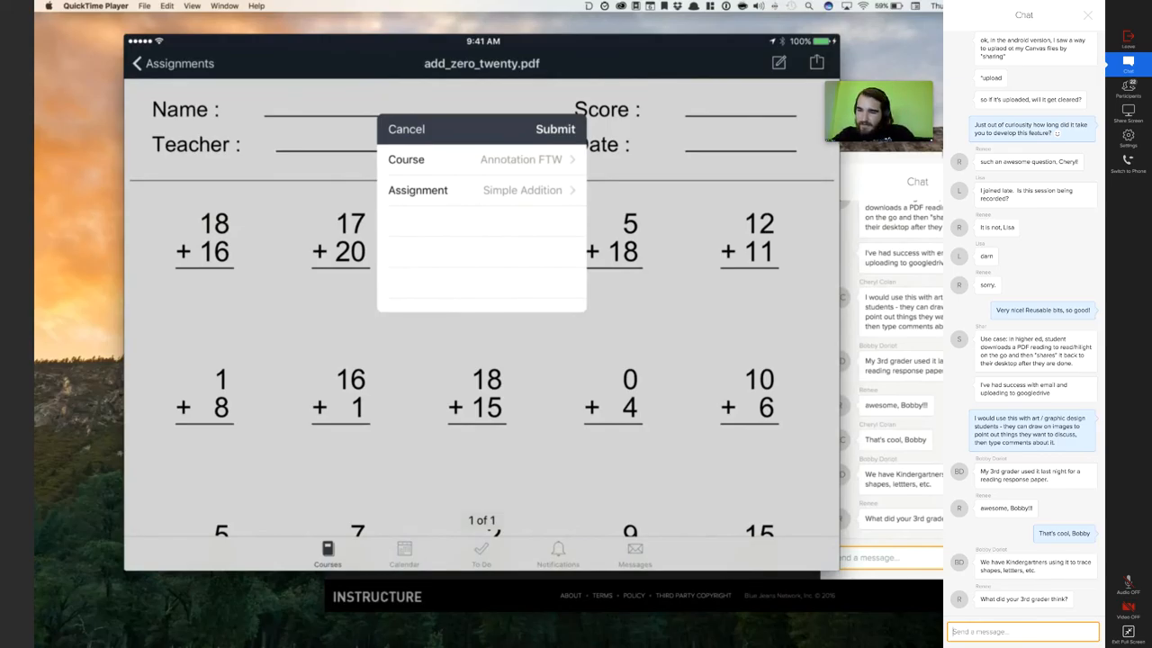
scroll(down, 3)
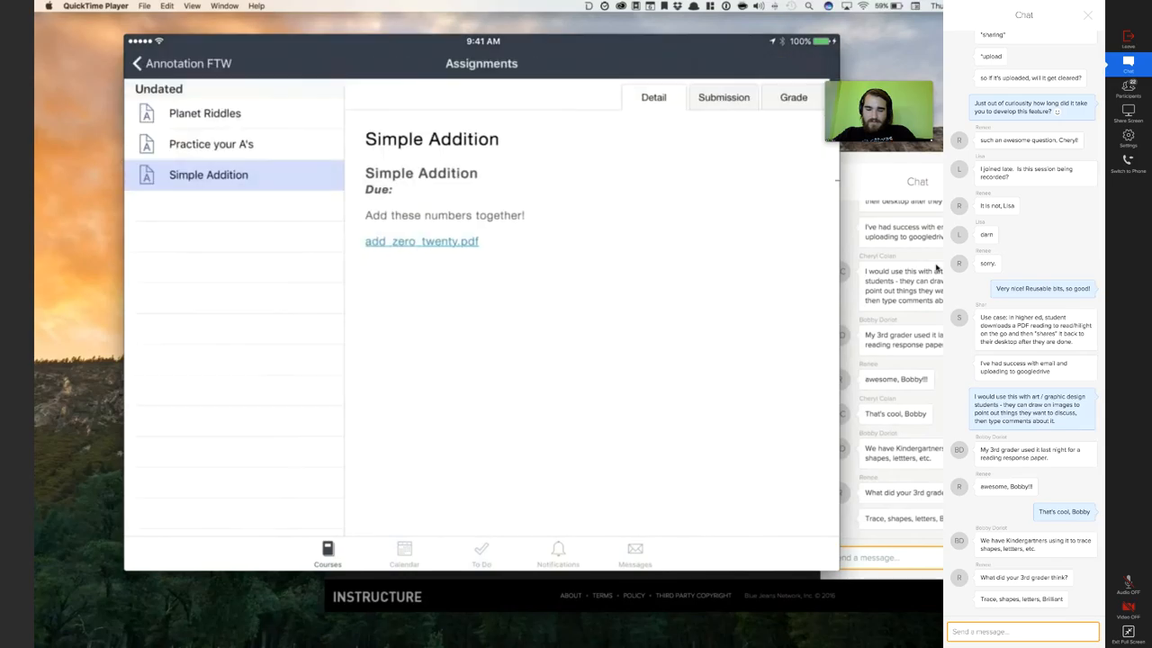
Open the Practice your A's assignment and its Practice your A's.pdf worksheet
click(214, 144)
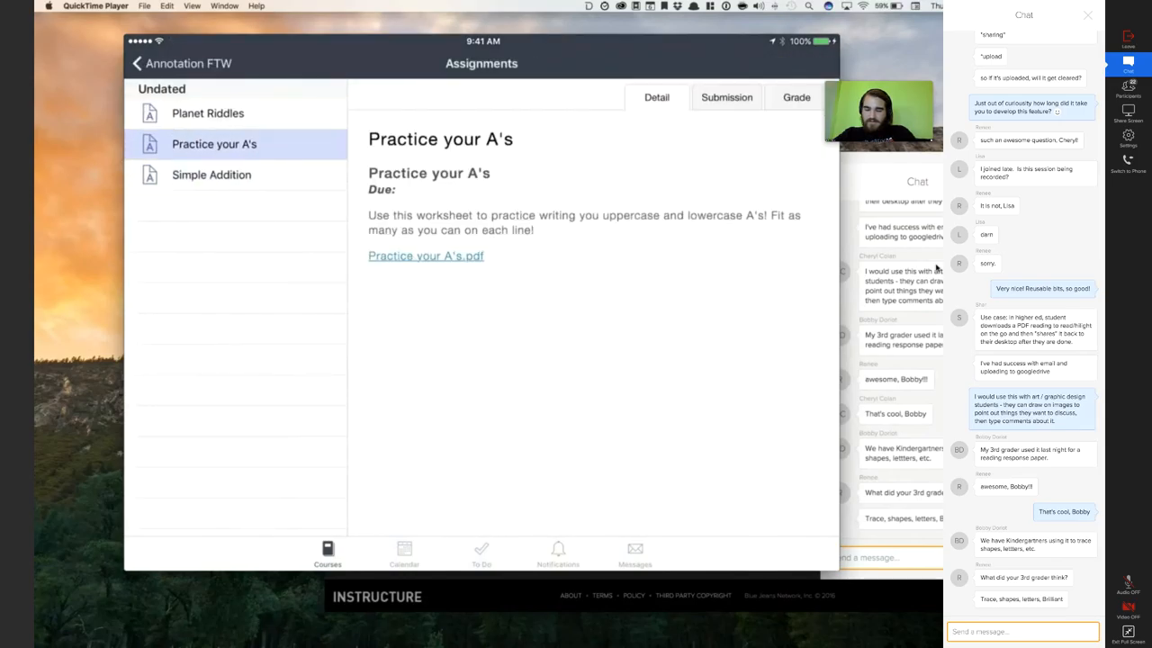
click(425, 256)
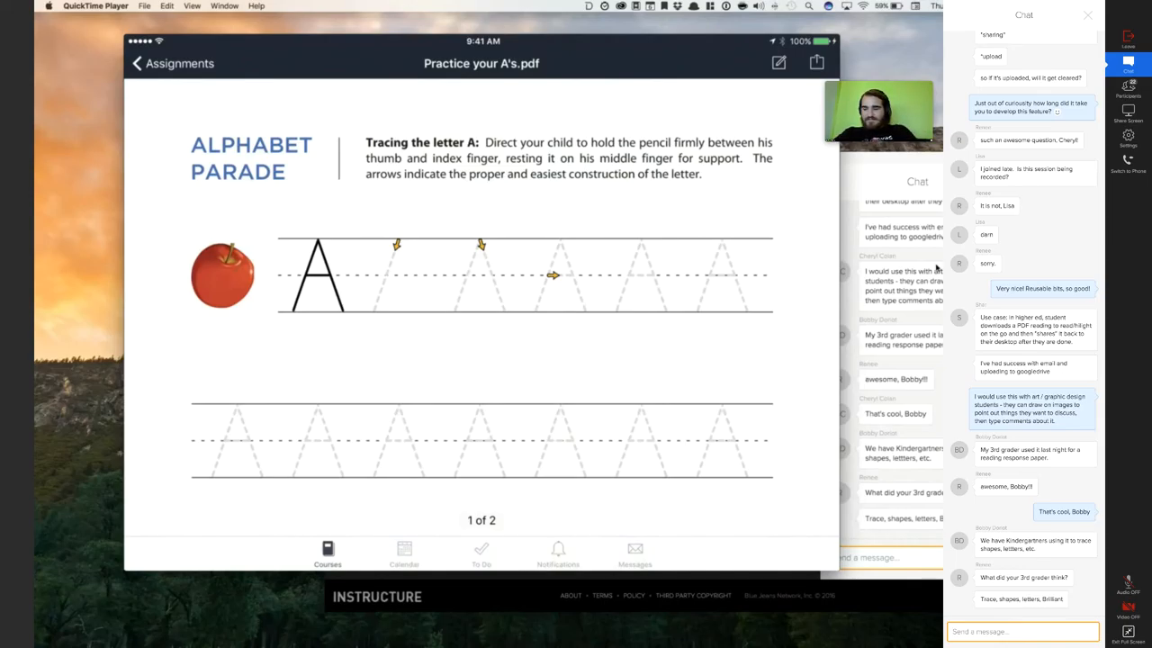
Turn on annotation mode for the worksheet via the pencil button in the top nav bar
click(778, 63)
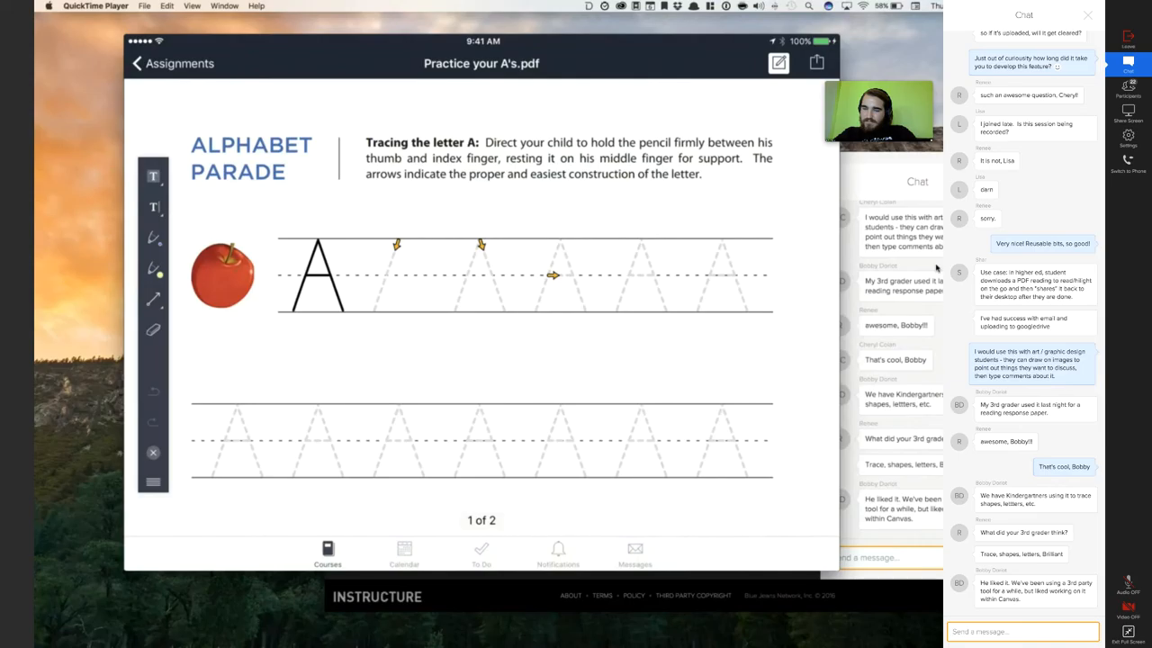
scroll(down, 3)
text(Nice, Melanie.)
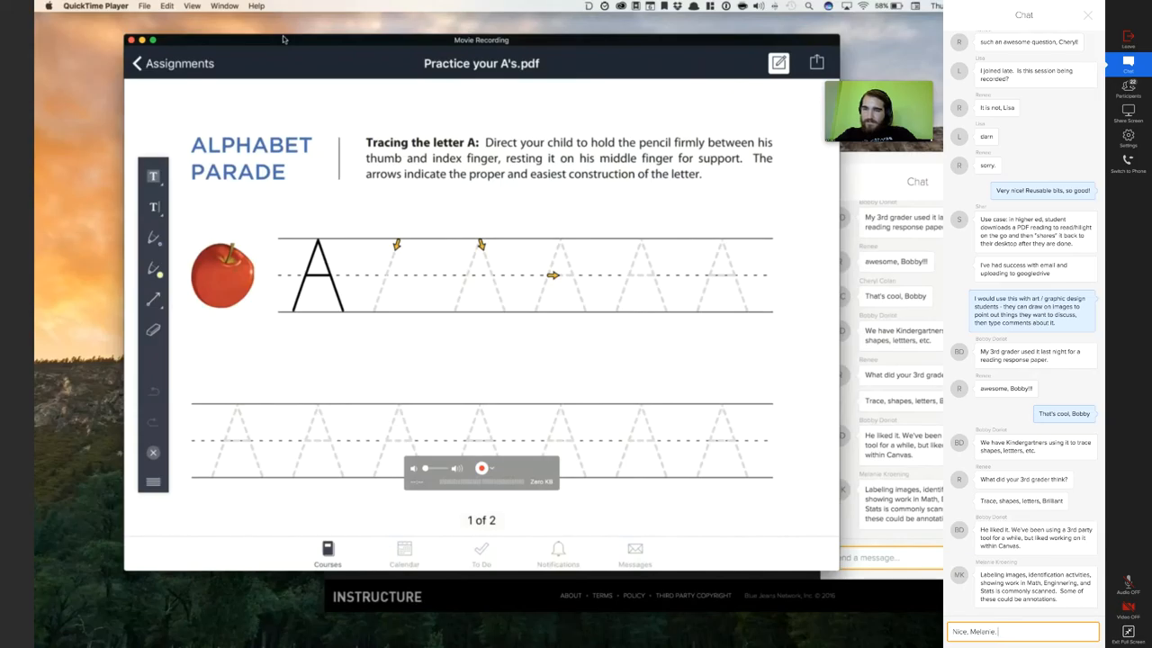
scroll(down, 3)
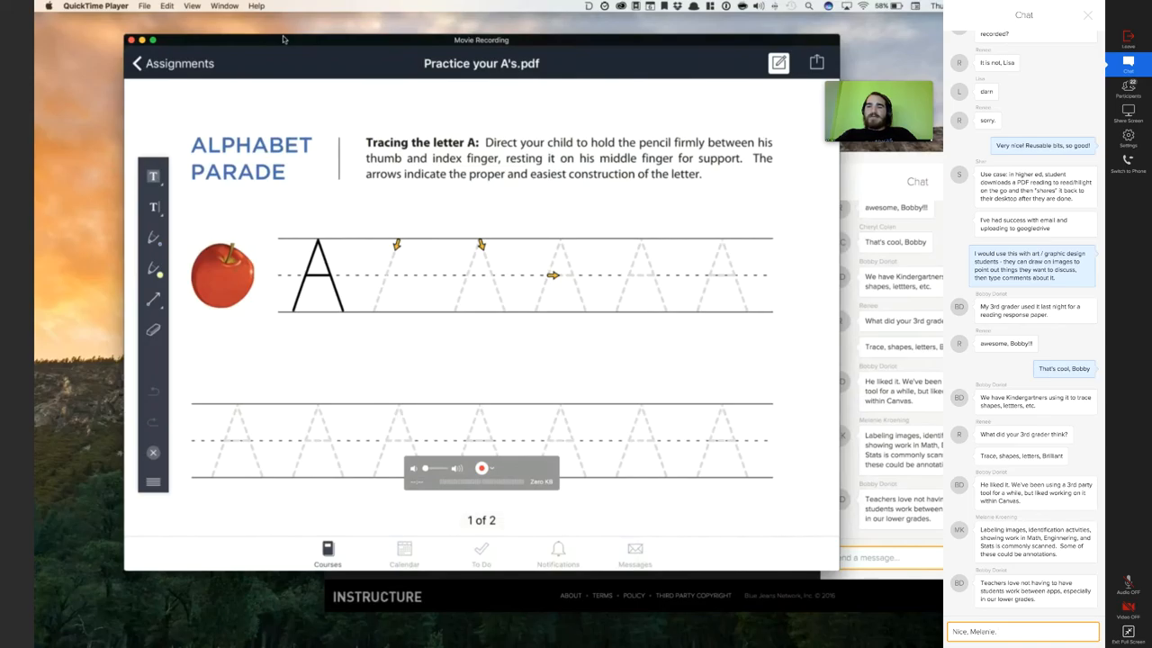
key(Return)
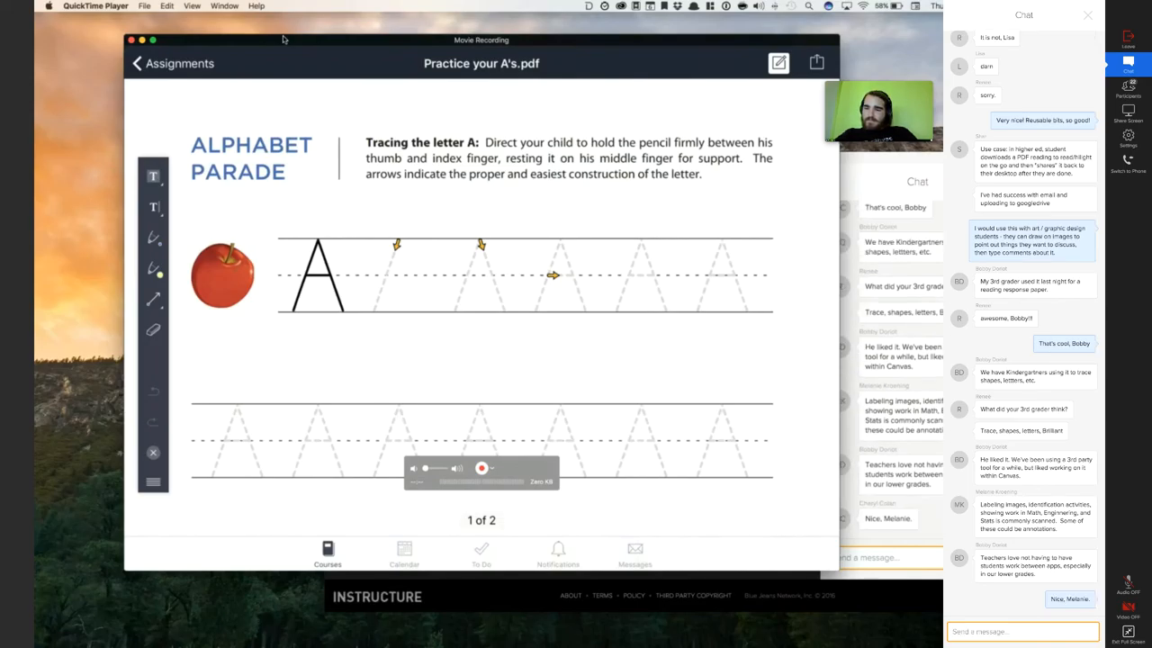
text(I have a course set up)
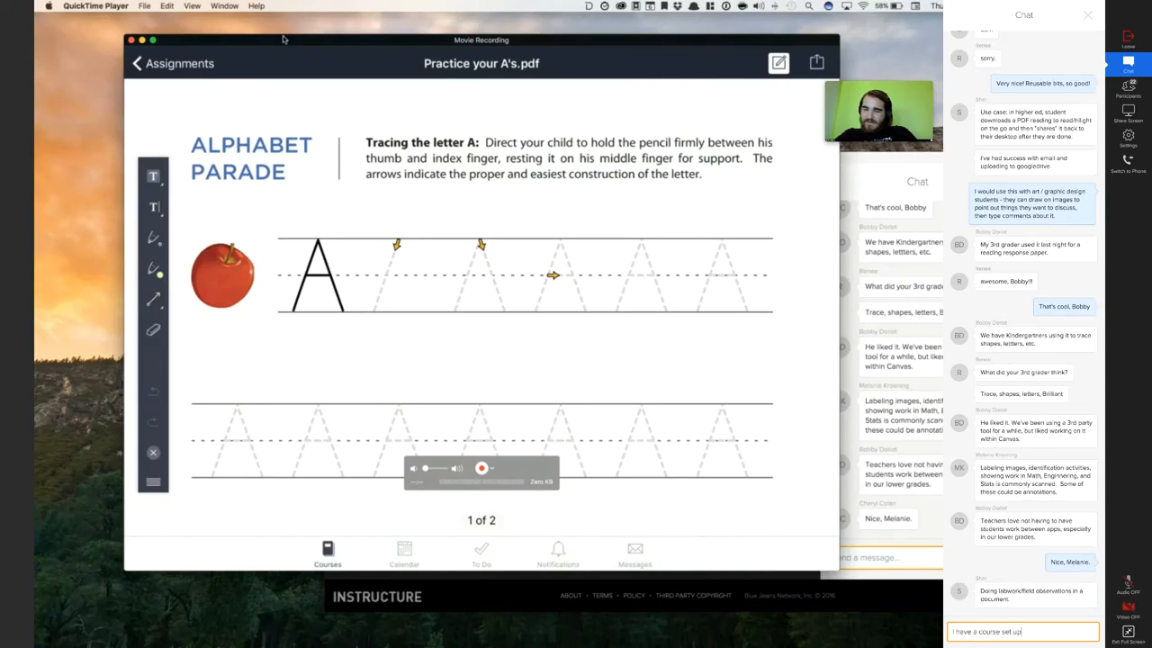
text(f)
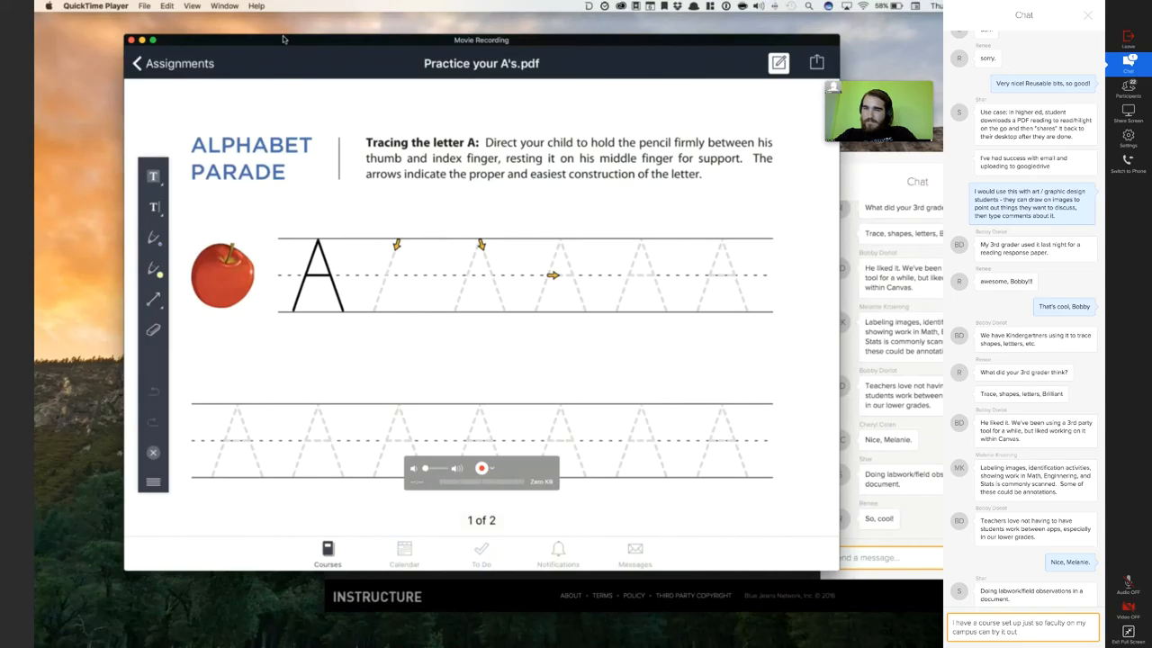
text(from their)
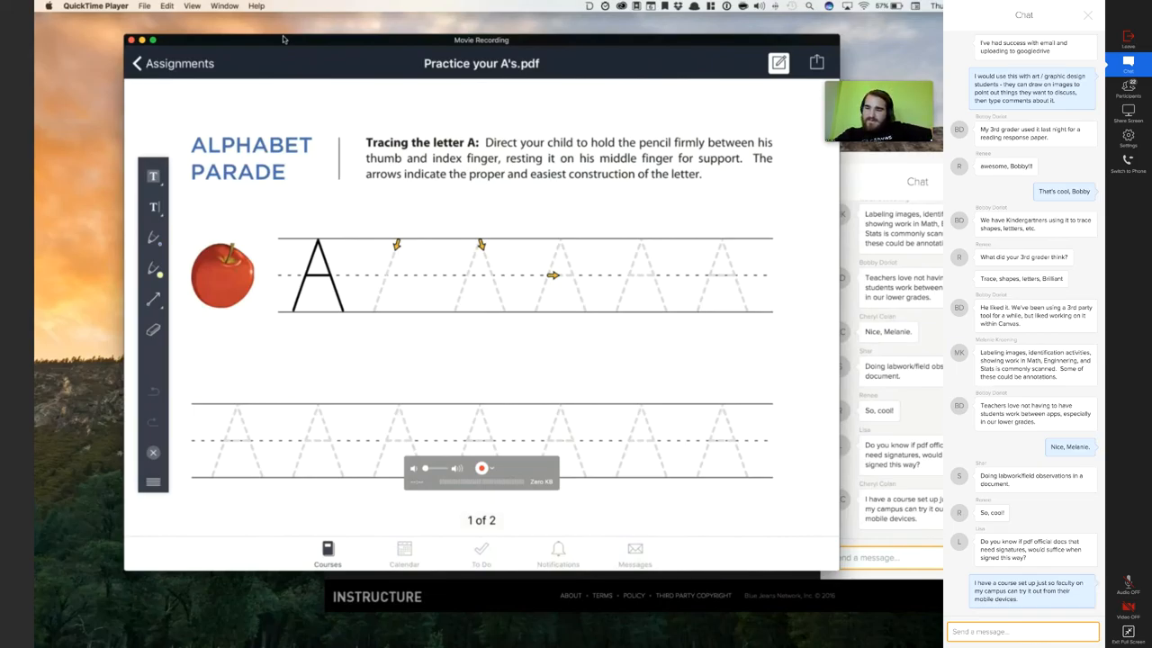
text(Th)
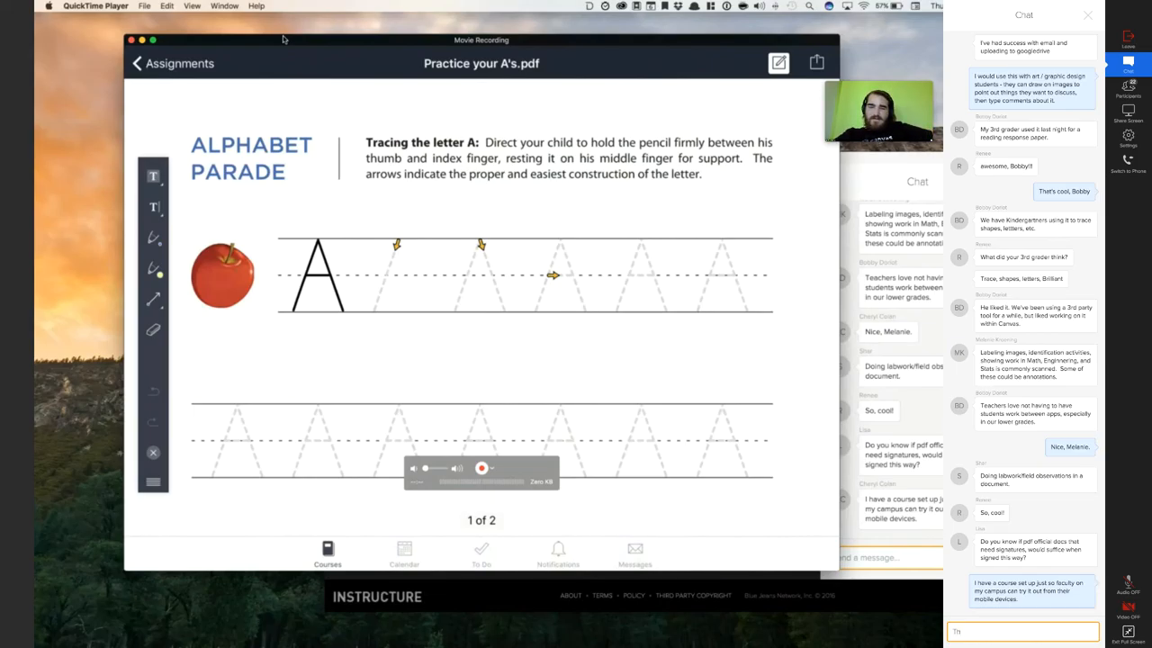
text(Thanks for wo)
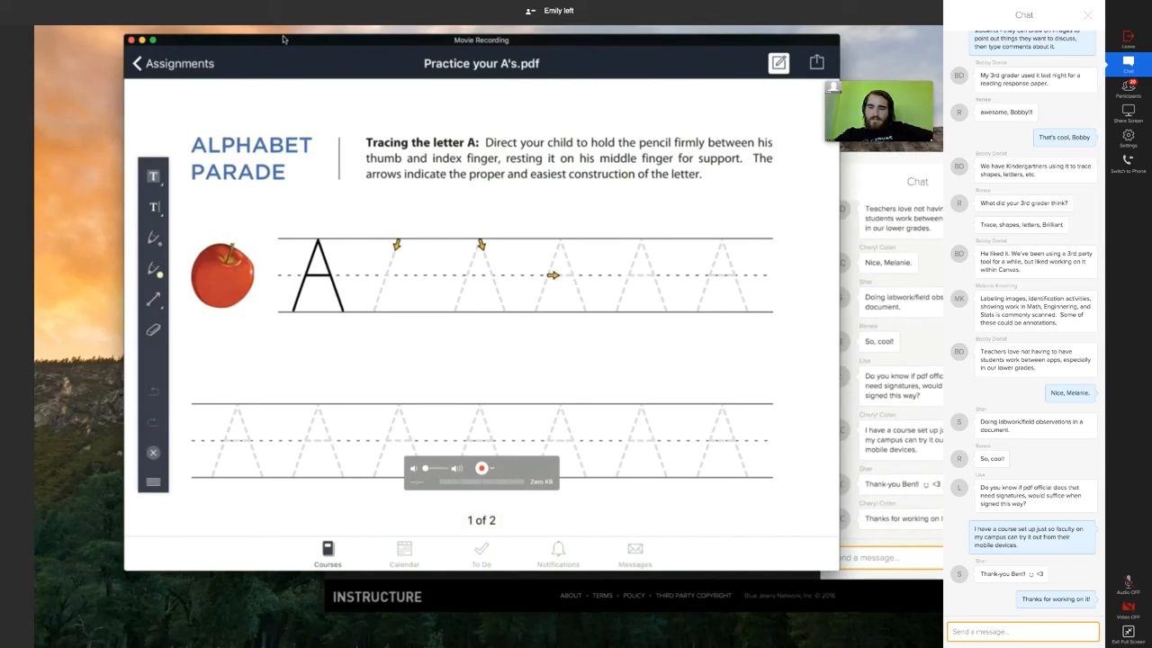
mouse_move(317, 58)
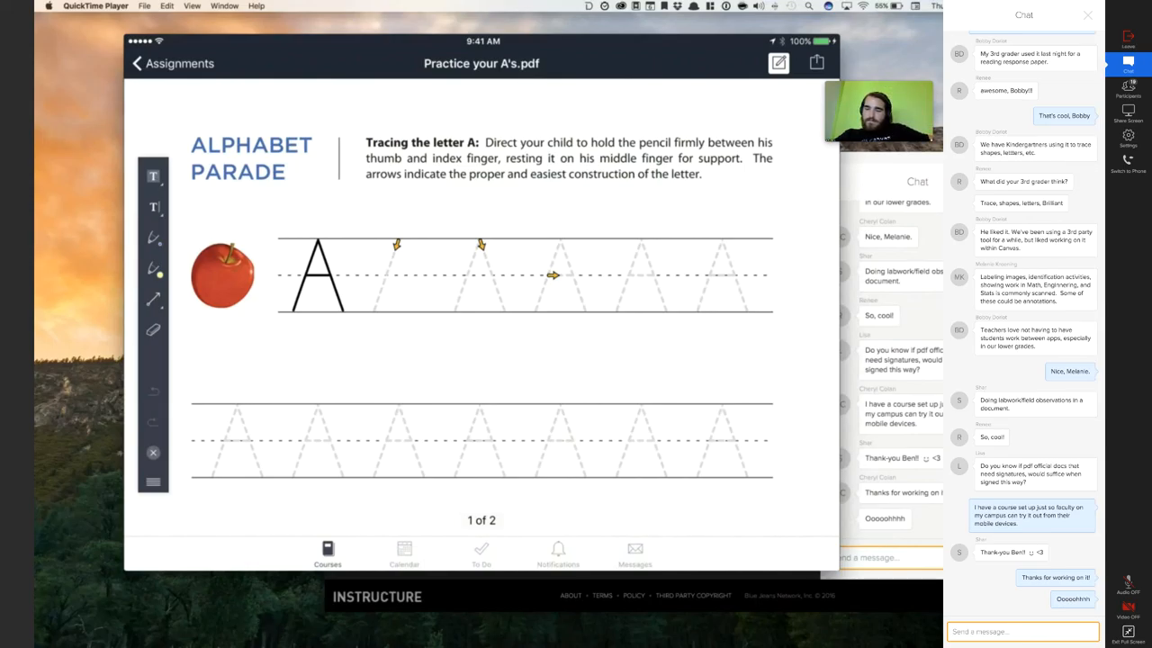
Scroll the view while the annotation toolbar is repositioned to the top navigation bar
scroll(down, 3)
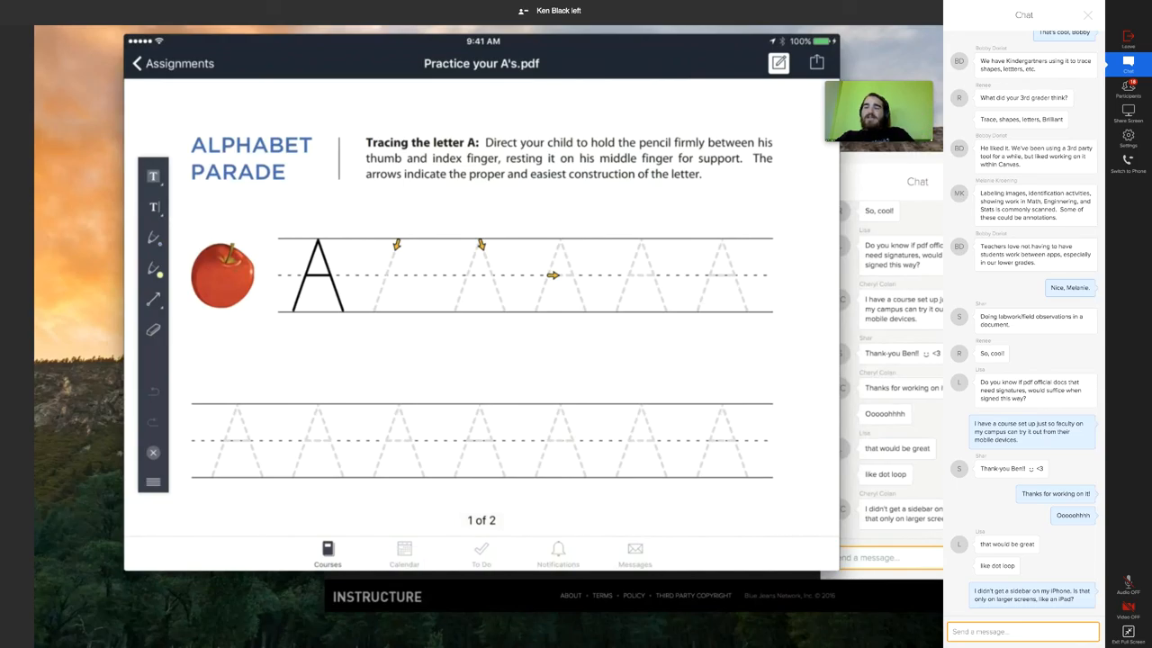
scroll(down, 3)
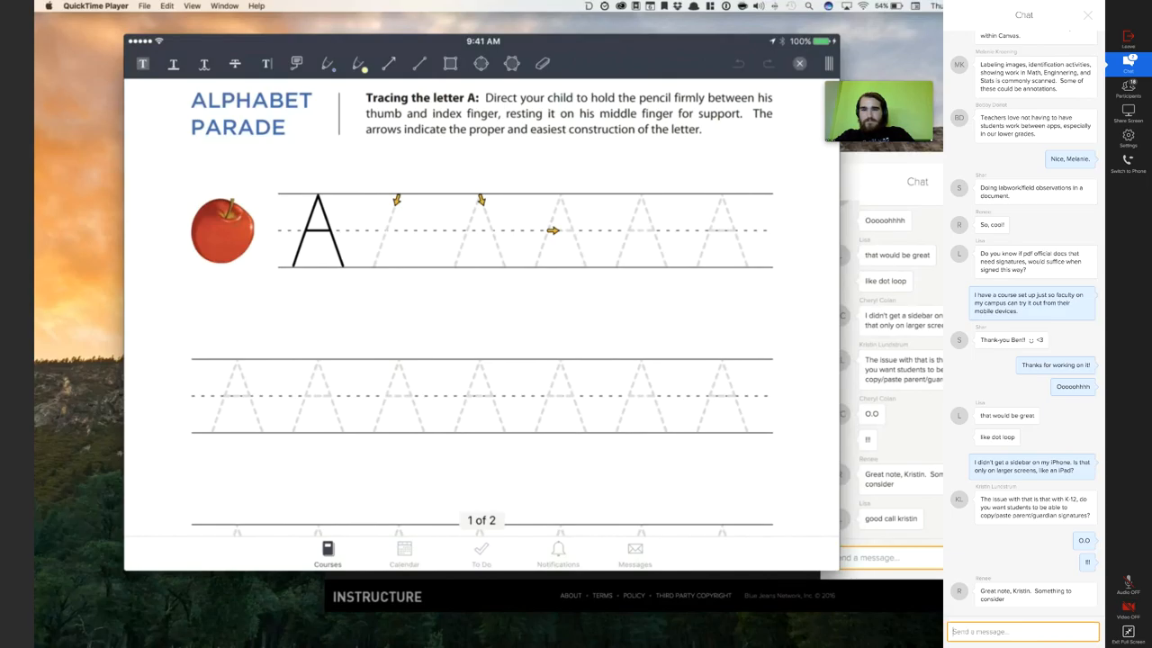
scroll(down, 3)
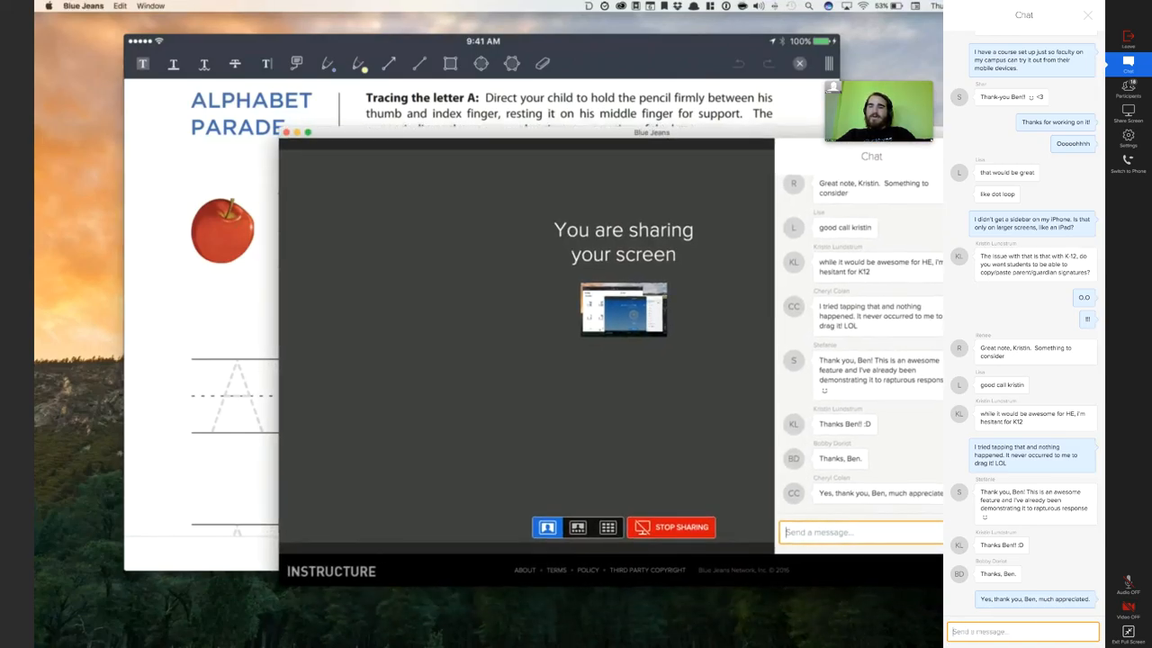
scroll(down, 3)
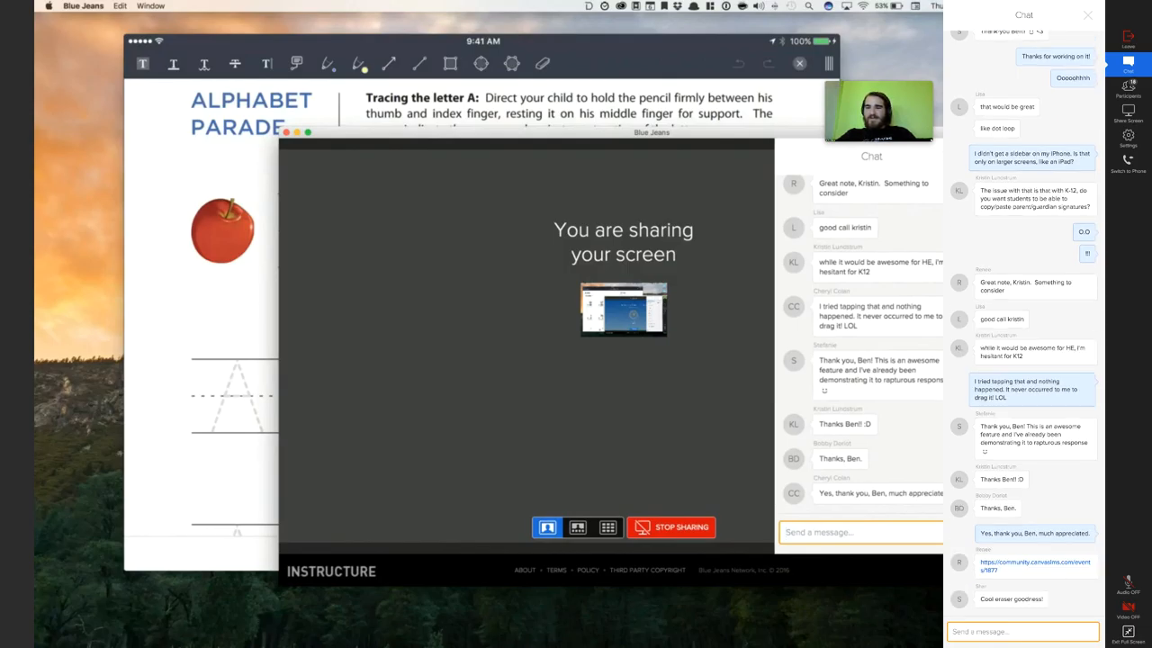